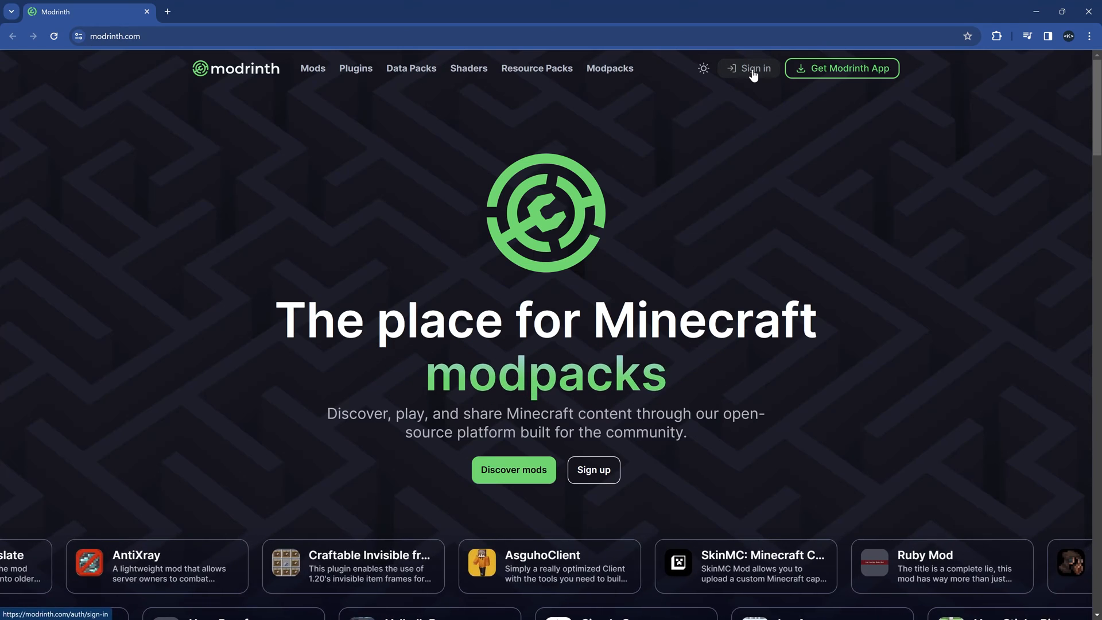
Step: Sign in to Modrinth with a Google account
click(592, 470)
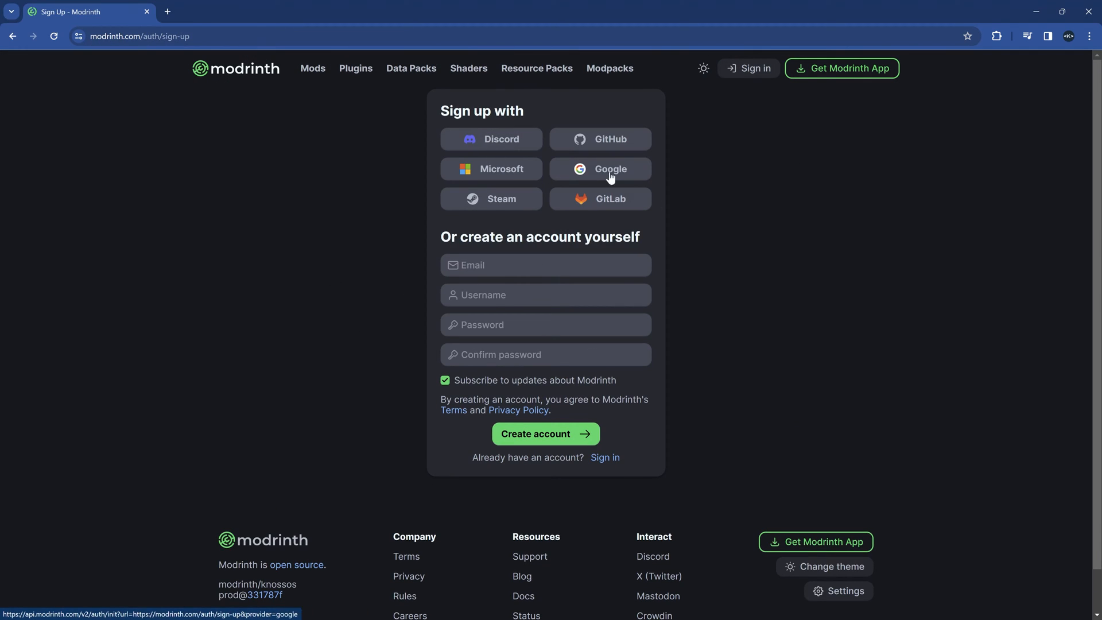
click(545, 265)
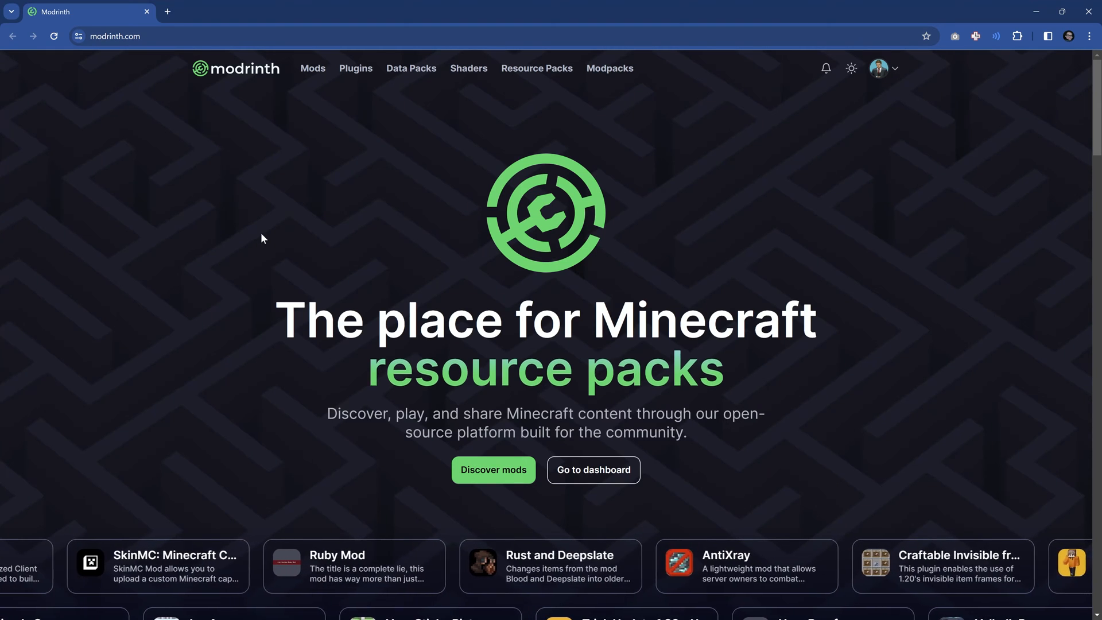
Step: Start a new project from the account menu and name it "Kaupenjoe's All-Consuming Grey Goo"
click(884, 67)
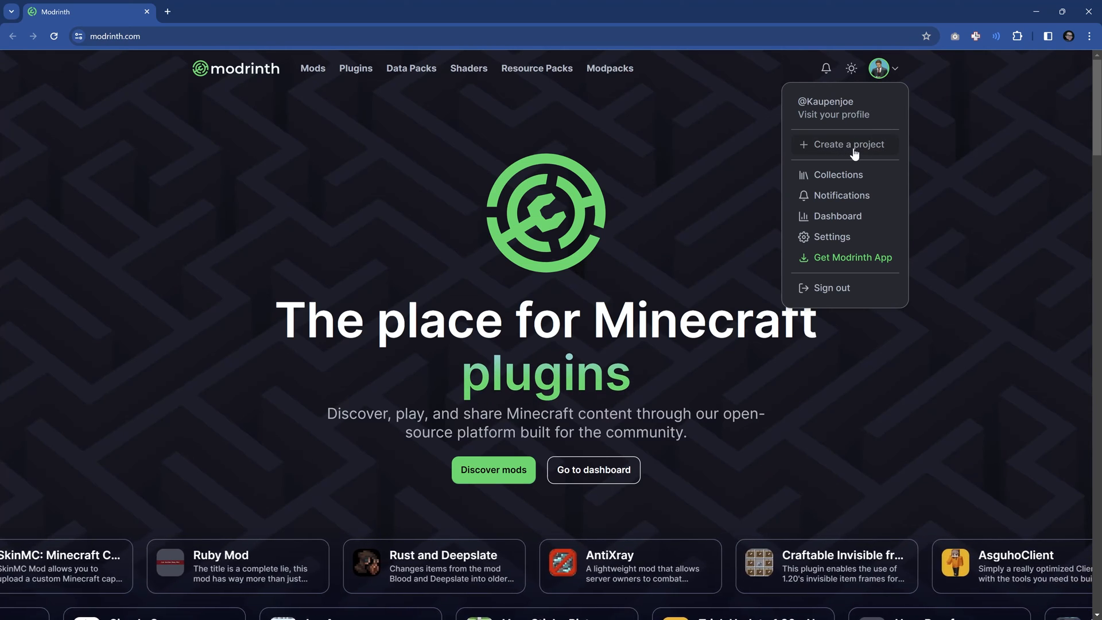
click(849, 145)
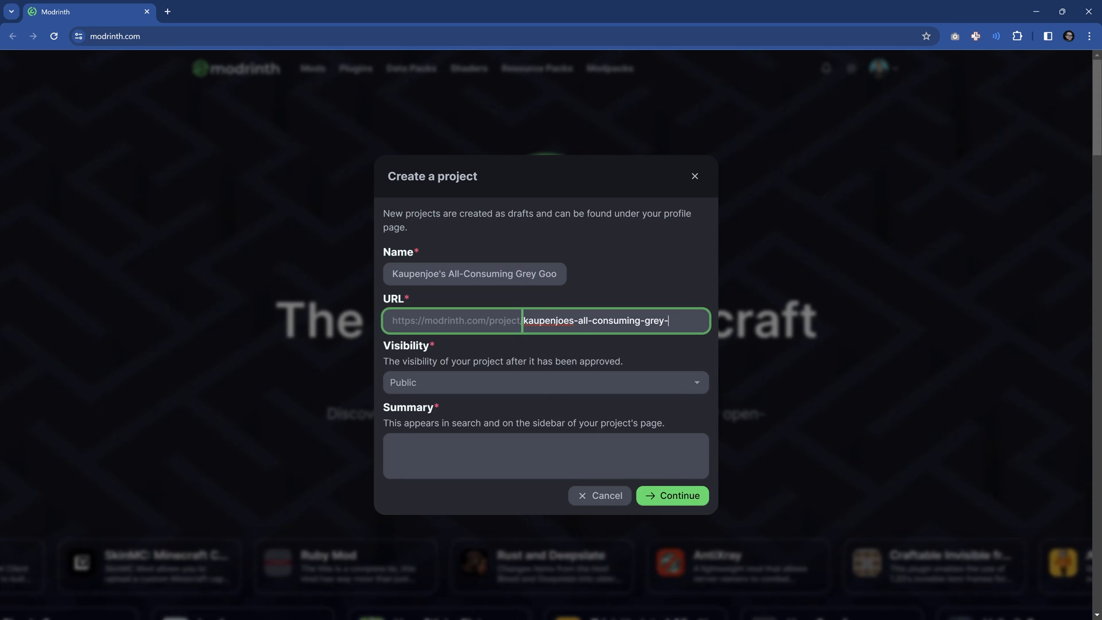
click(544, 382)
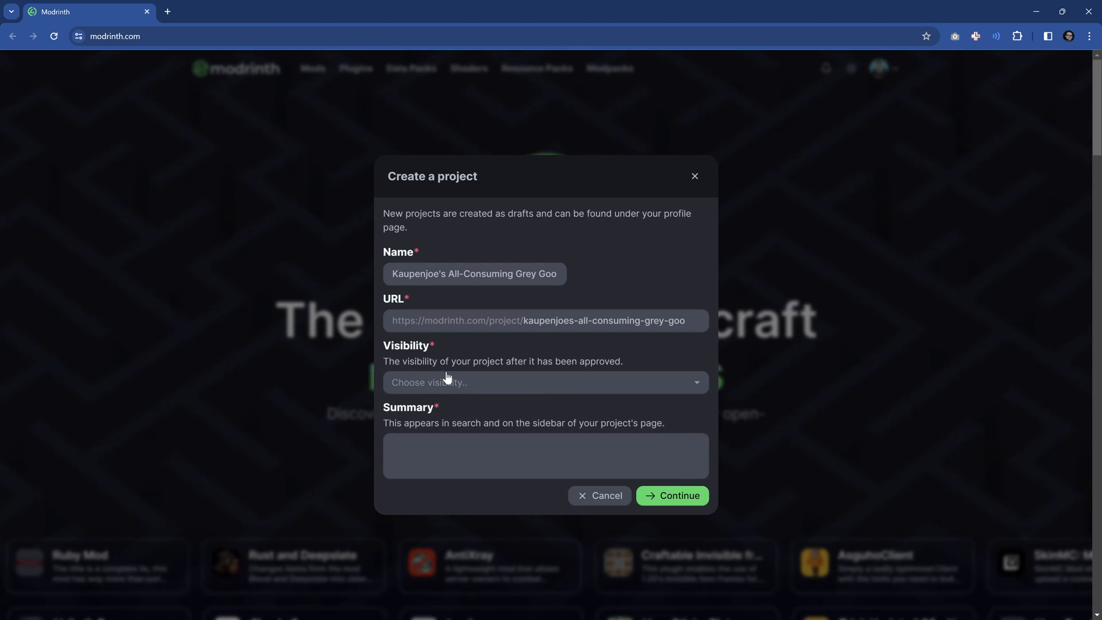
Step: Try Private and Unlisted visibility, then settle on Public
click(544, 381)
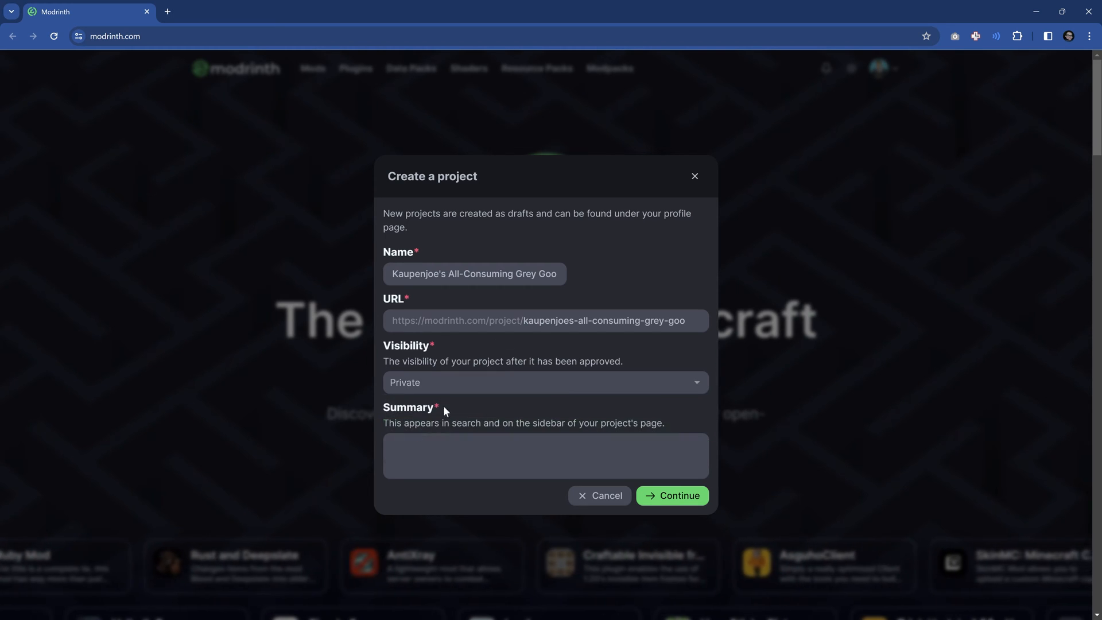
click(545, 383)
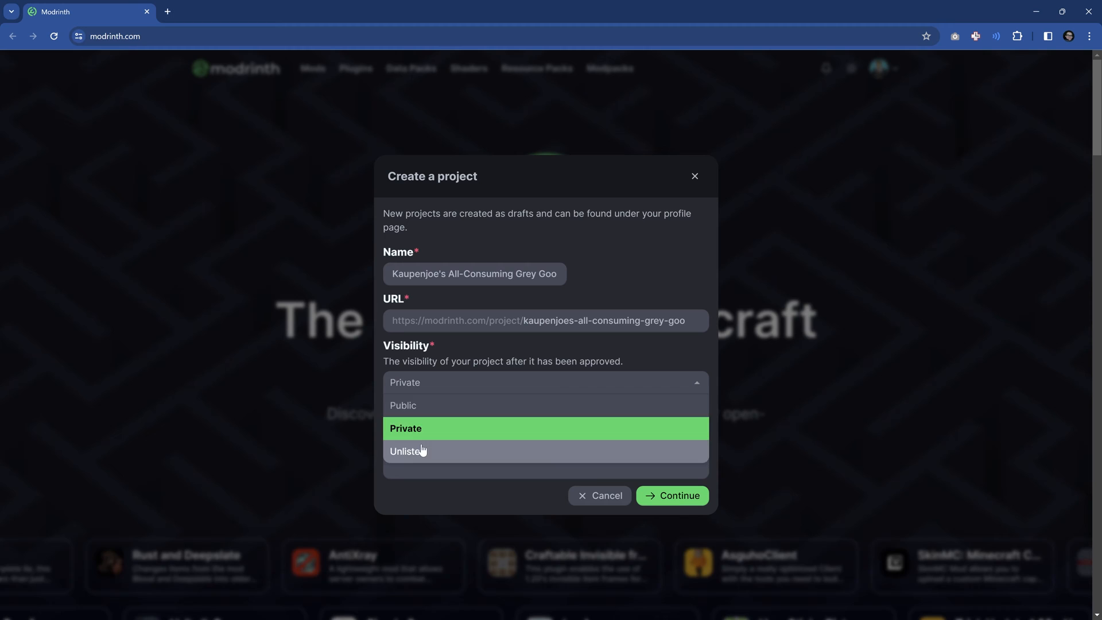
click(409, 451)
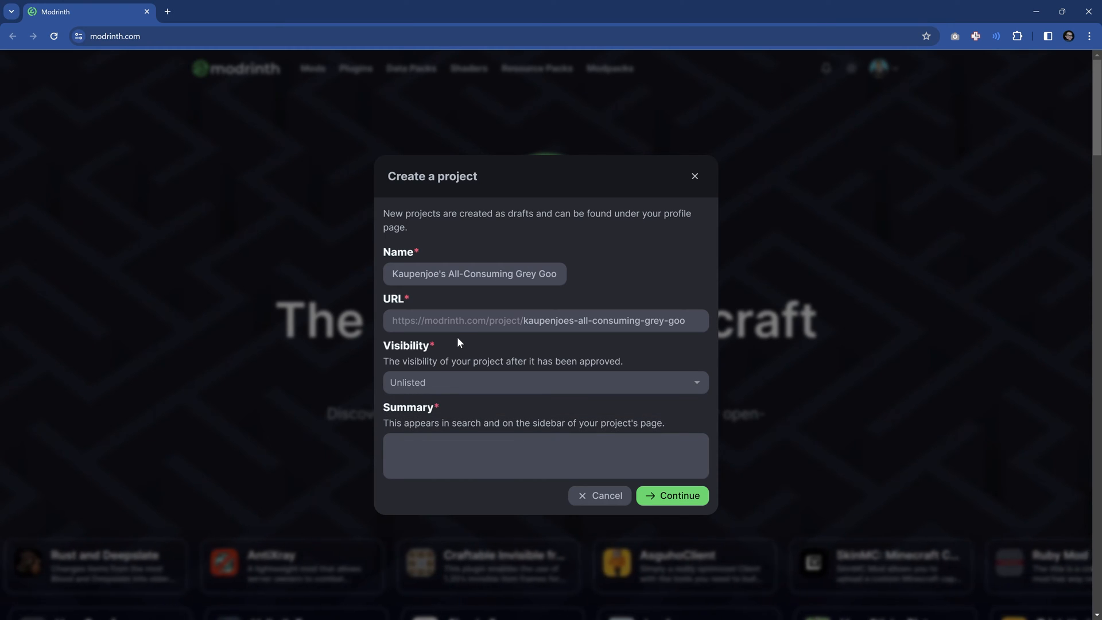
click(545, 383)
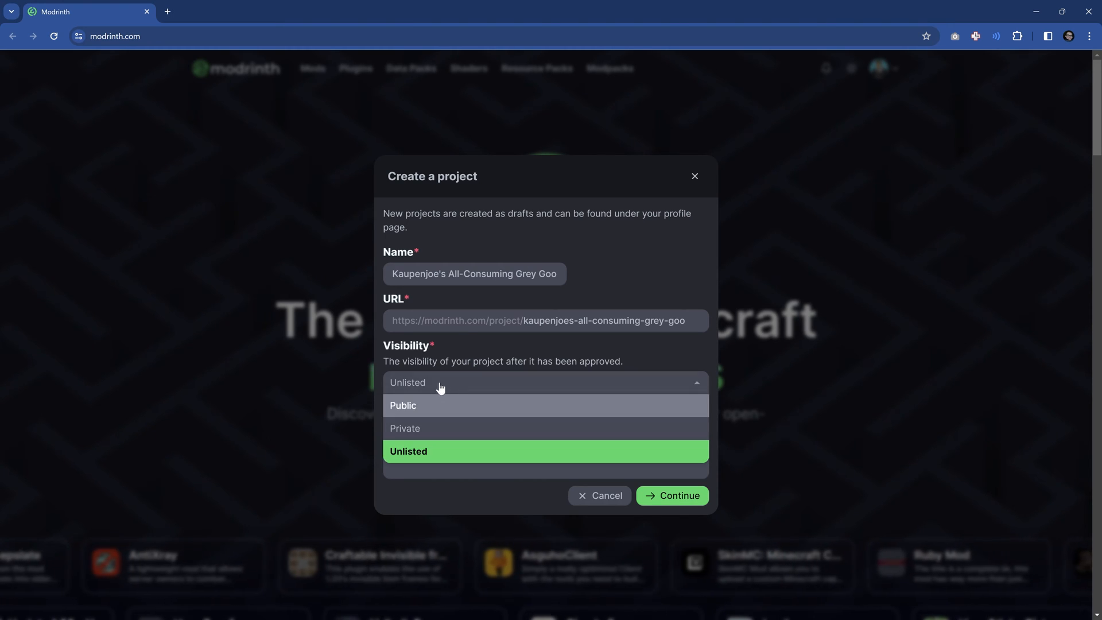
click(403, 406)
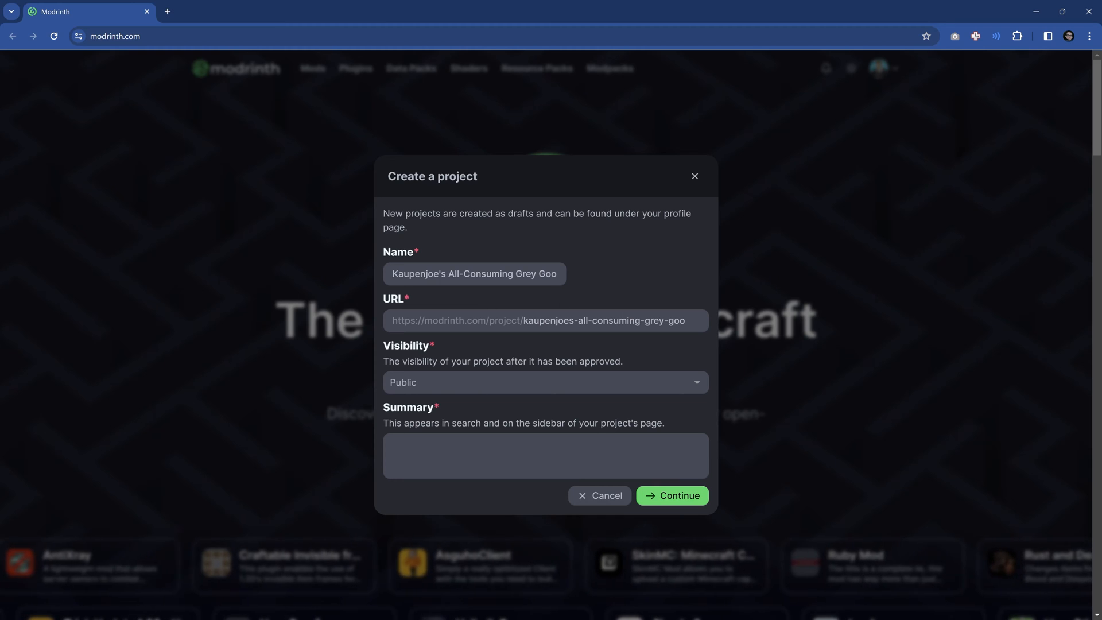
Step: Write the summary: a mod adding the dangerous Grey Goo substance likely to consume entire worlds
click(545, 456)
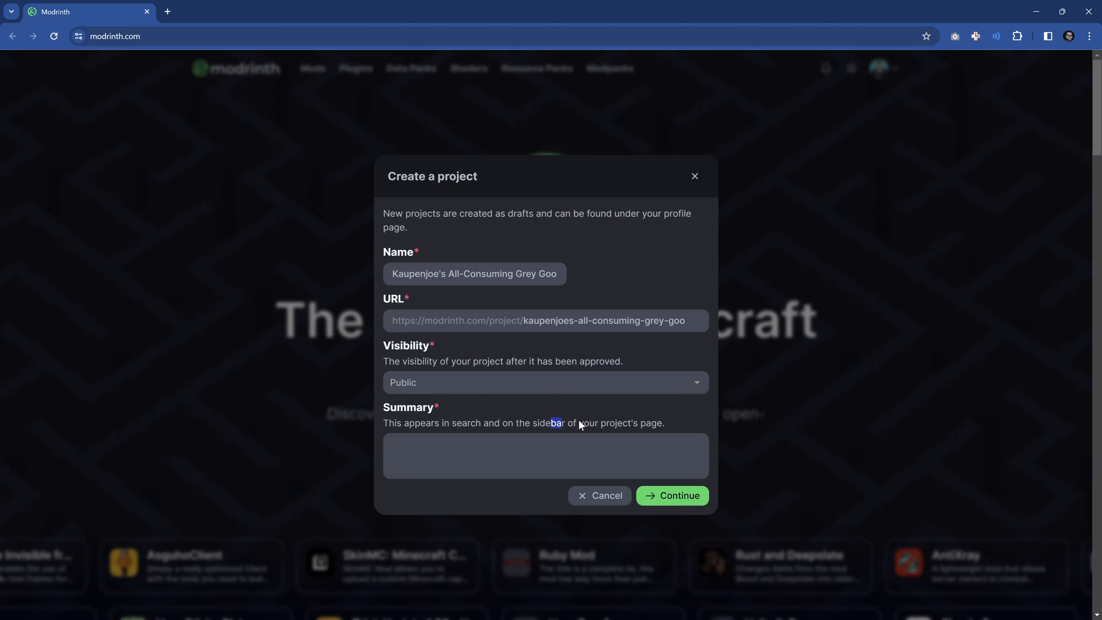
click(546, 456)
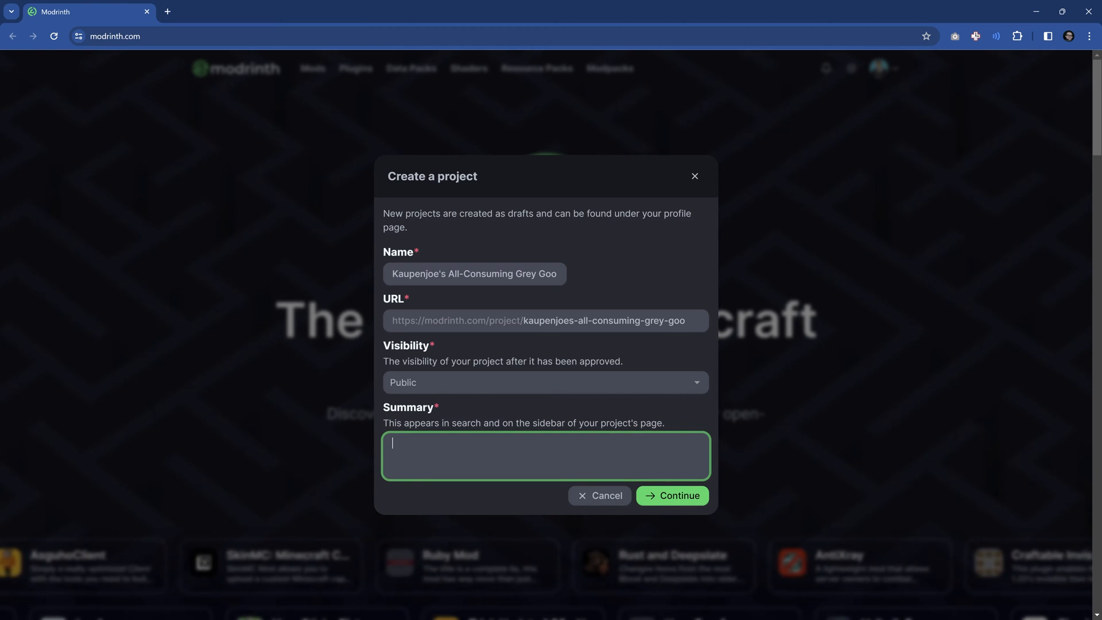
text(A mod that adds the incredibly dangerous Grey Goo Substance, likely to consume entire worlds!)
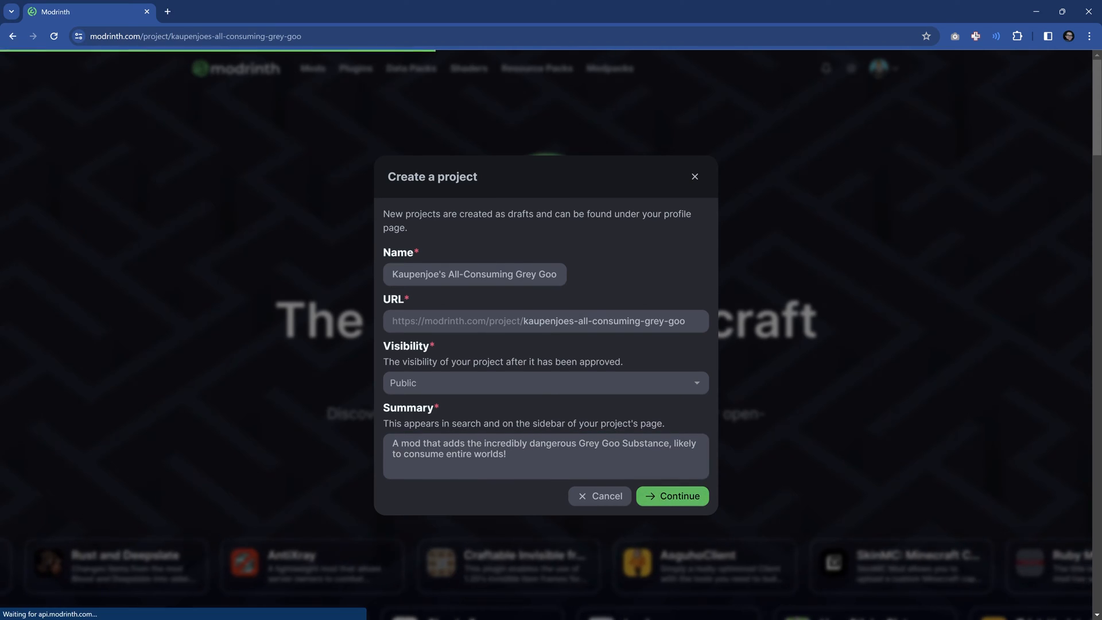
Step: Create the project and go to its versions page from the publishing checklist
click(670, 496)
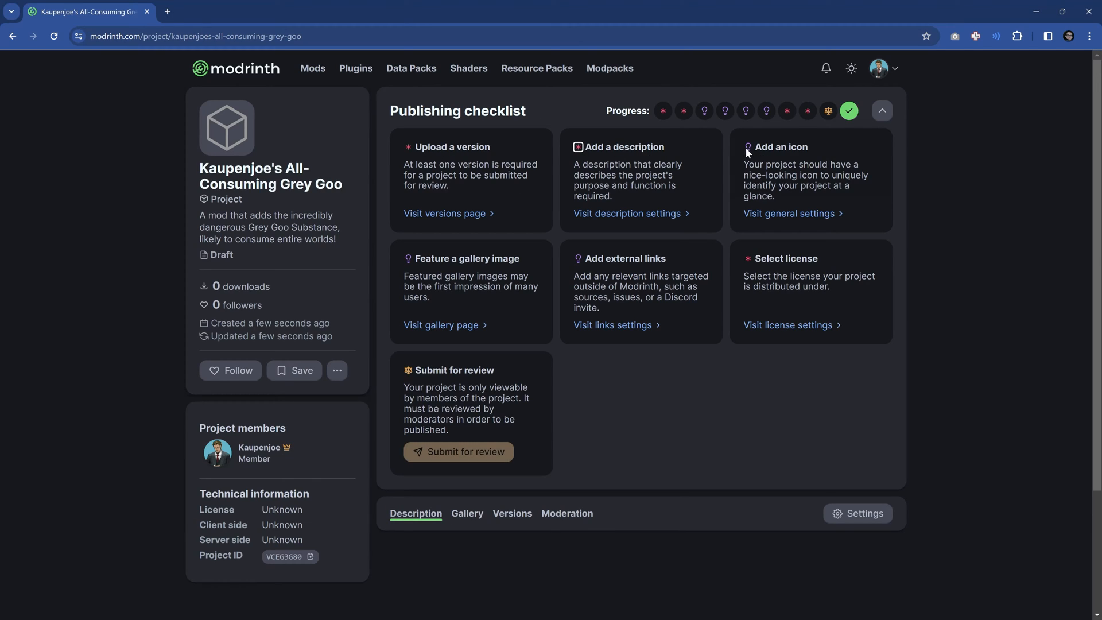
mouse_move(532, 113)
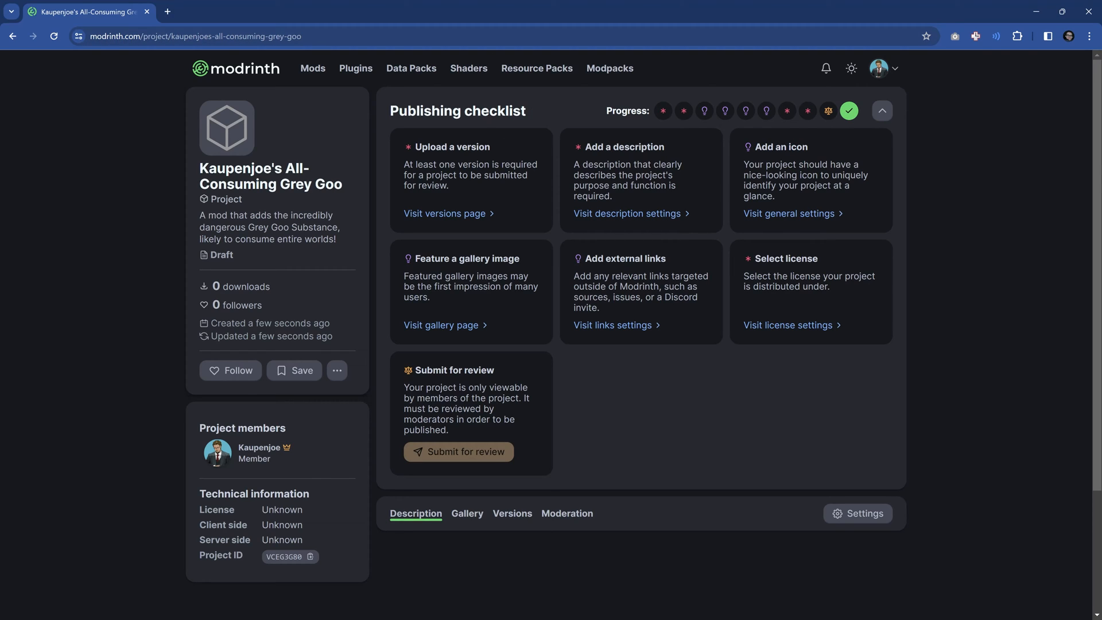
click(445, 214)
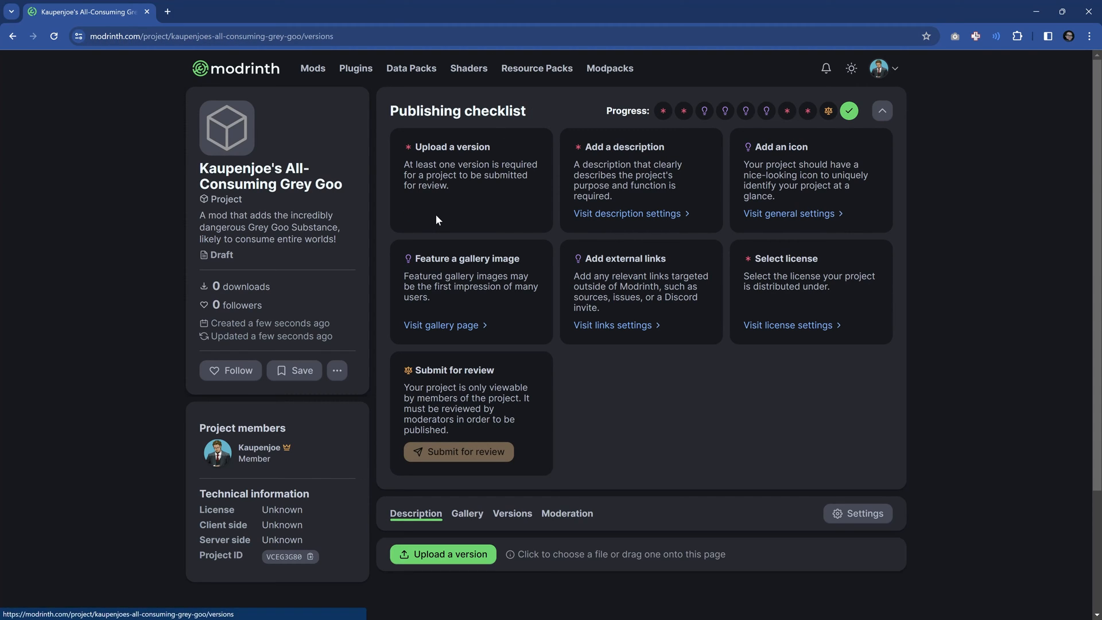
scroll(down, 3)
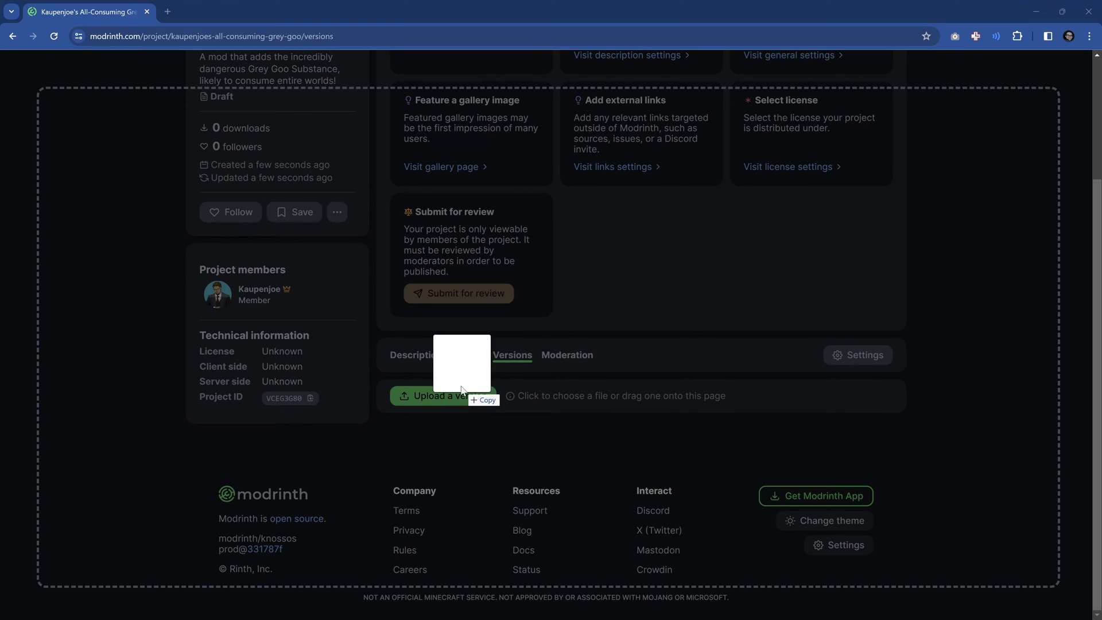
Step: Upload the mod file and set version number 1.4 with game versions 1.20–1.20.2
click(433, 395)
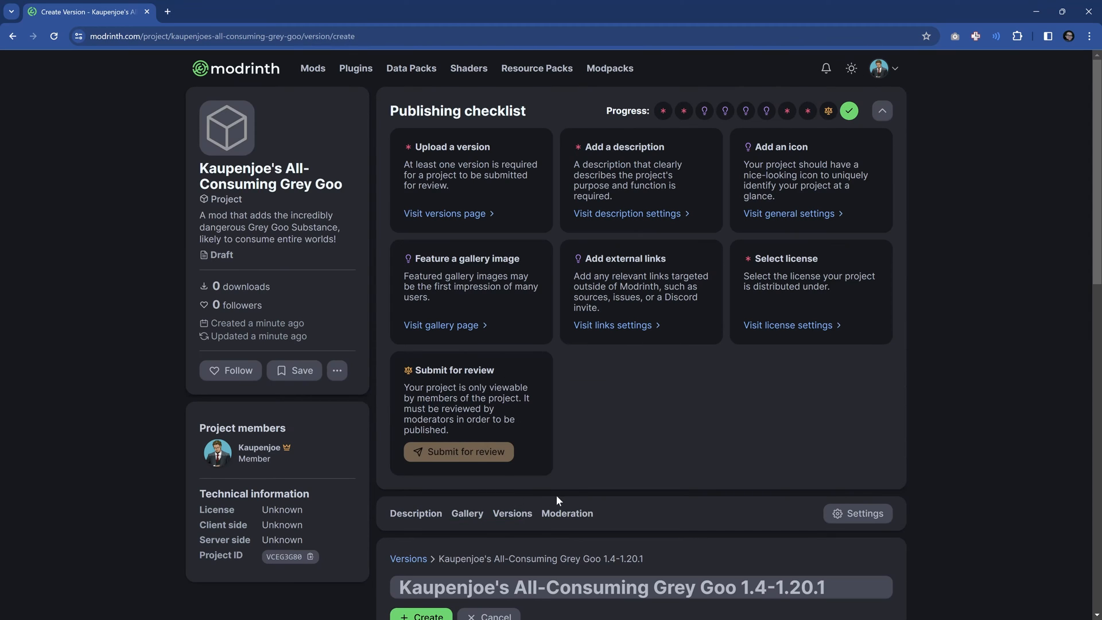
scroll(down, 3)
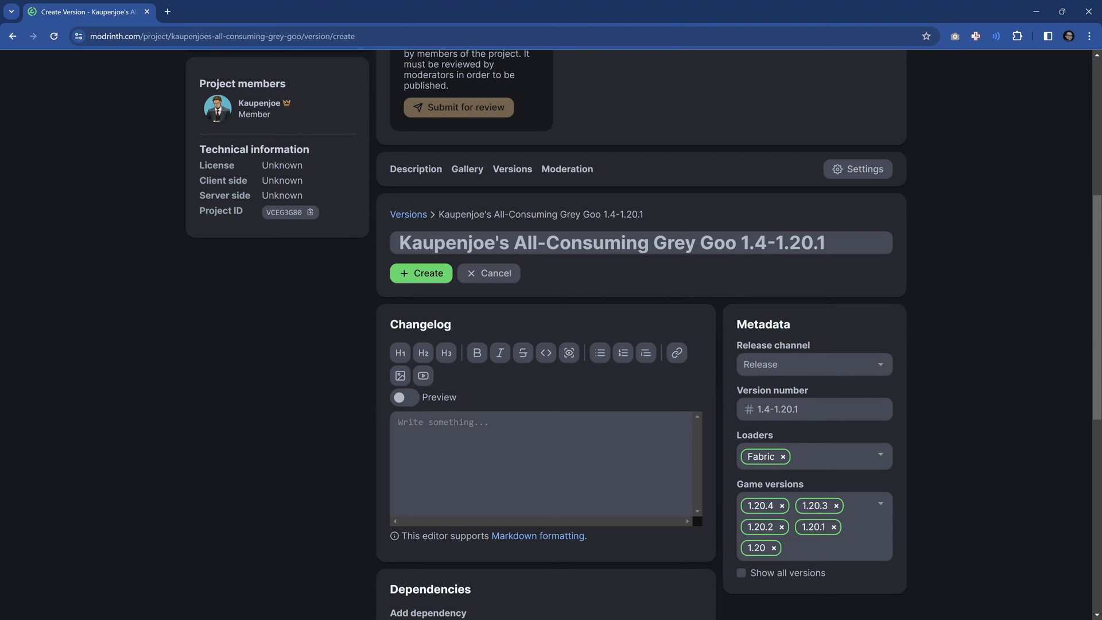
click(814, 409)
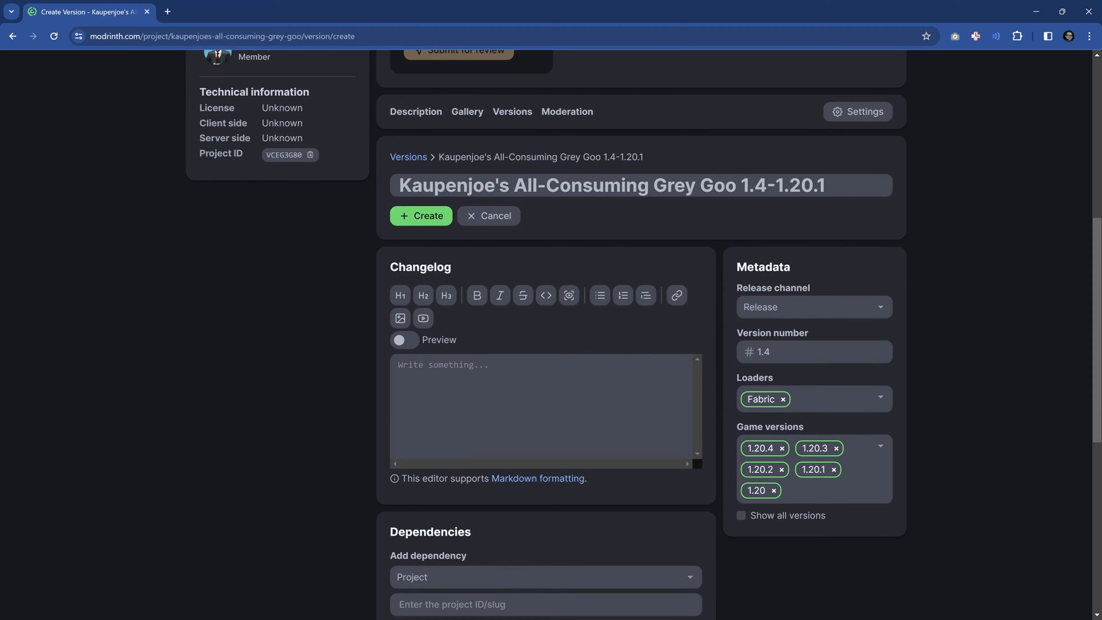
click(790, 186)
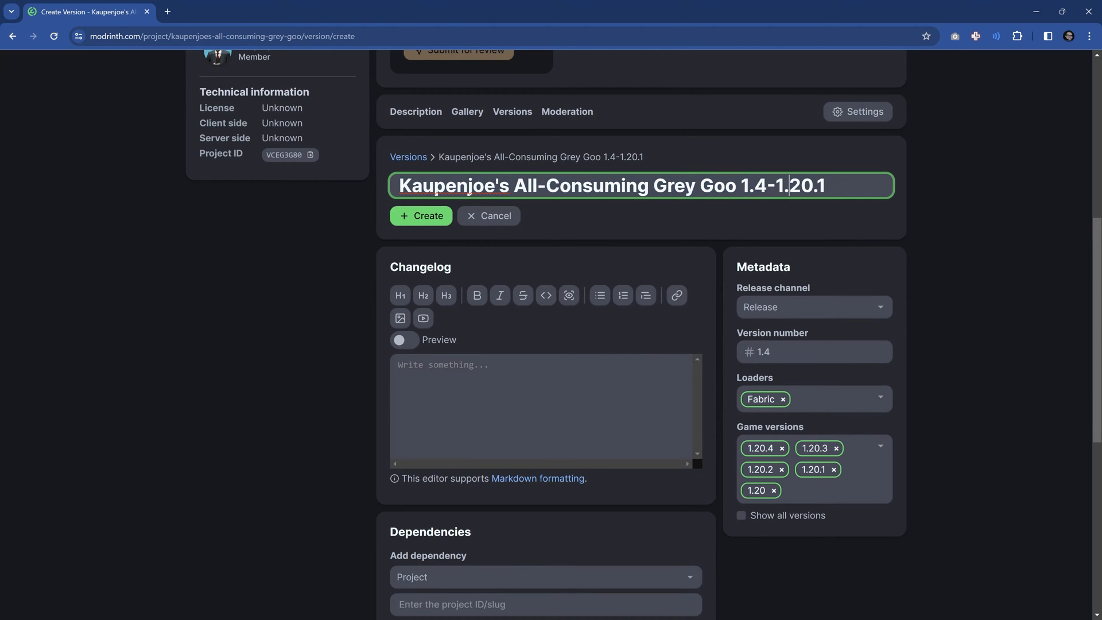
key(backspace)
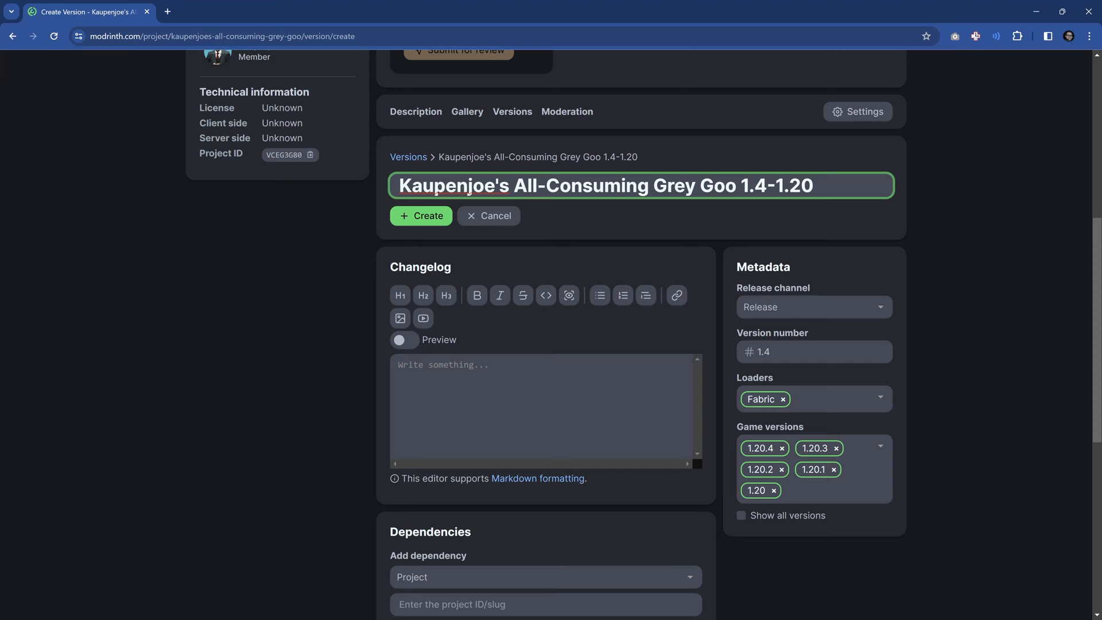
text(-2)
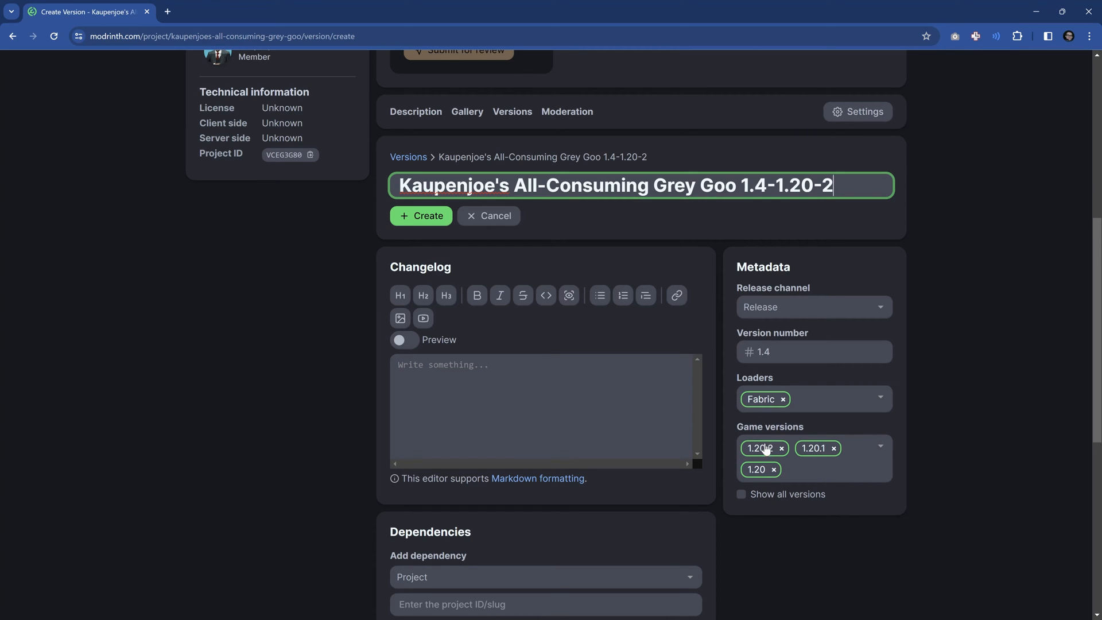
click(814, 351)
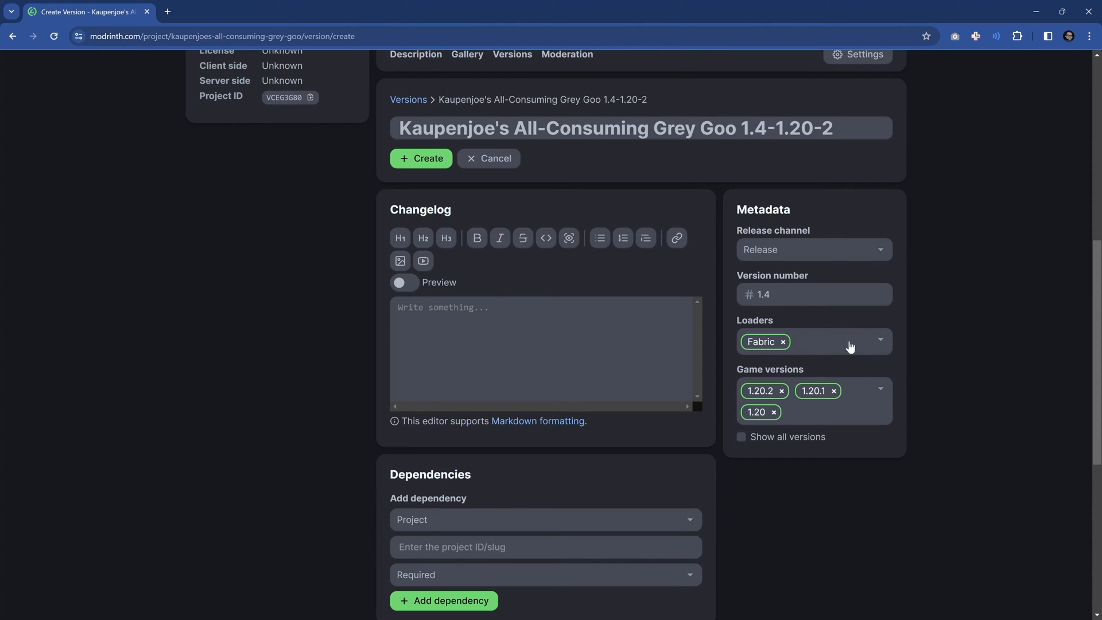
Step: Keep the Release channel after trying Beta and write the changelog "Initial Upload"
click(813, 250)
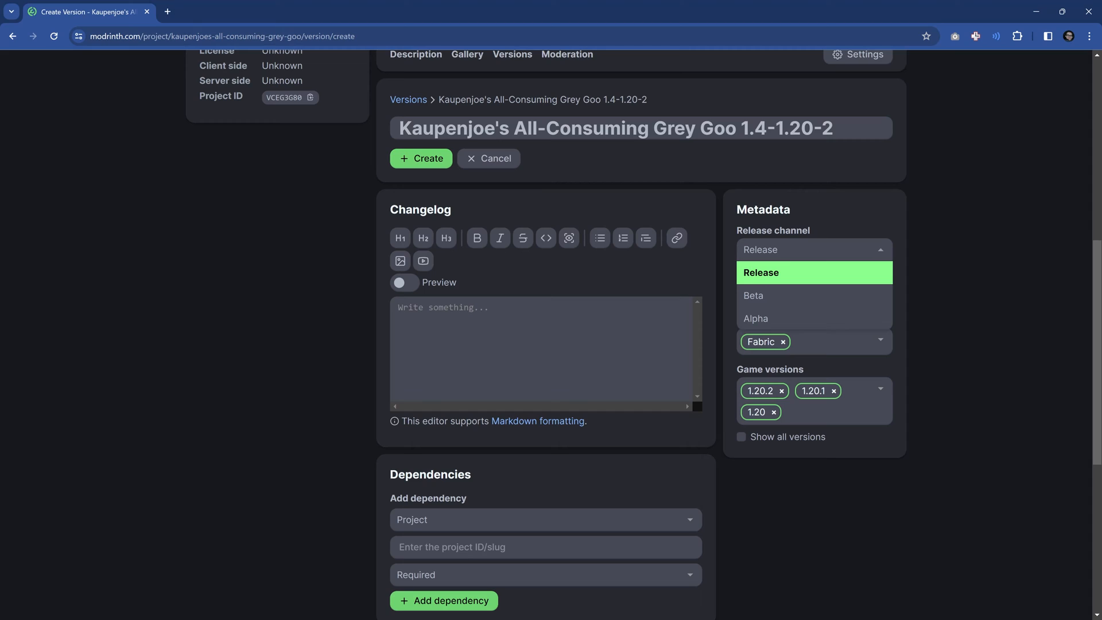
click(753, 295)
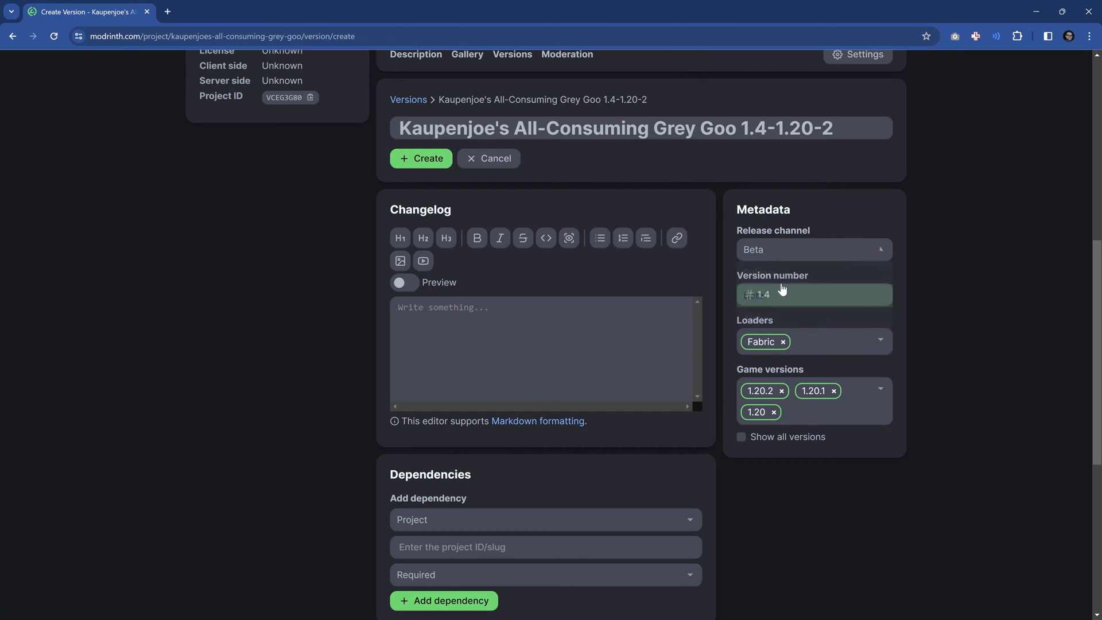
click(813, 249)
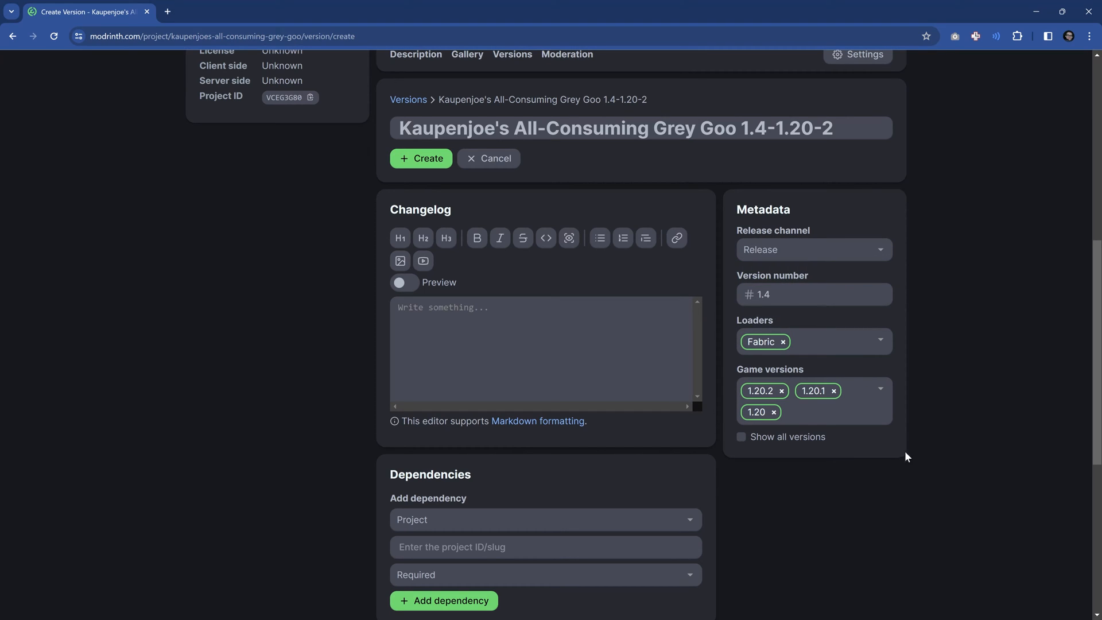
click(544, 351)
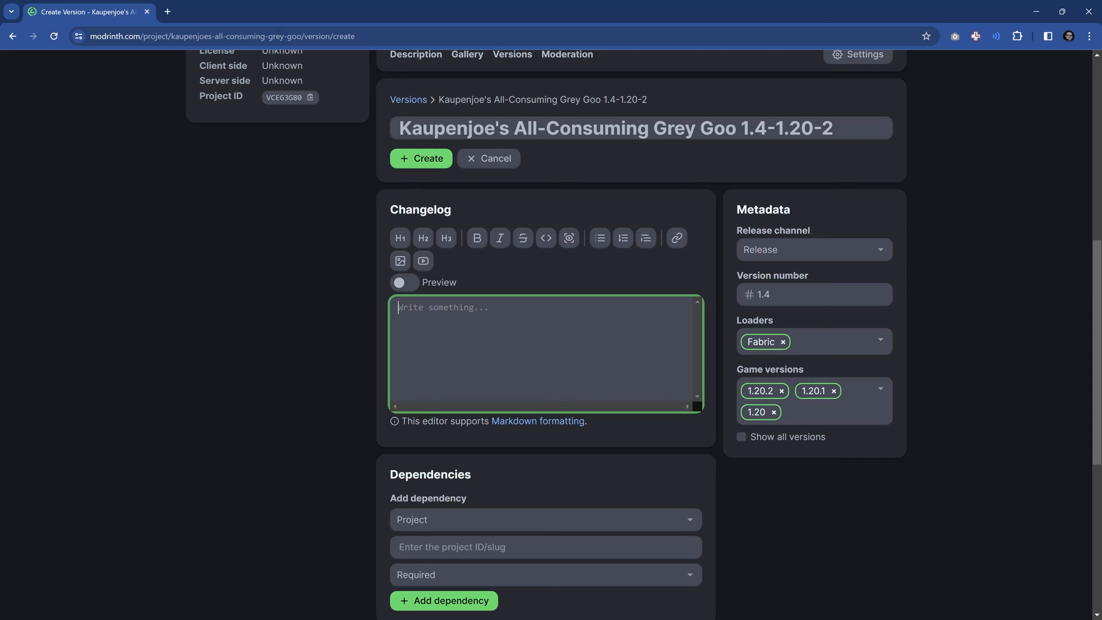
text(Initial Upload)
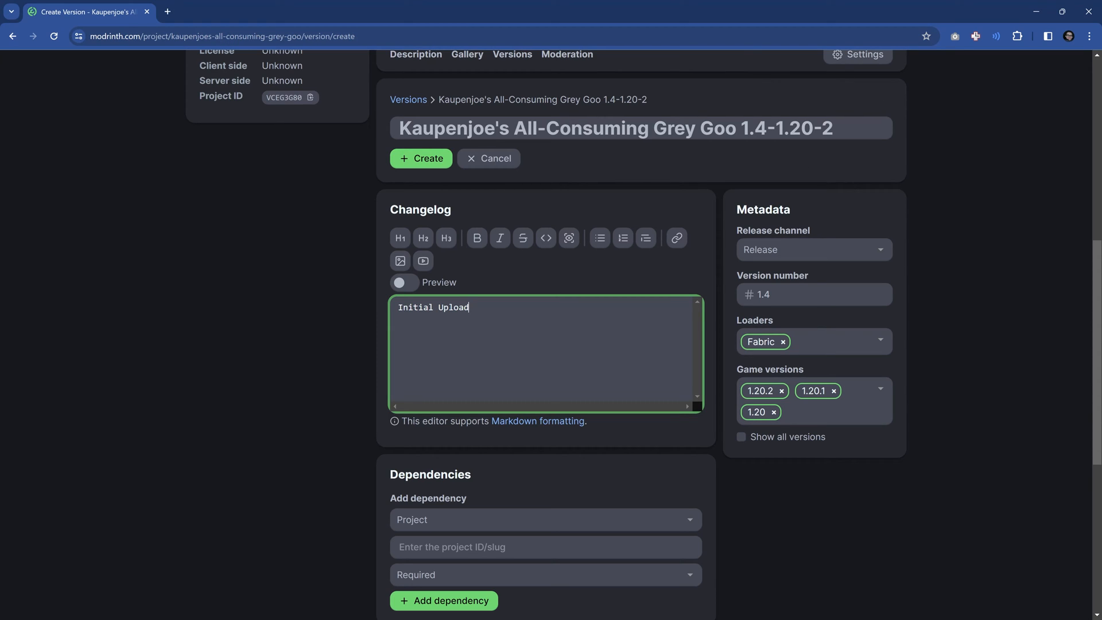
mouse_move(812, 174)
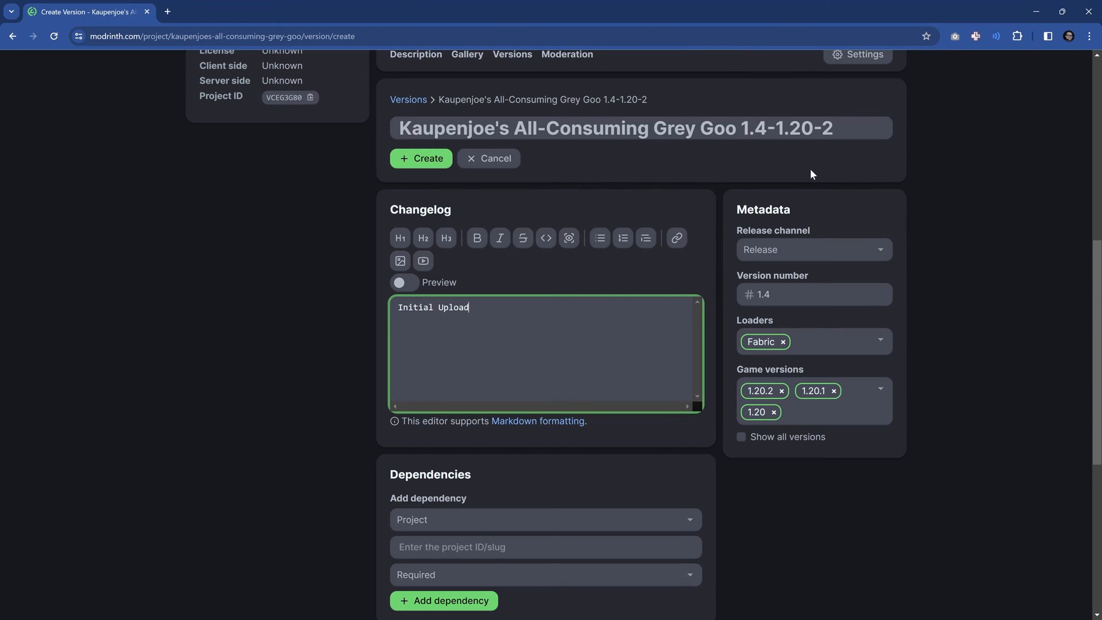
click(545, 289)
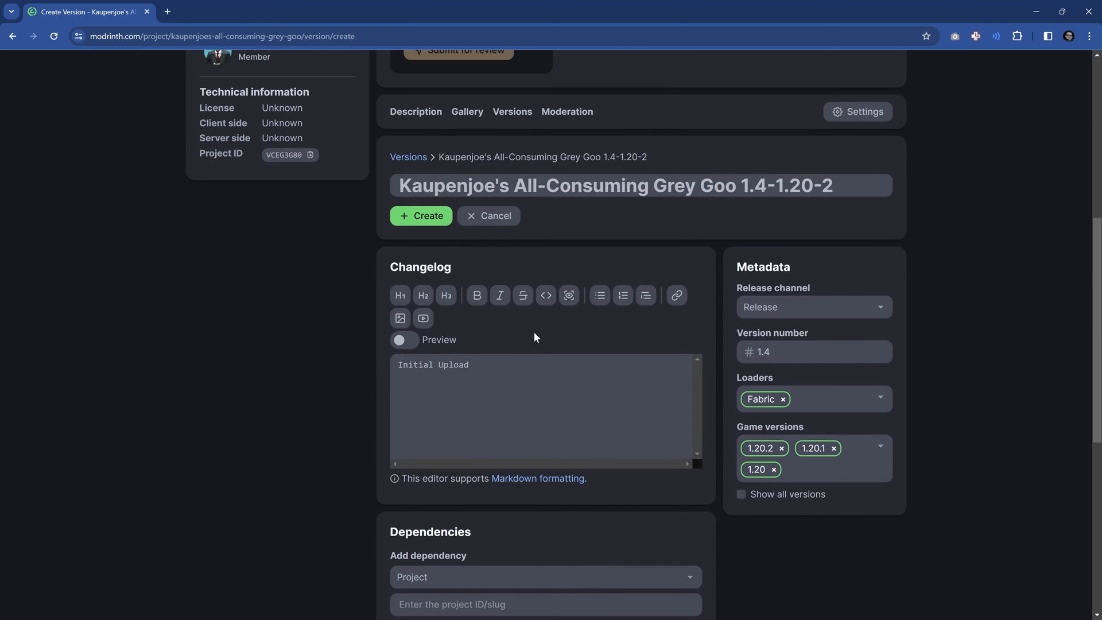
mouse_move(444, 171)
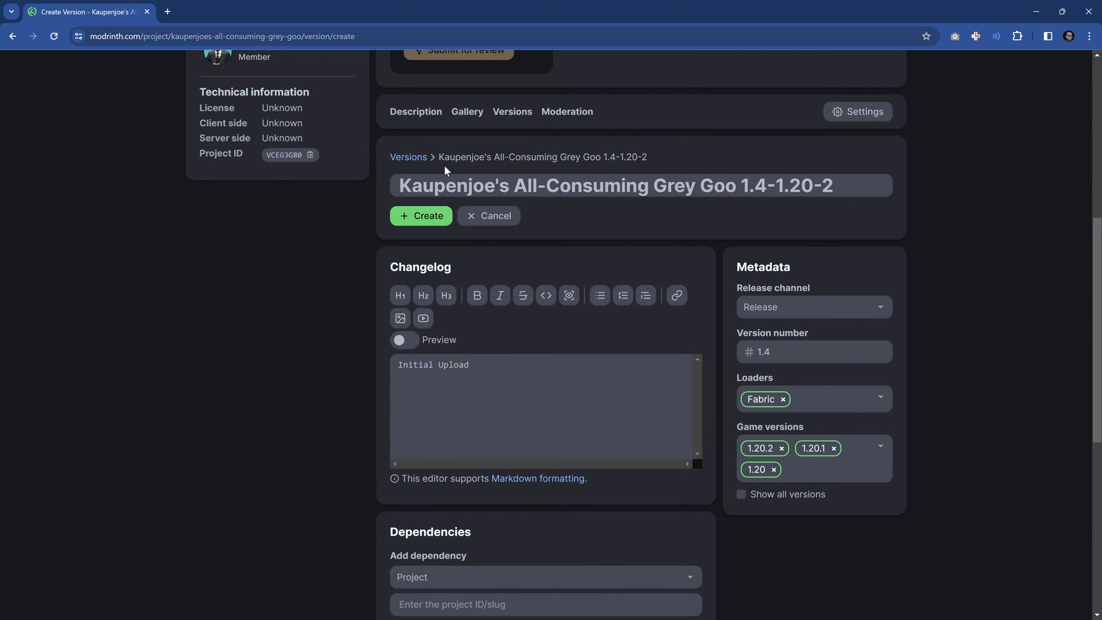
Step: Set the dependency requirement to Optional and open the Roughly Enough Items tab
scroll(down, 3)
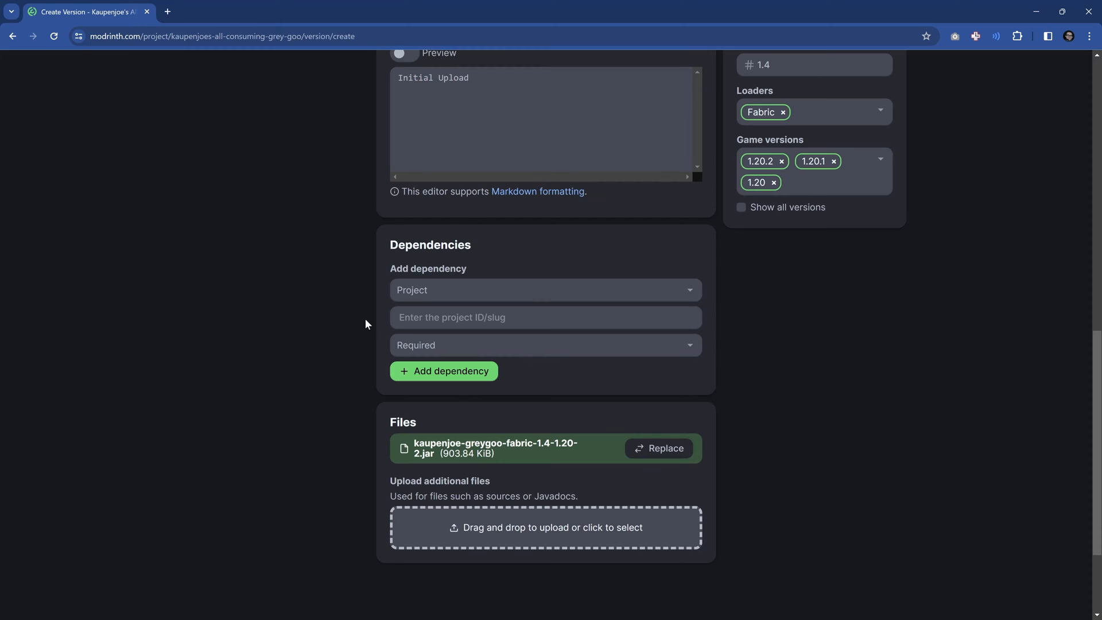
click(544, 346)
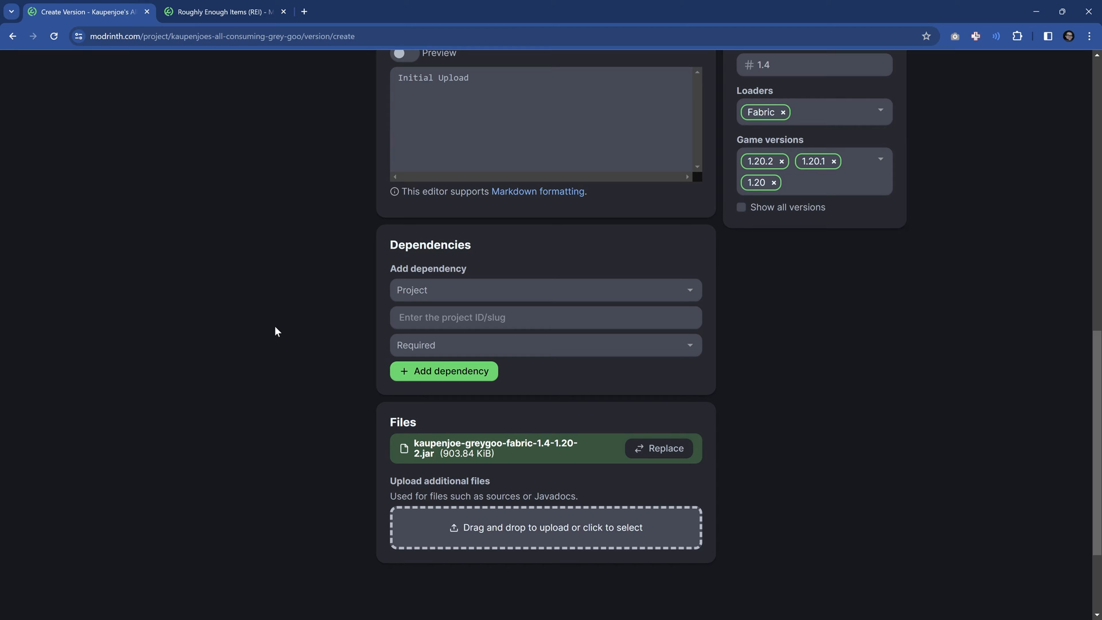
click(545, 346)
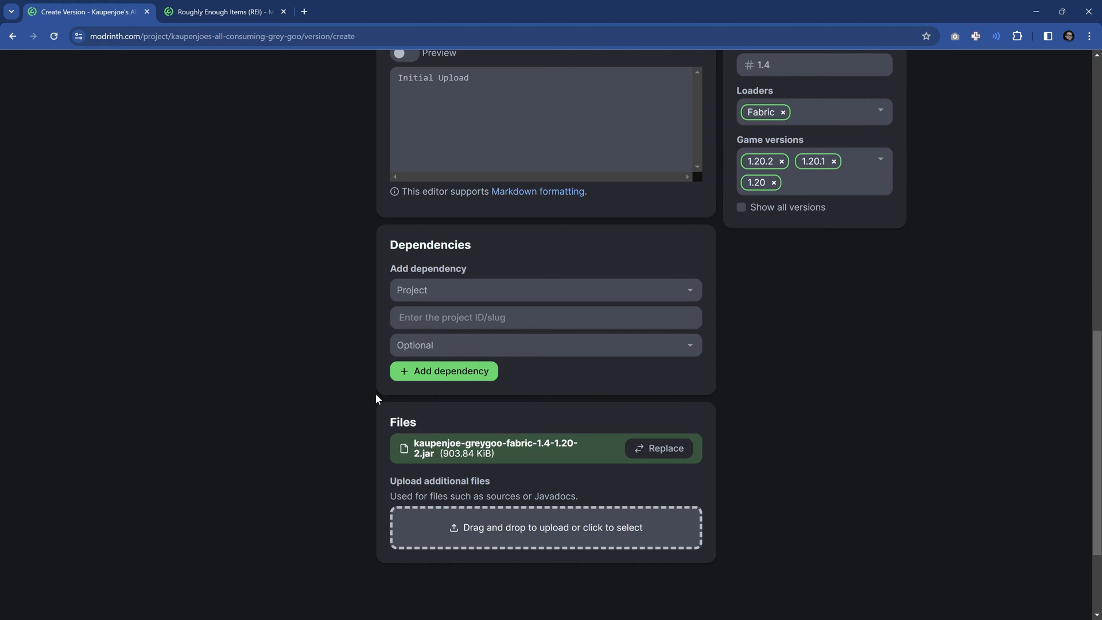
click(222, 11)
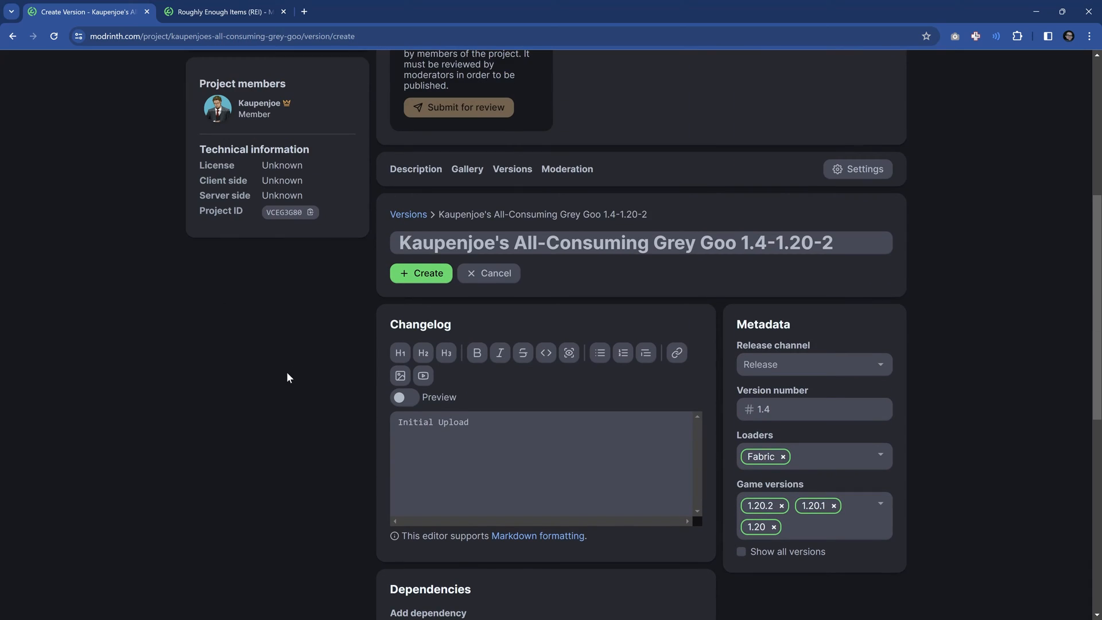
mouse_move(567, 212)
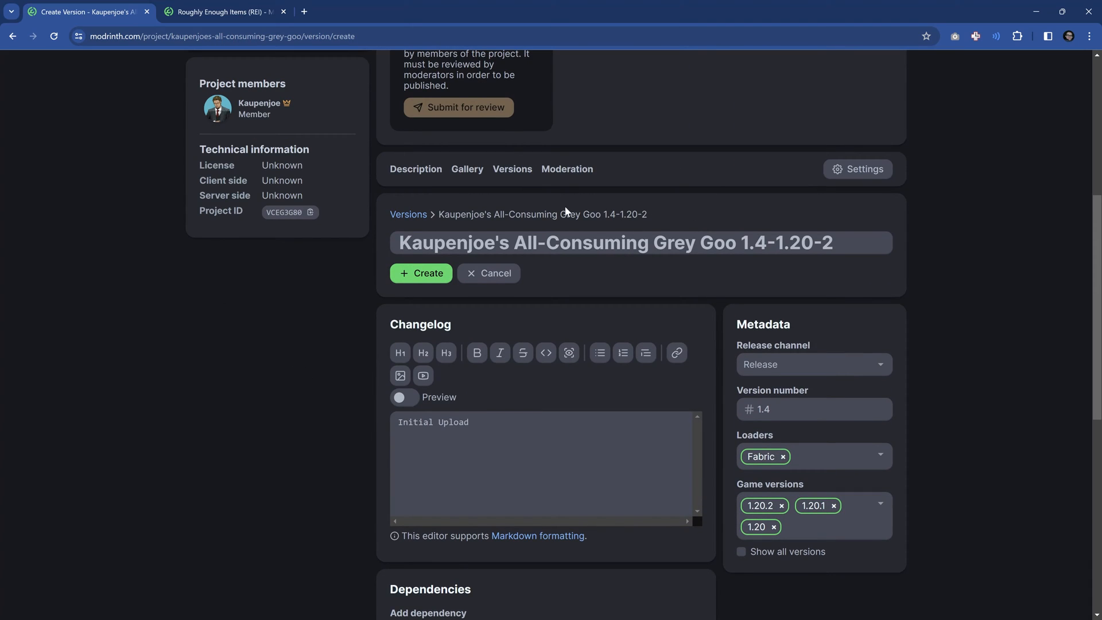
Step: Retitle the version "Grey Goo 1.4 [Fabric 1.20/.1/.2]", modelled on REI's naming
scroll(down, 3)
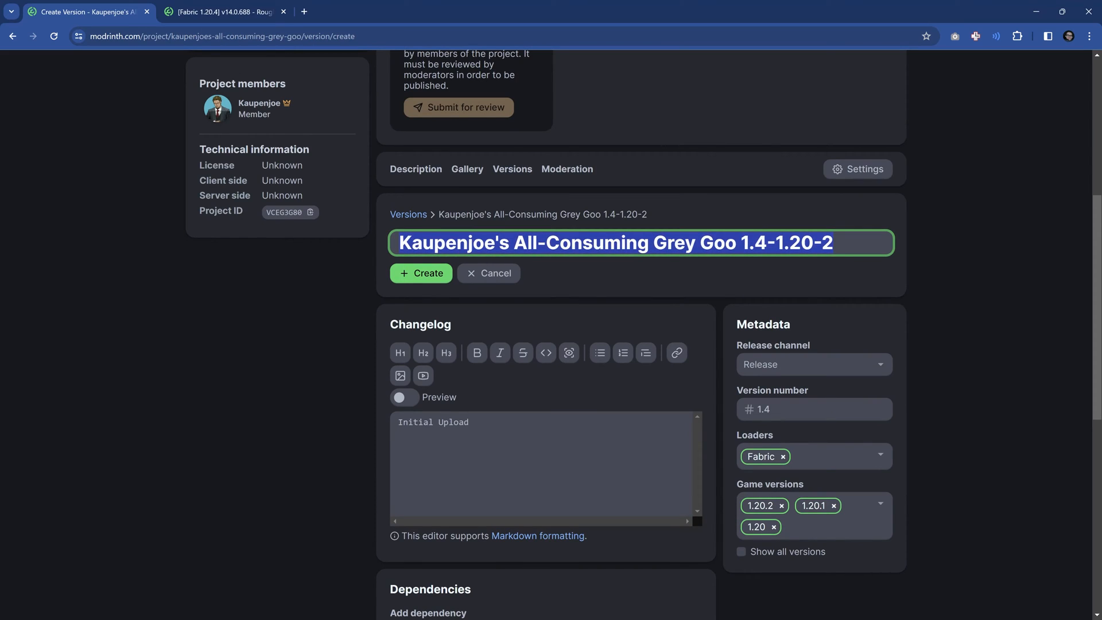
text(Grey Goo 1.)
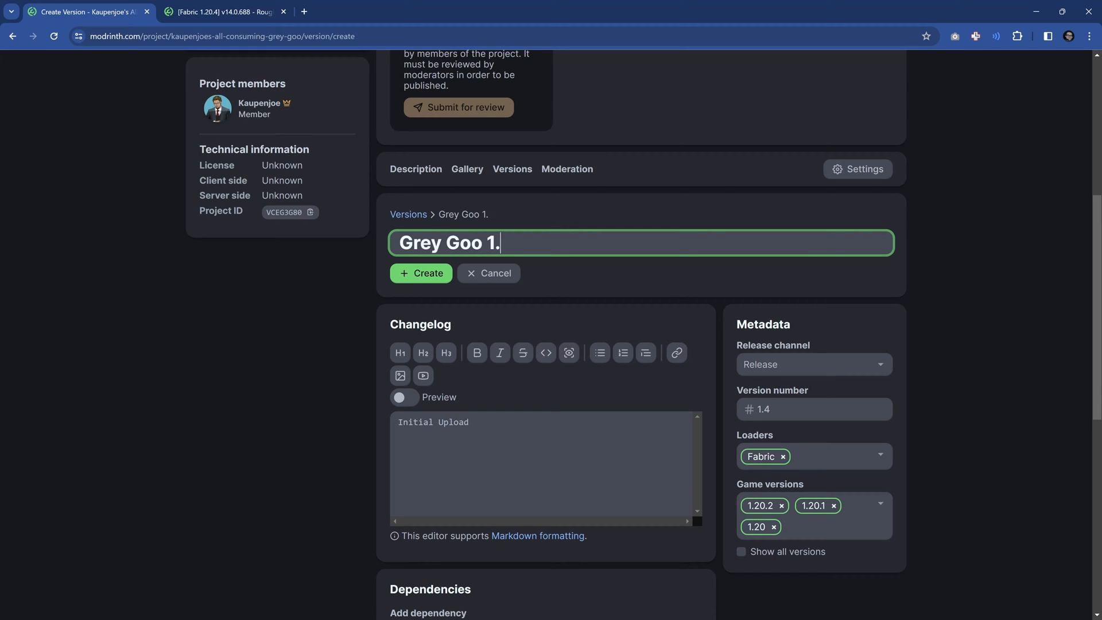
text(4 [Fabic 1.)
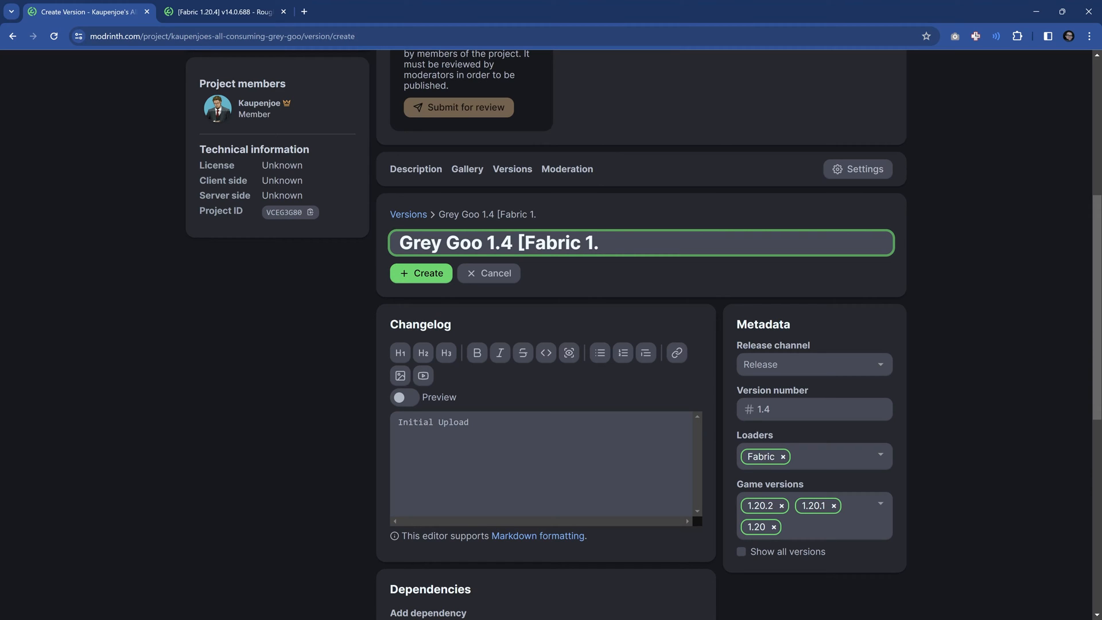
text(20/.1)
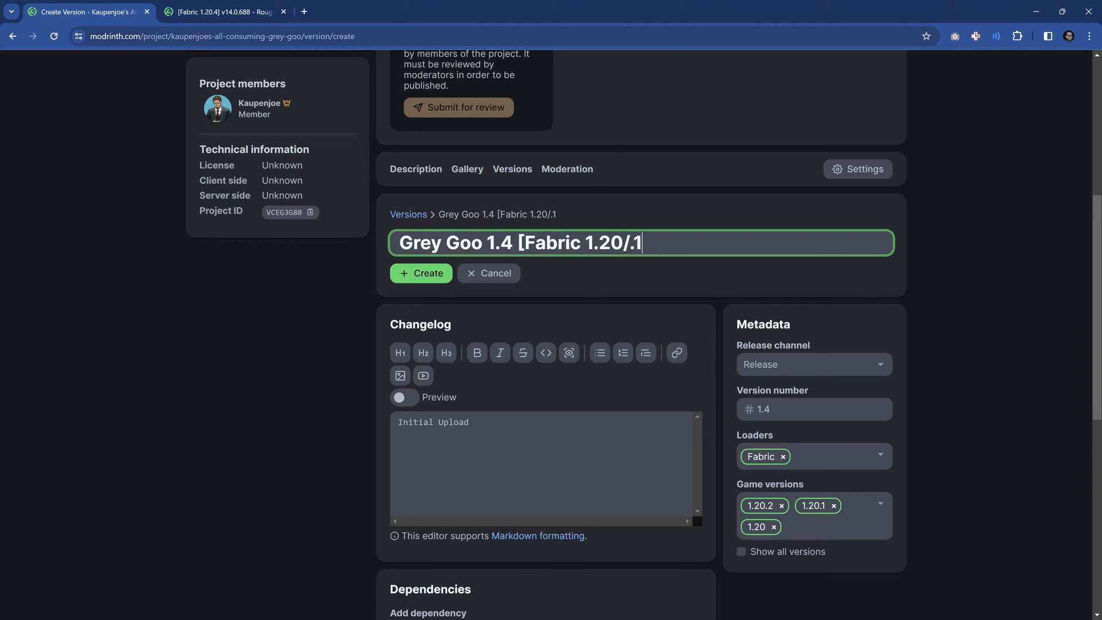
text(/.2)
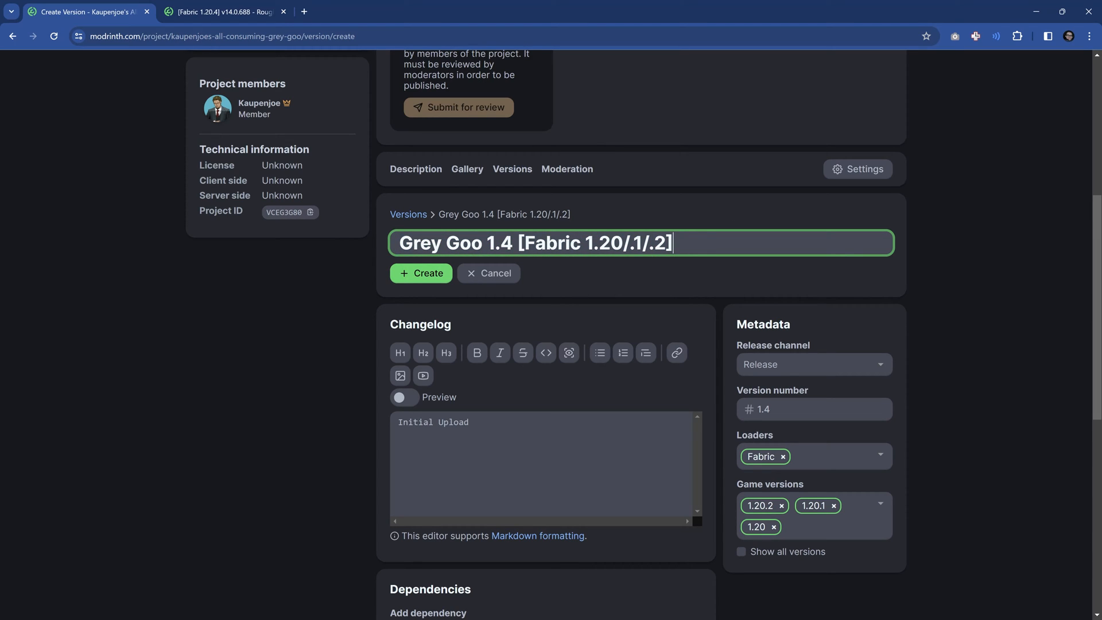
mouse_move(396, 197)
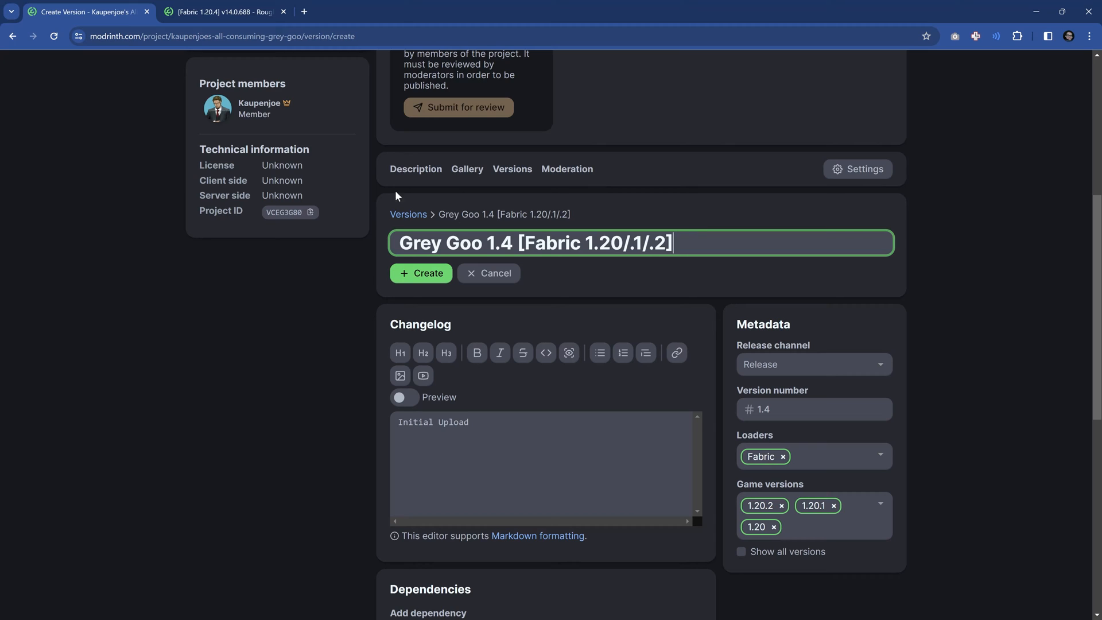
click(225, 12)
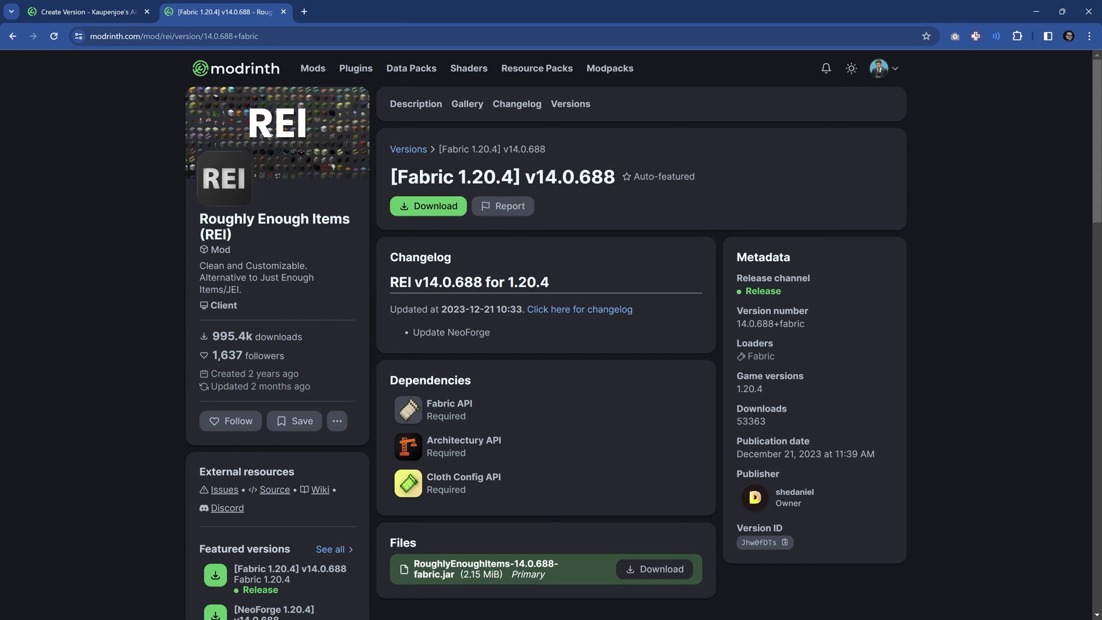
double_click(425, 176)
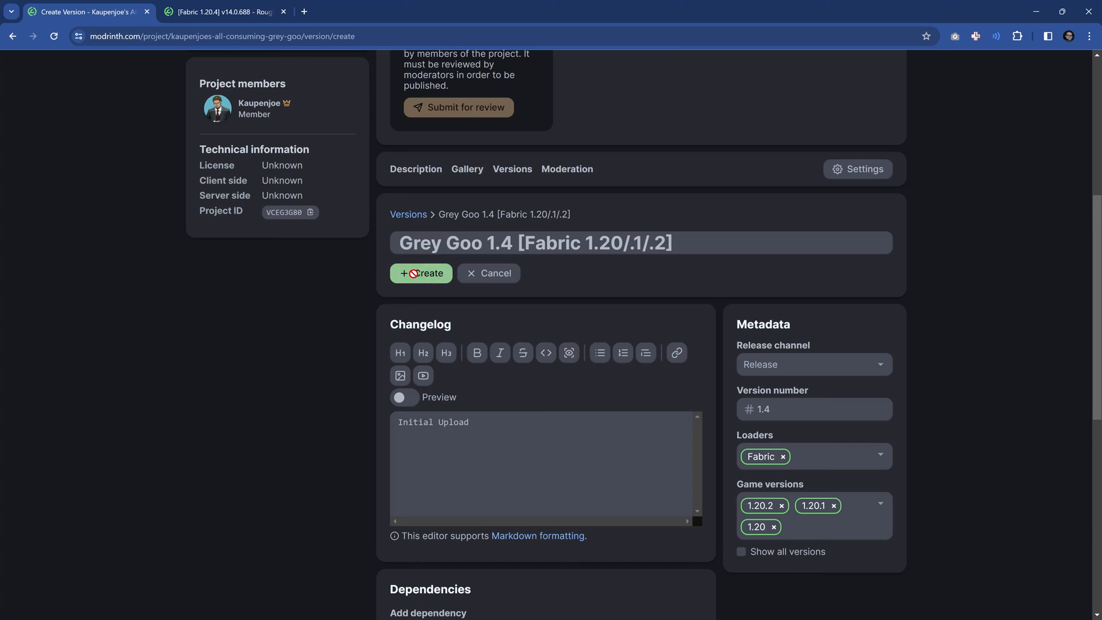
Step: Create the Fabric version so it appears under featured versions
click(421, 274)
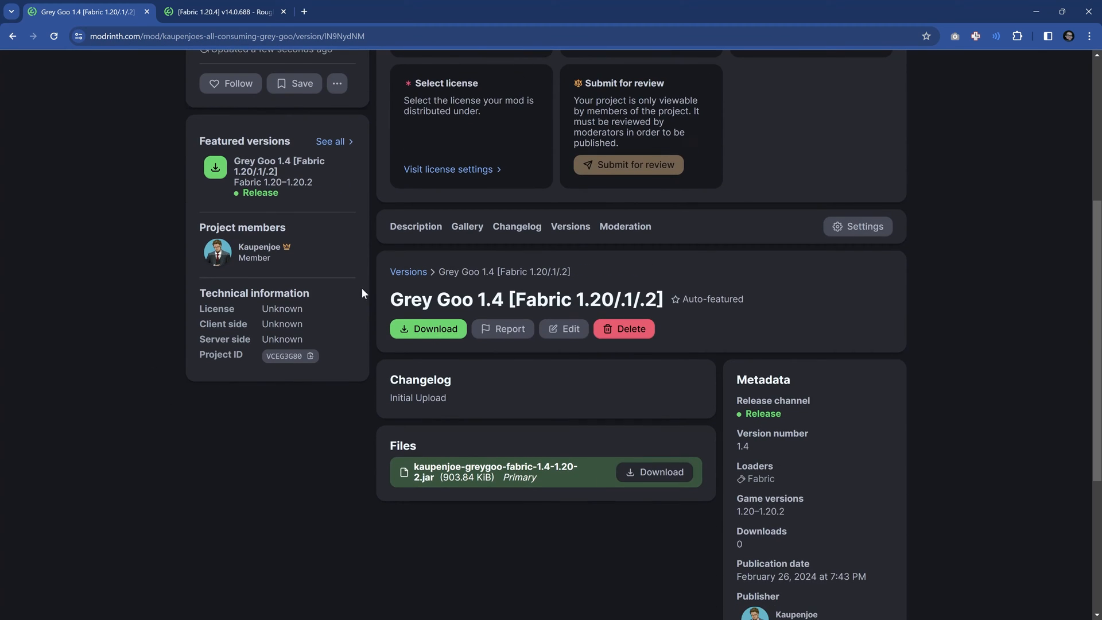
mouse_move(422, 542)
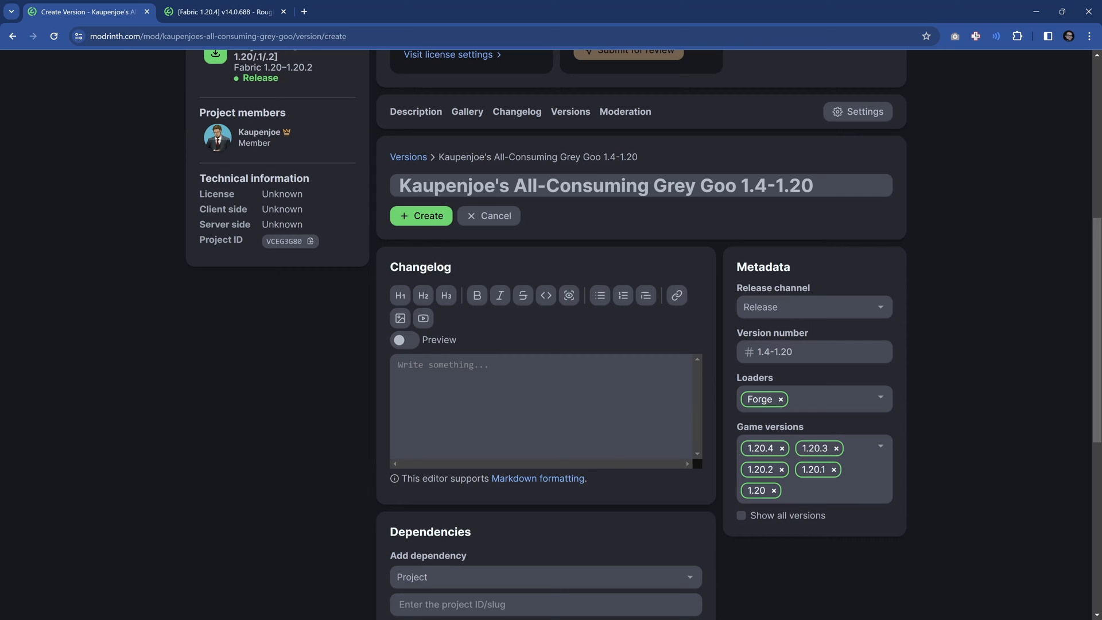
Step: Create the Forge version: number 1.4, changelog, title "Grey Goo 1.4 [Forge 1.20/.1]"
scroll(down, 3)
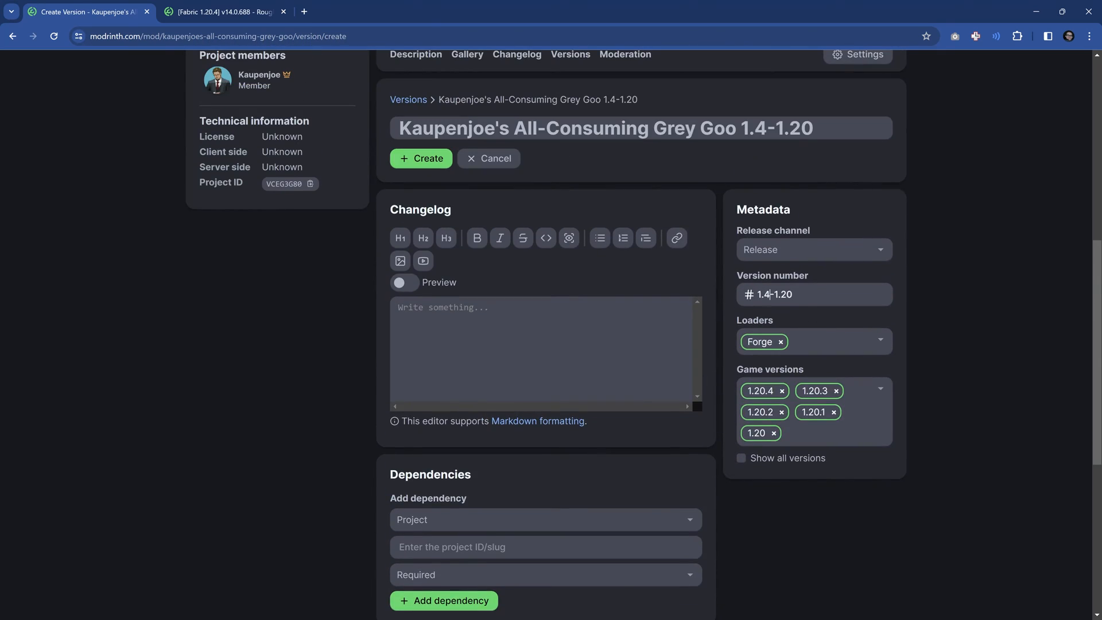
key(Backspace)
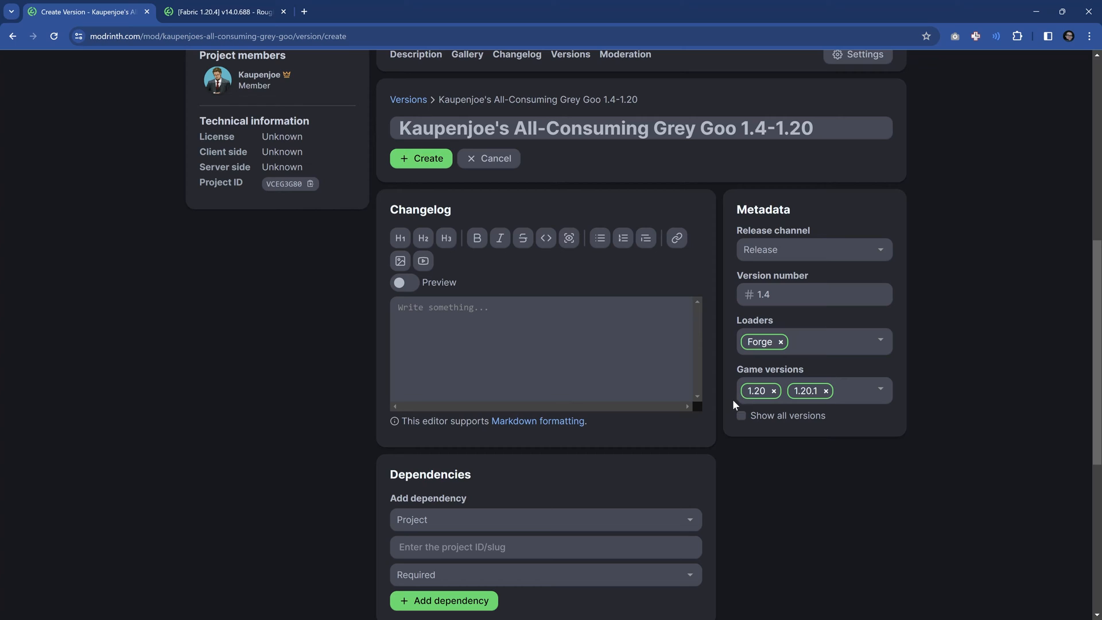
text(Initial Upload.)
text([)
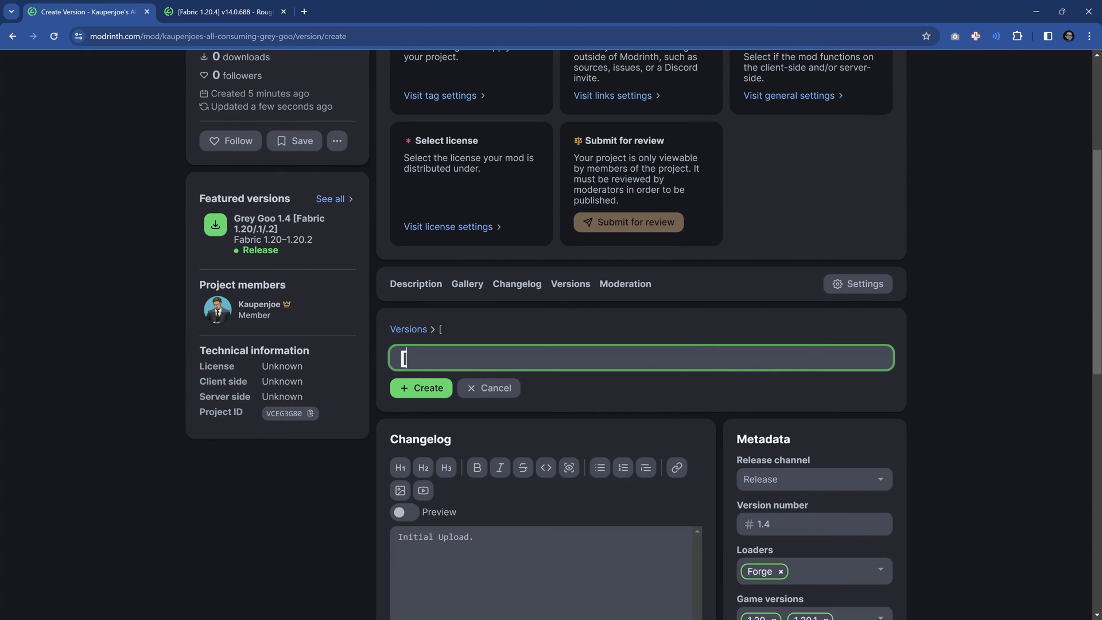
text(G)
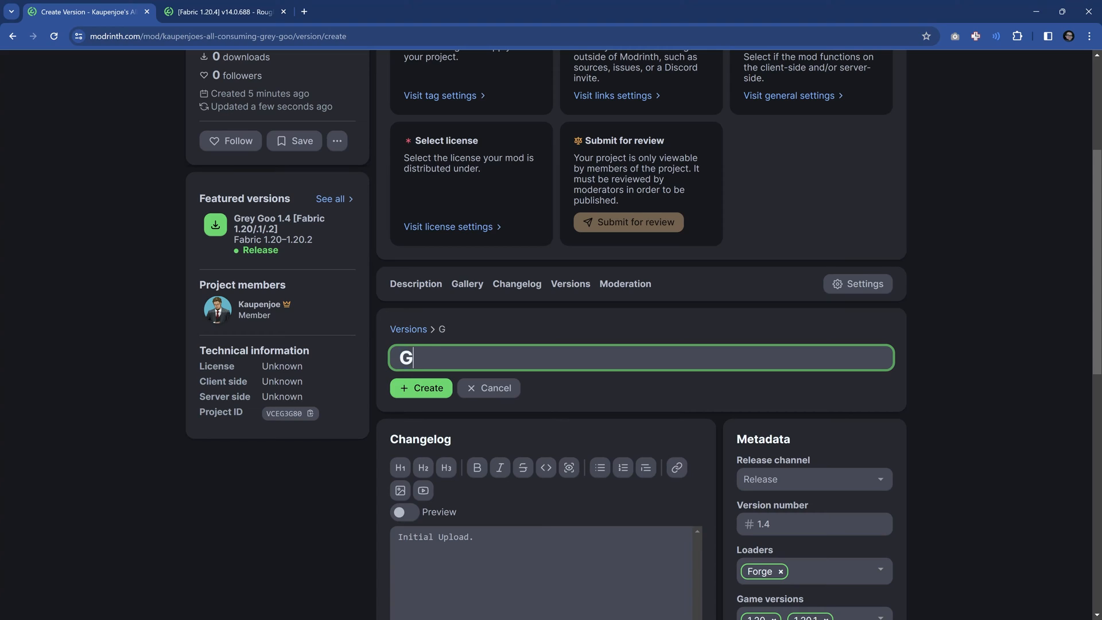
text(rey Goo 1.4 [F)
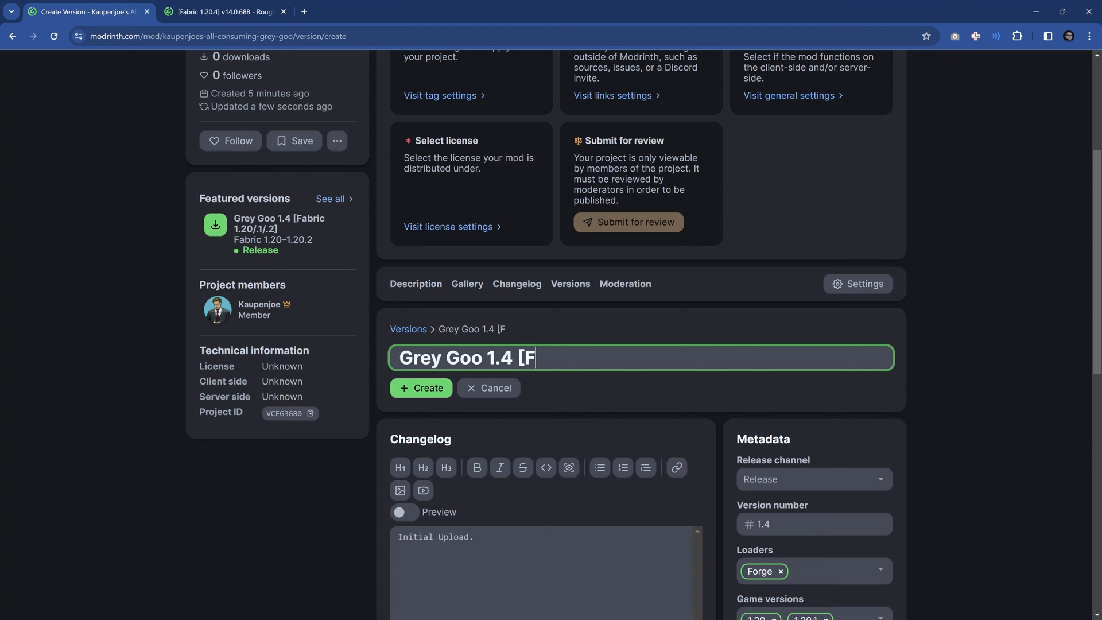
text(orge 1.20/.1)
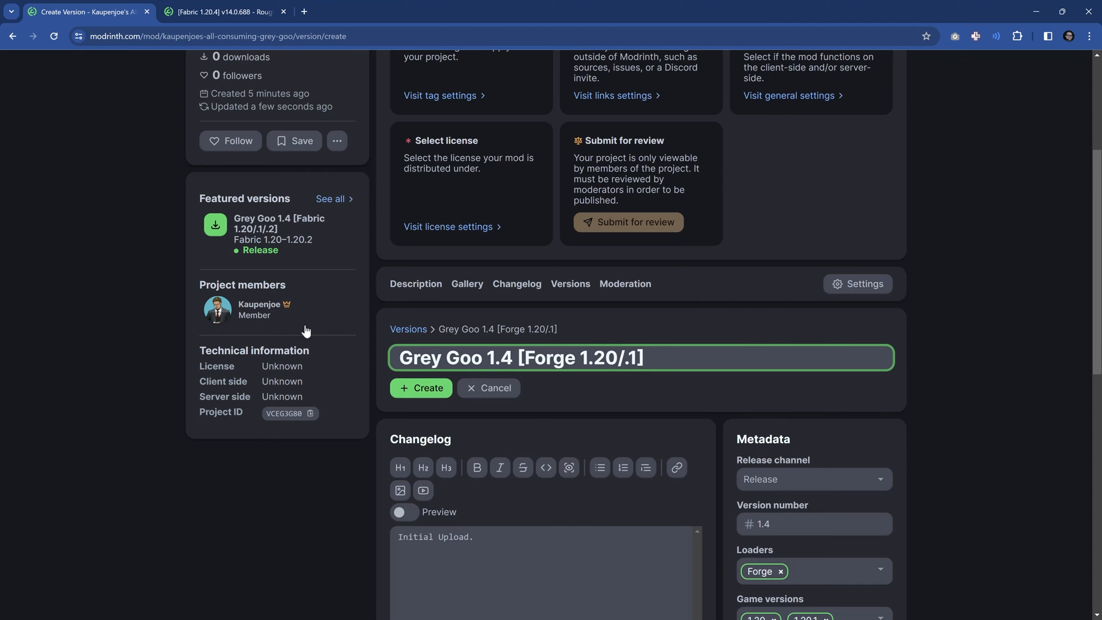
click(420, 388)
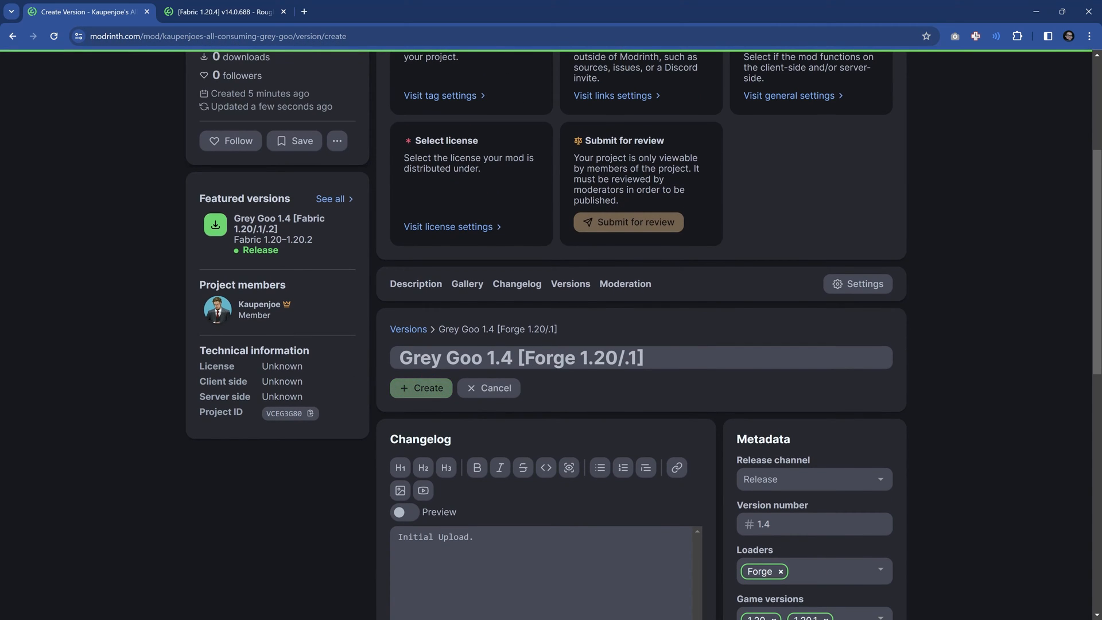
click(421, 387)
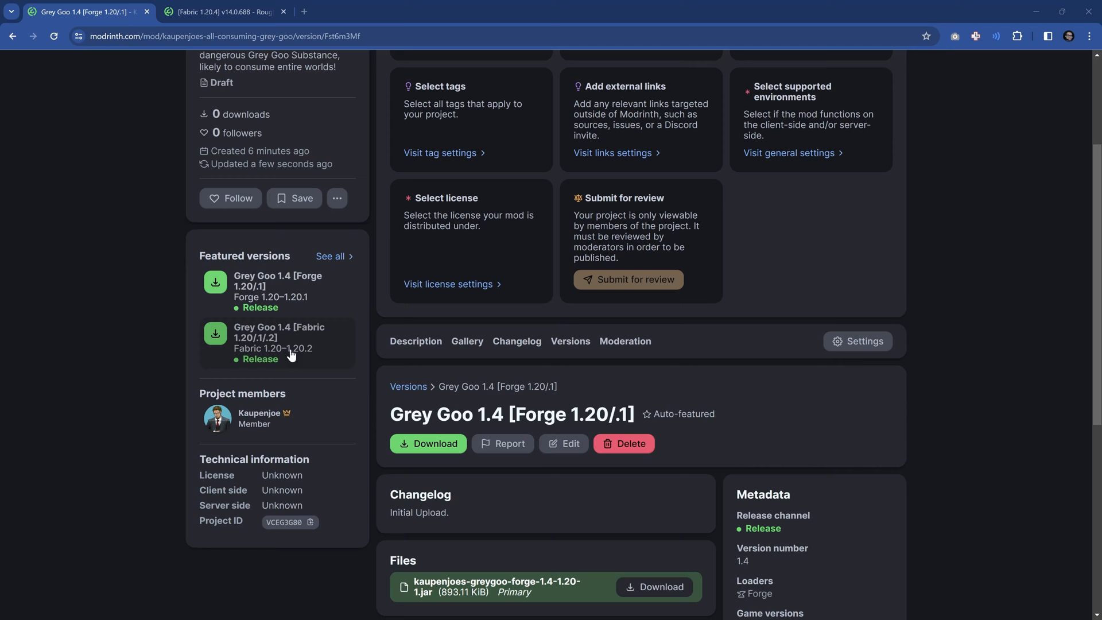
mouse_move(273, 305)
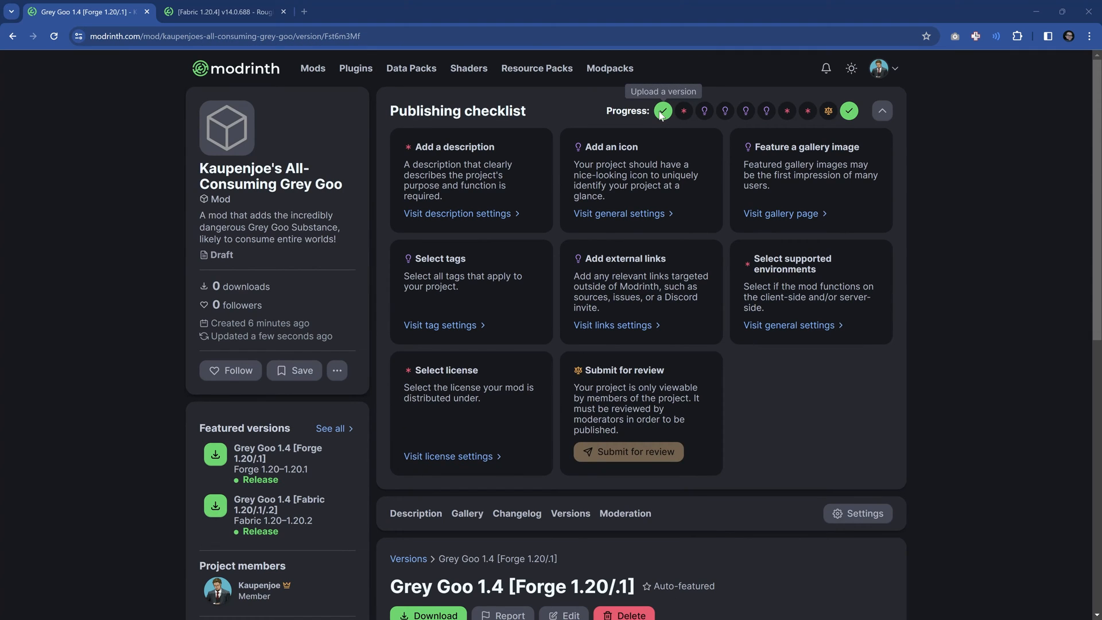
mouse_move(683, 111)
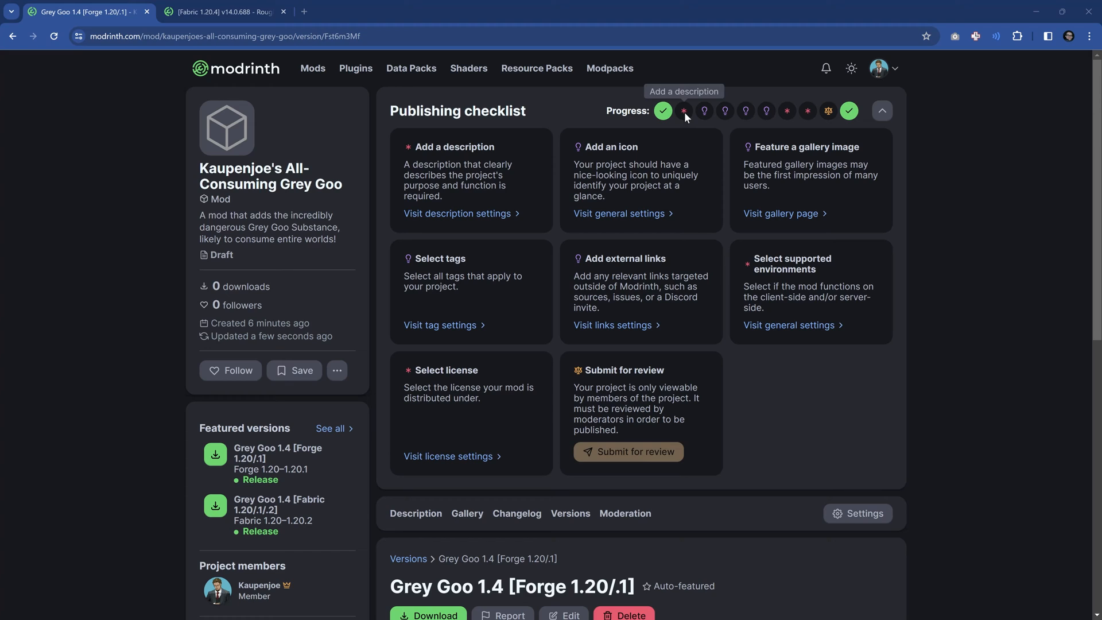
Step: Write the description with a world-destruction warning, Origins and Features sections
click(457, 217)
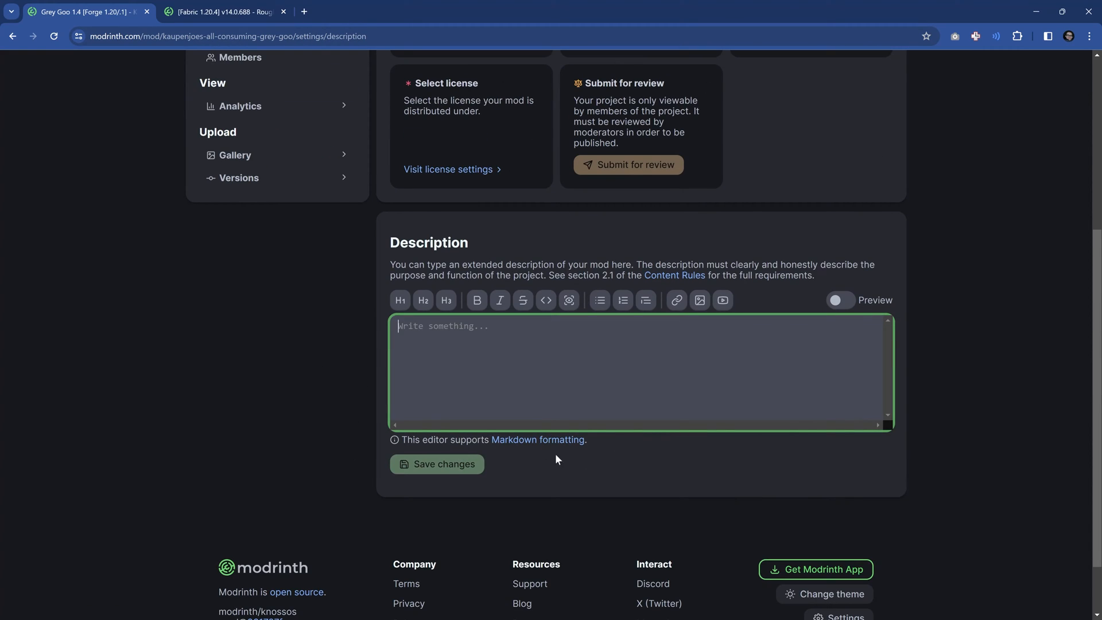
mouse_move(424, 300)
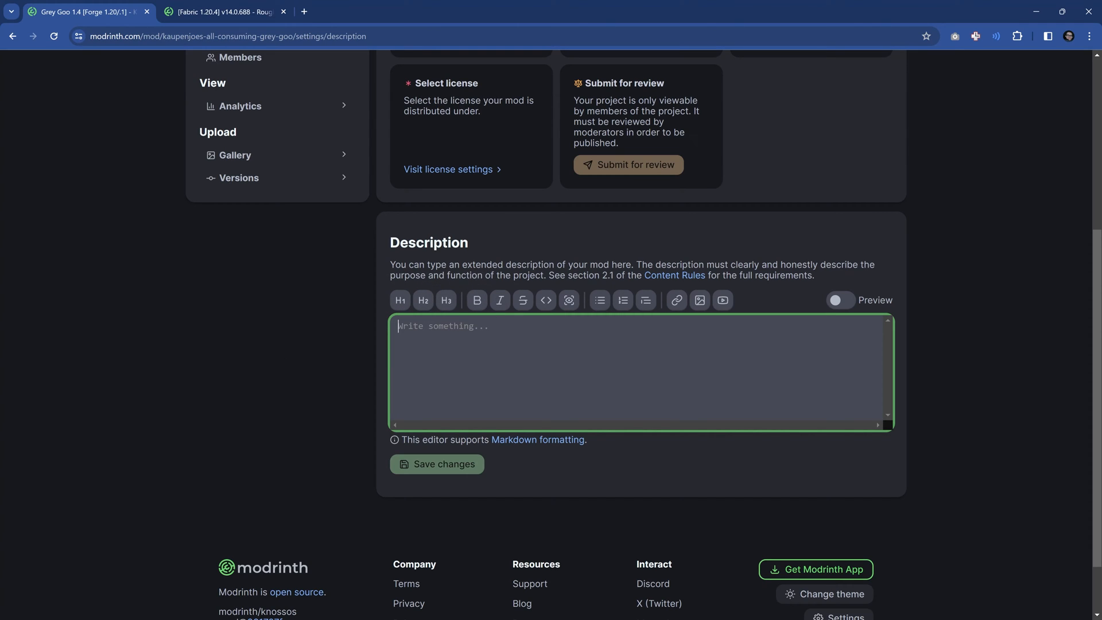
text(WARNING: IF YOU'RE NOT CAREFUL WITH THIS MOD IT MIGHT DESTROY YOUR WORLD. CAUTION IS ADVISED!)
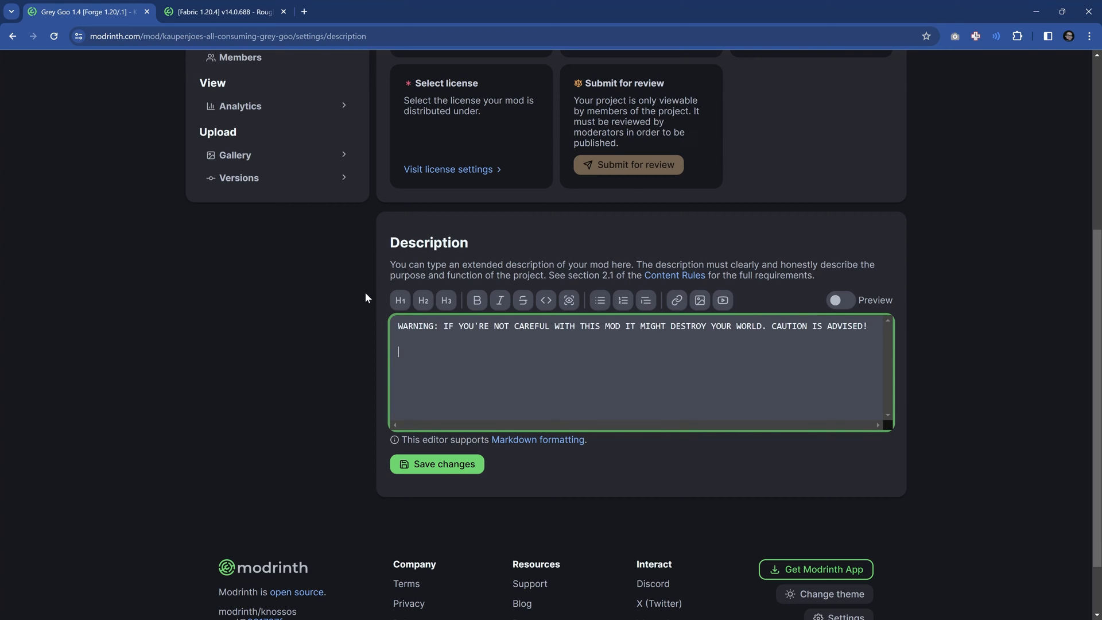
text(# o)
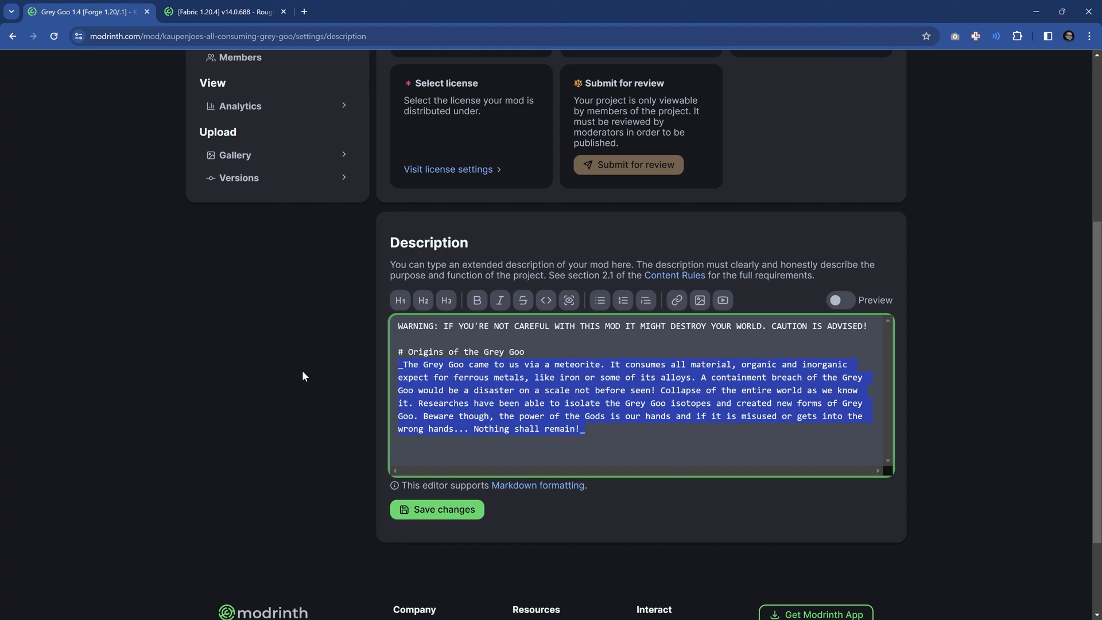
text(# Features of the Mod)
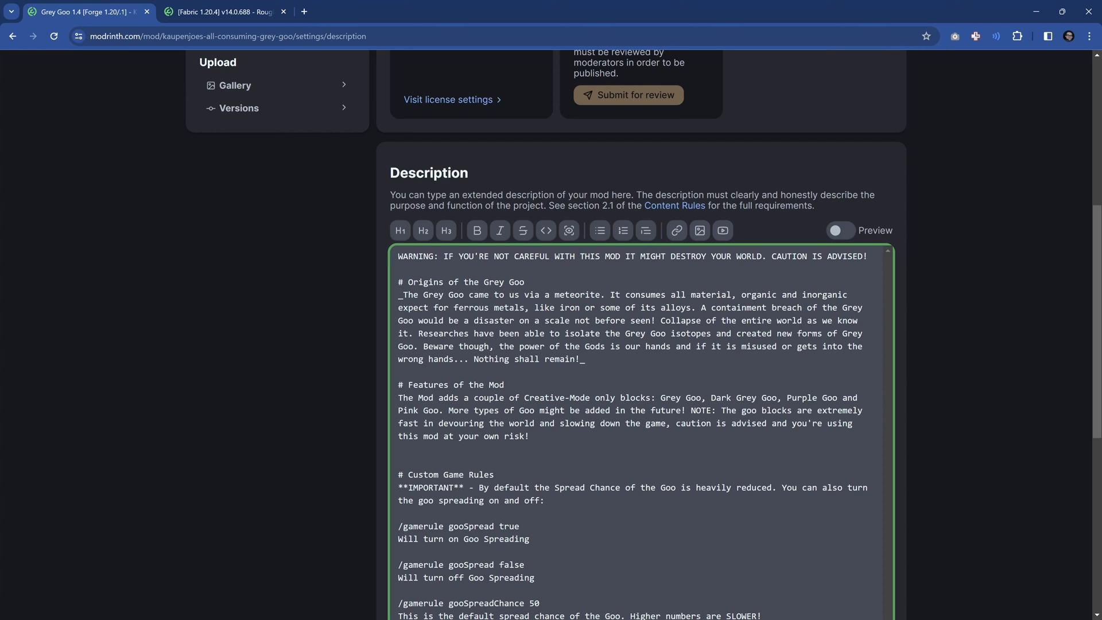
mouse_move(699, 231)
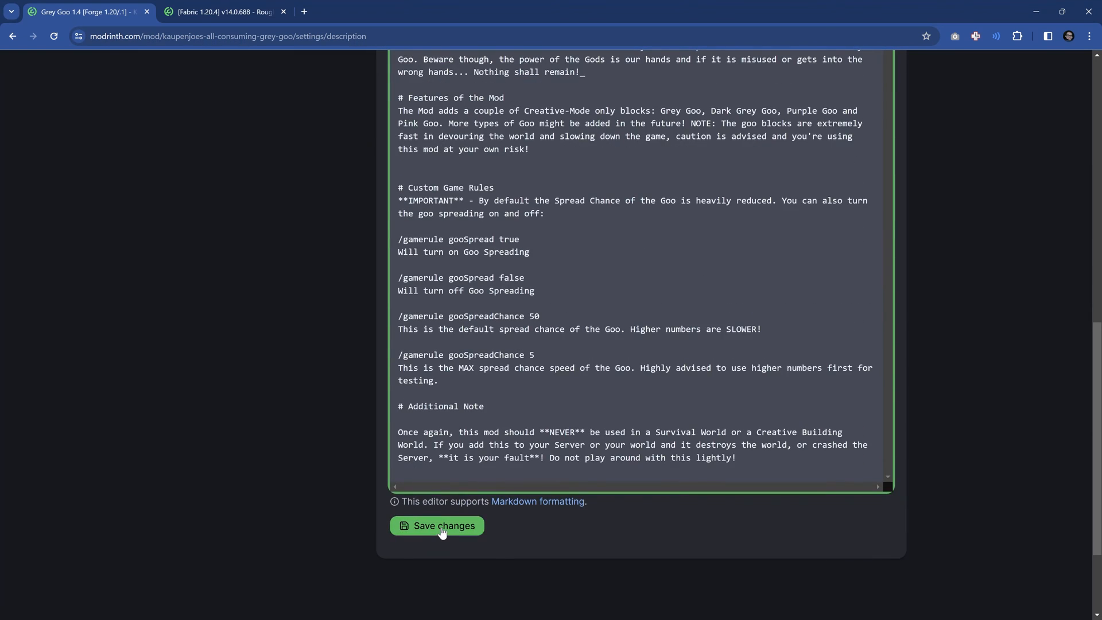
Step: Save the description so its checklist item is marked complete
click(437, 526)
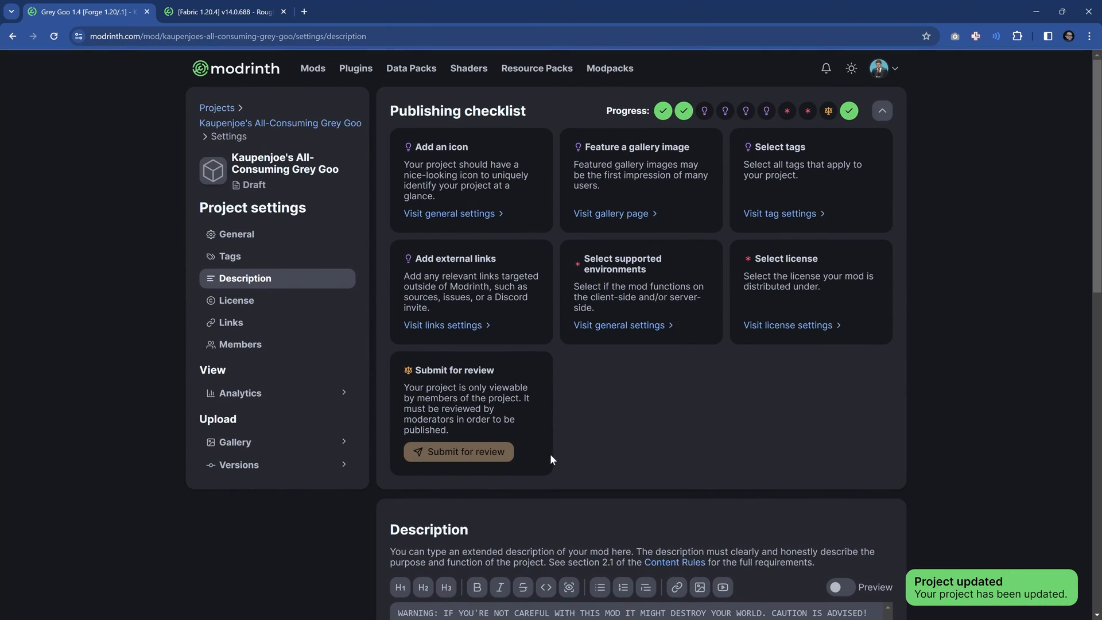
mouse_move(683, 112)
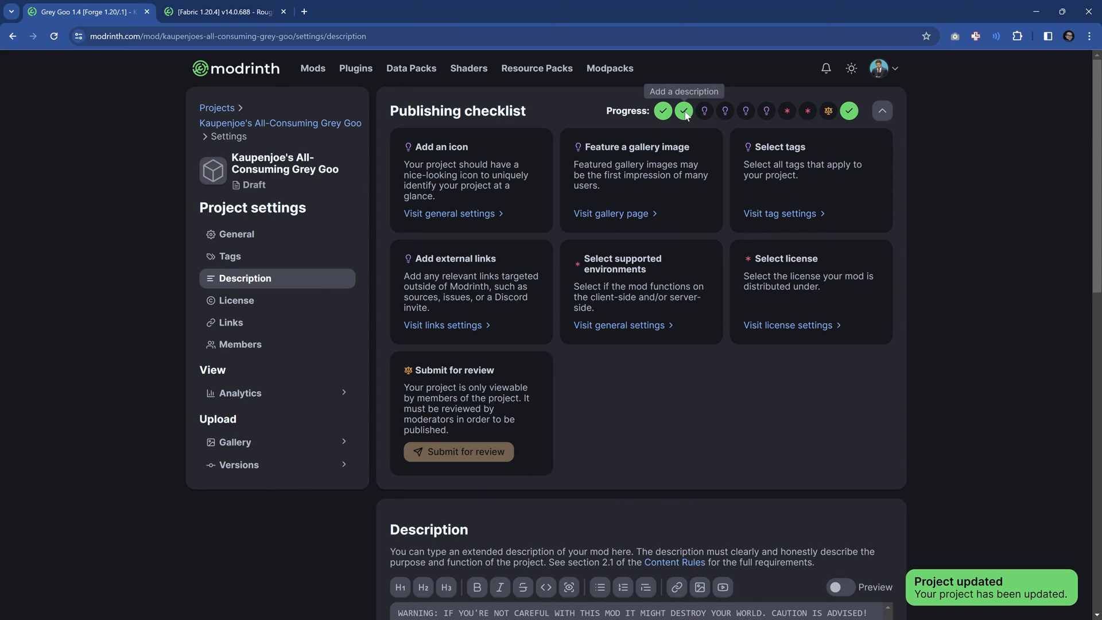
mouse_move(452, 213)
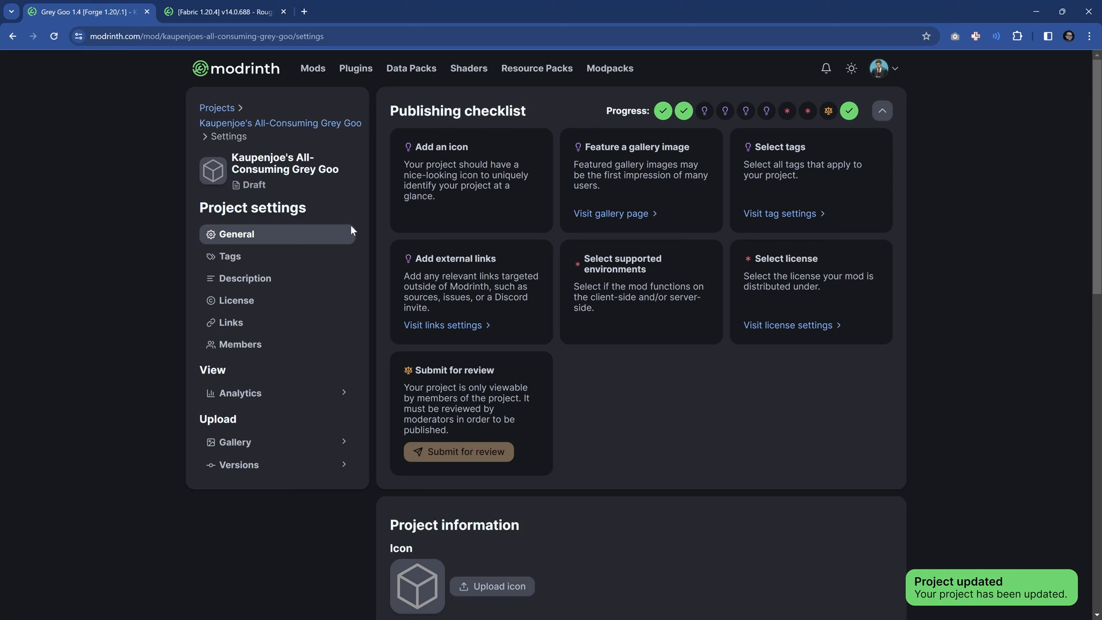
Step: Upload Grey-Goo-Logo.jpg as the project's icon
scroll(down, 3)
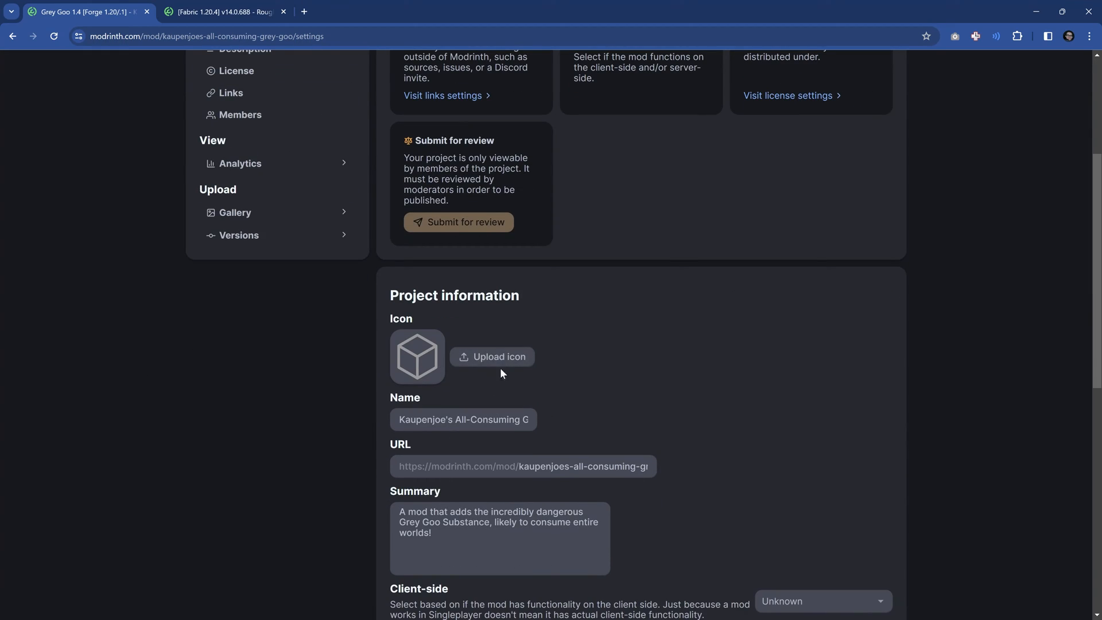
click(493, 356)
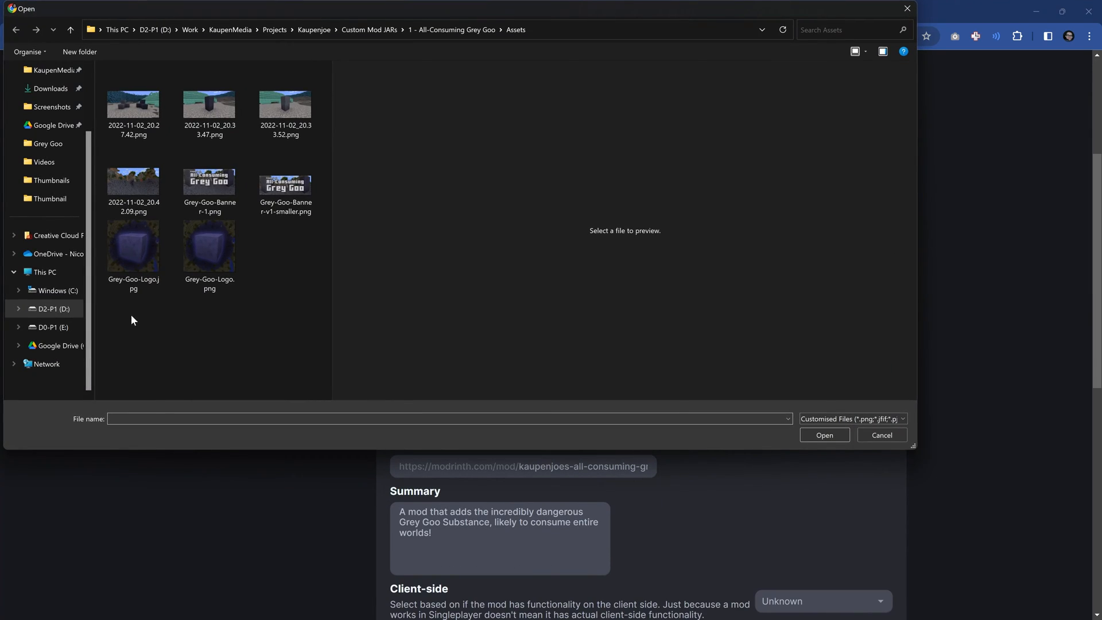
click(133, 245)
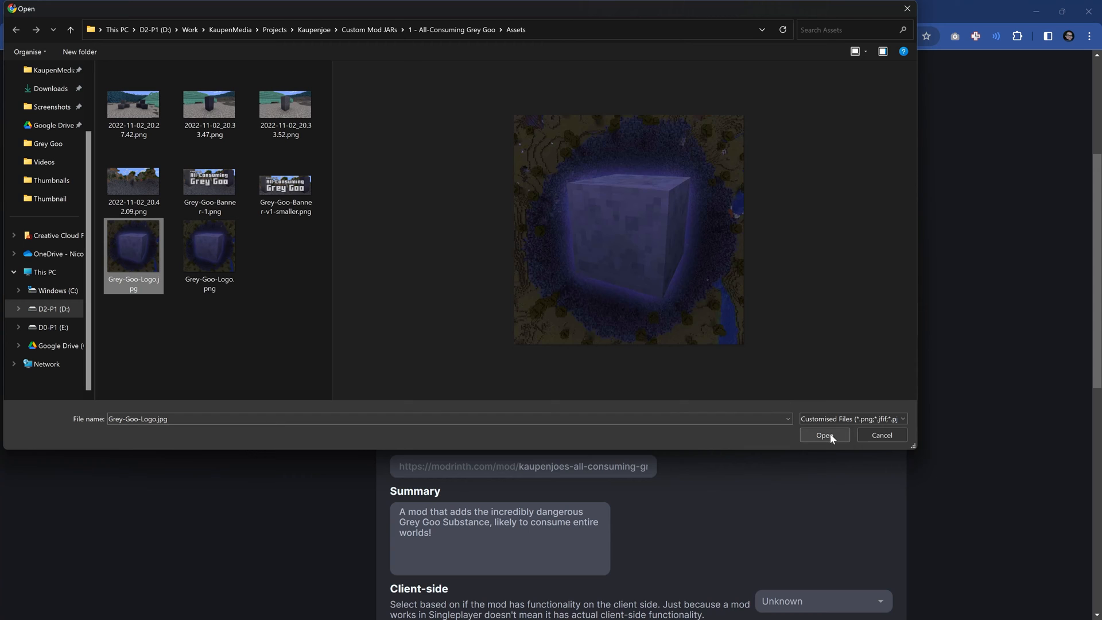
click(824, 436)
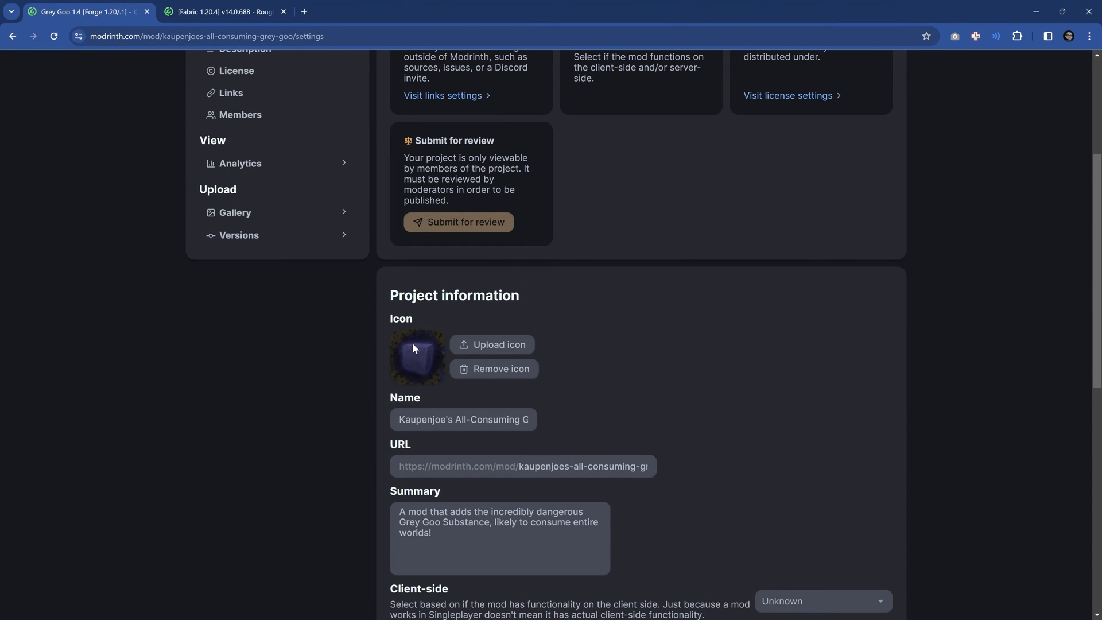
Step: Set Client-side and Server-side to Required and save the project changes
scroll(down, 3)
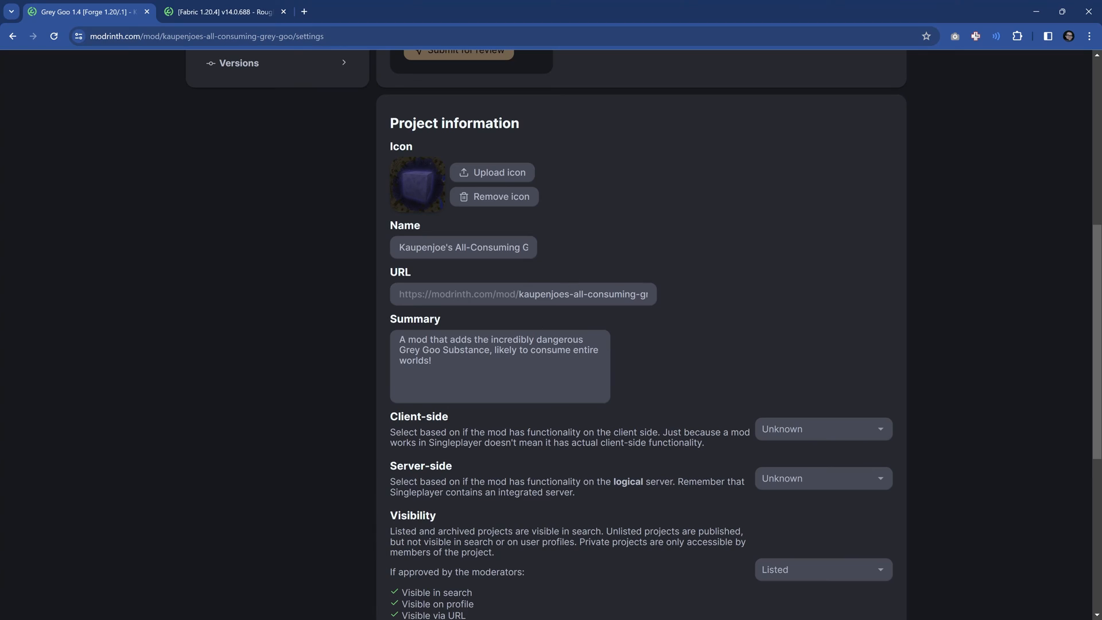
click(820, 428)
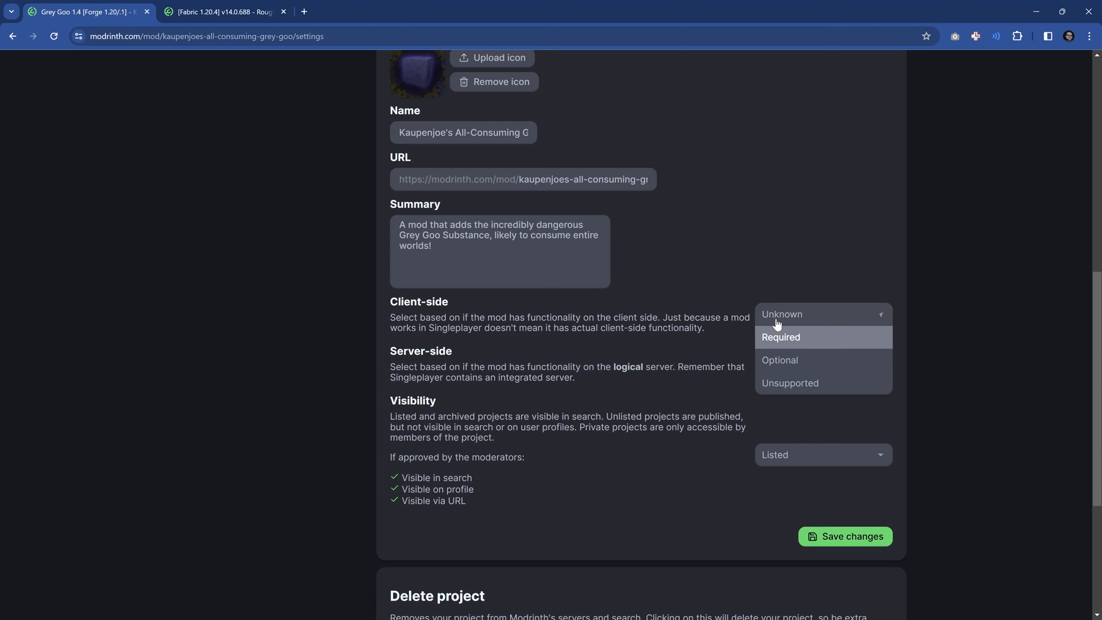
click(780, 337)
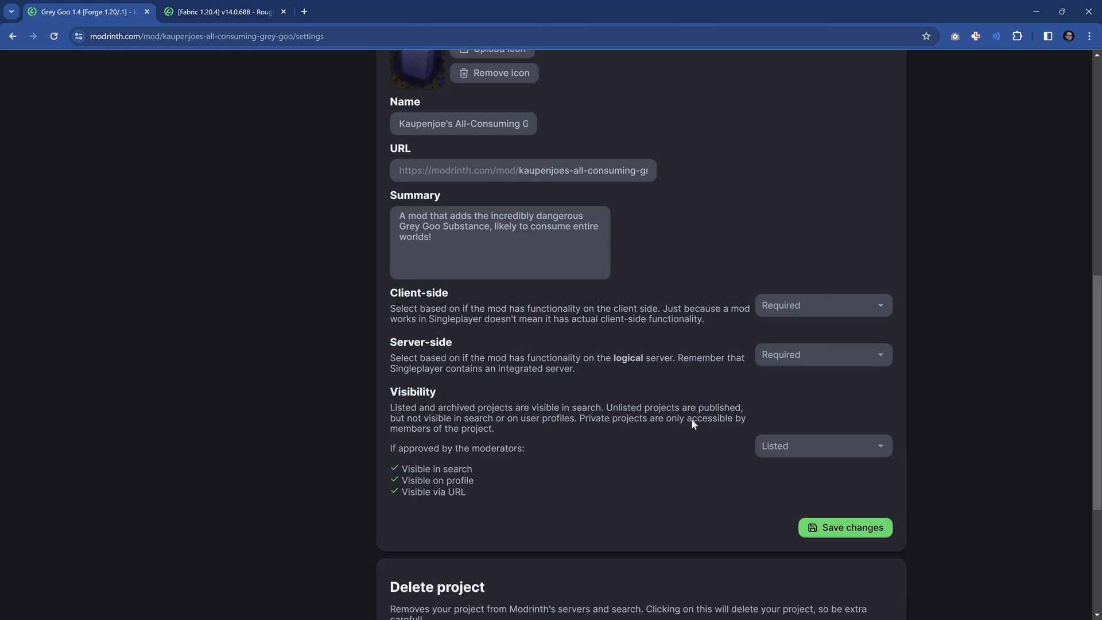
click(819, 445)
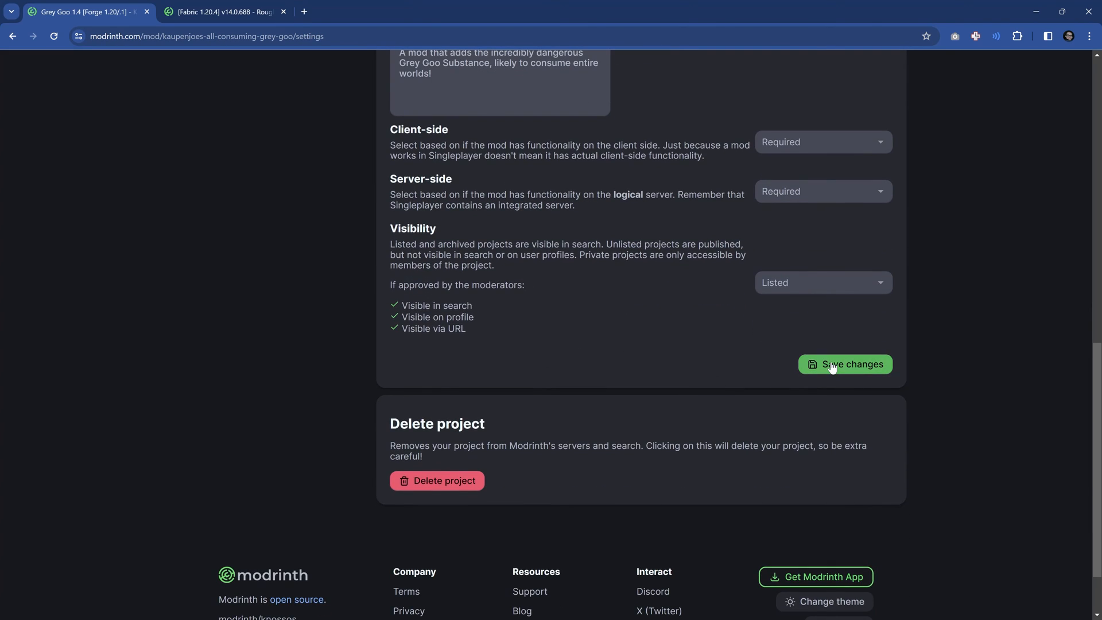
click(845, 364)
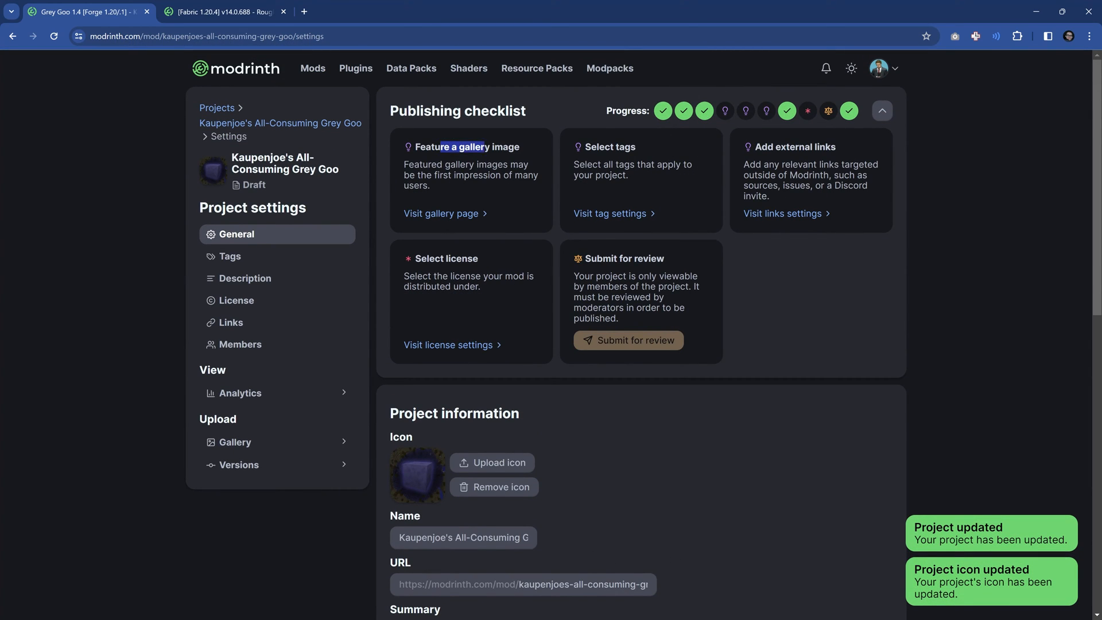
Step: Add the screenshot to the gallery titled 'Destroyed World by Grey Goo!' and view it full size
click(440, 214)
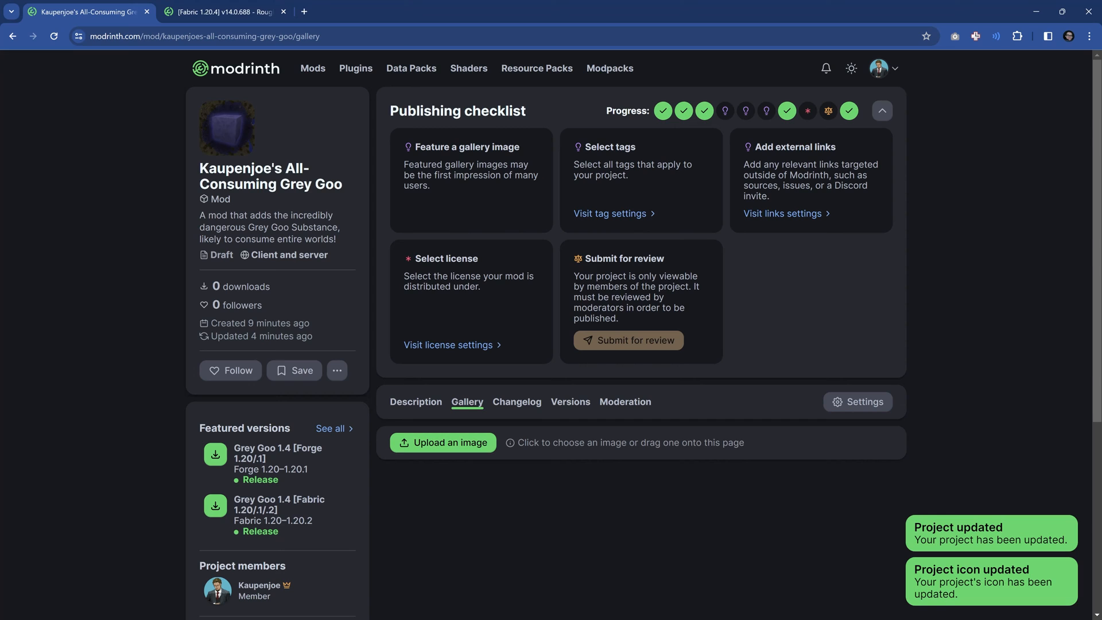
click(443, 442)
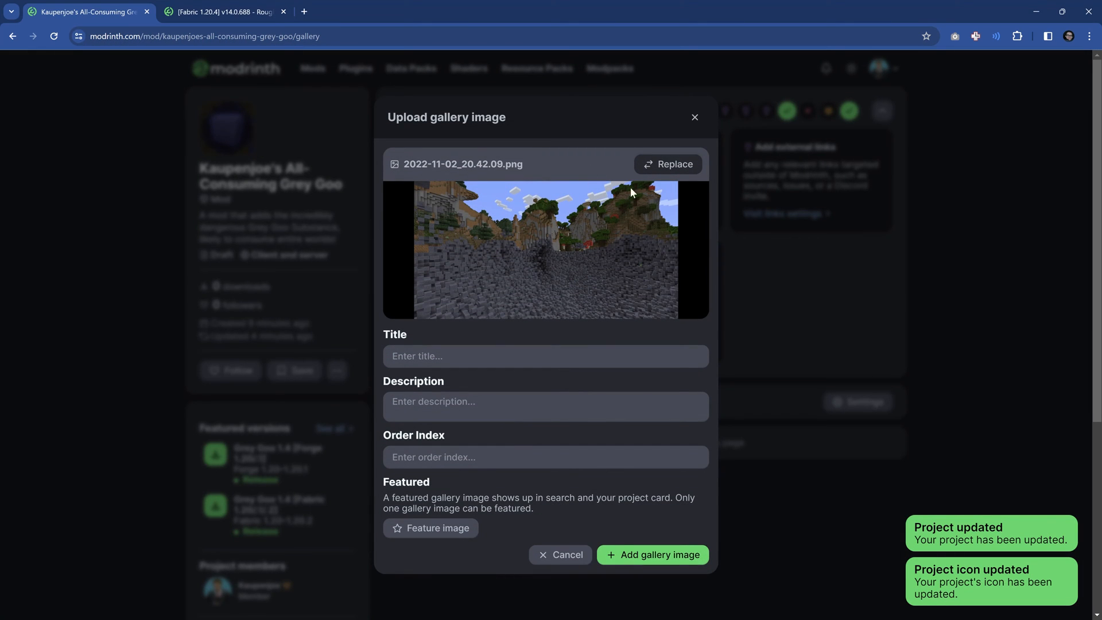
click(546, 356)
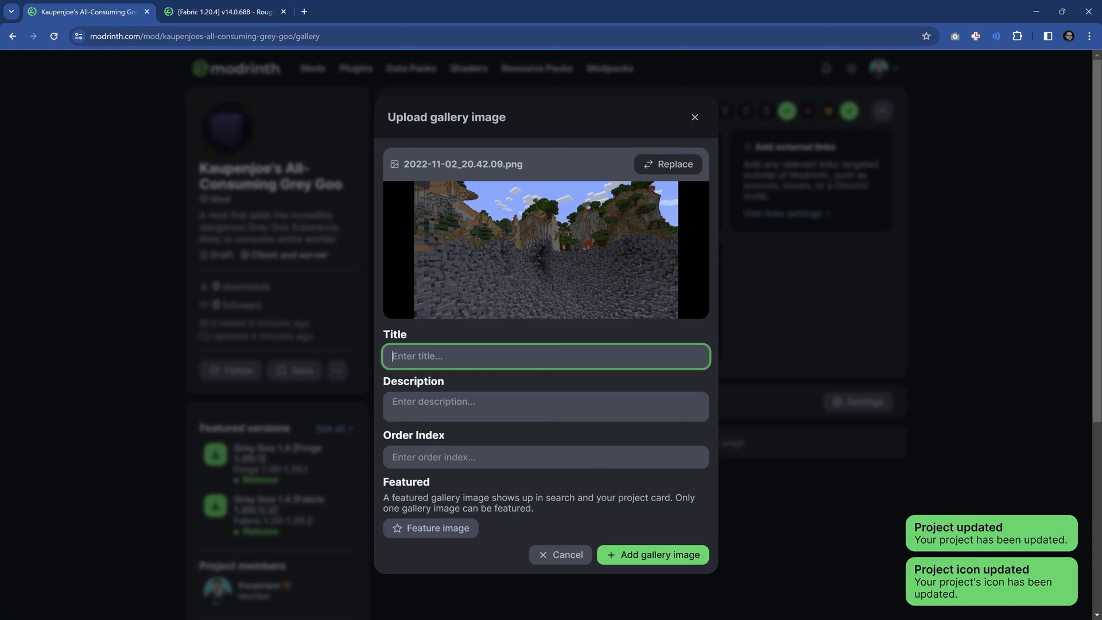
click(546, 457)
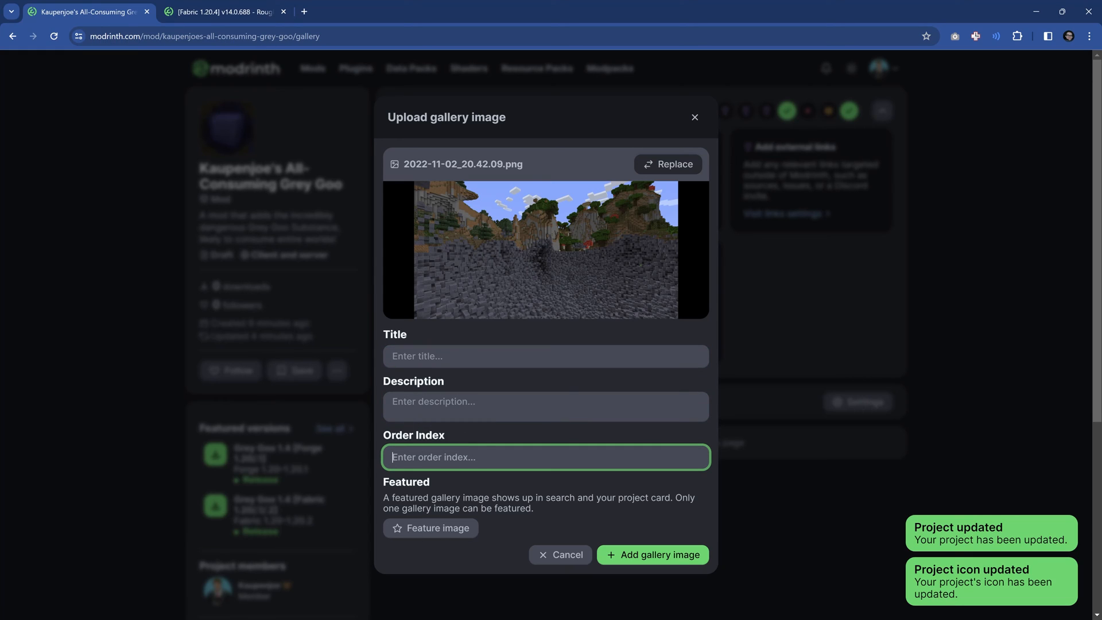
text(Destroyed World by Grey Goo!)
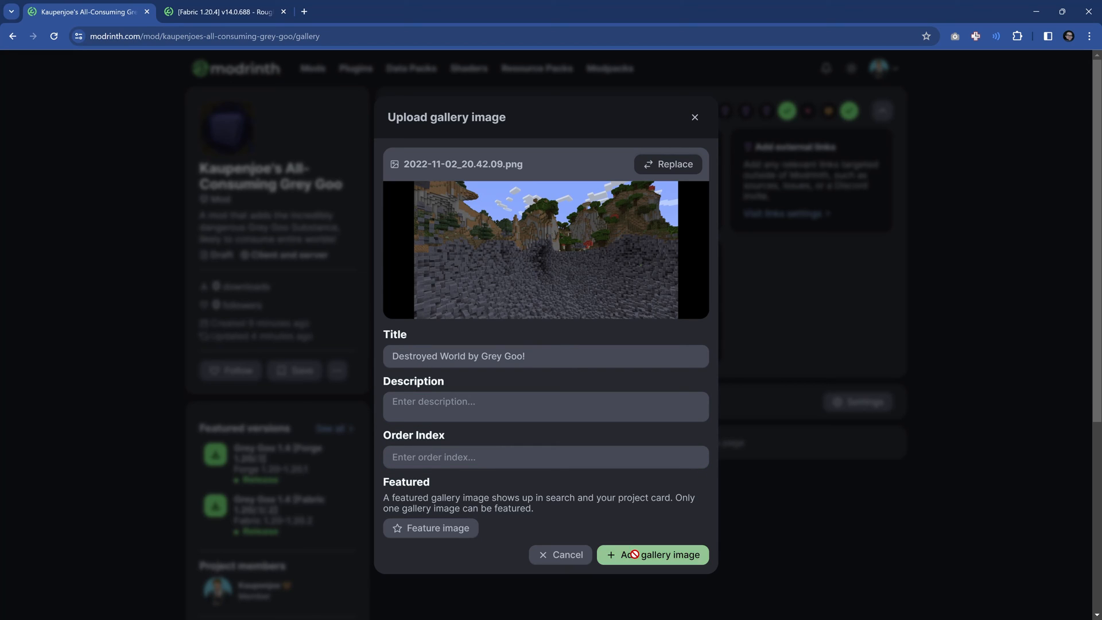
click(652, 554)
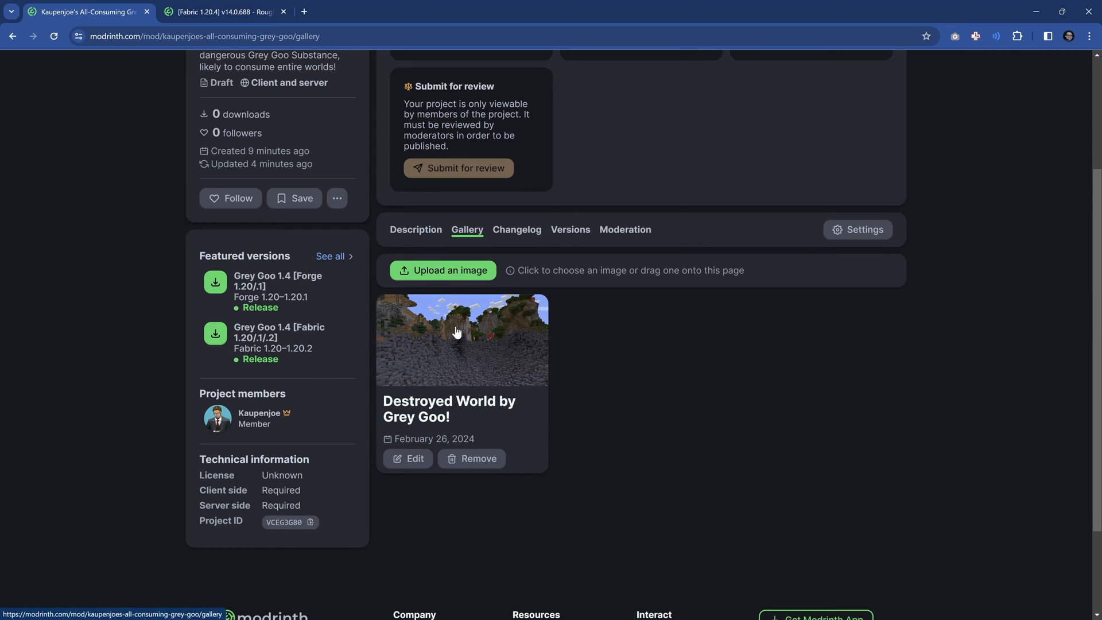
click(461, 340)
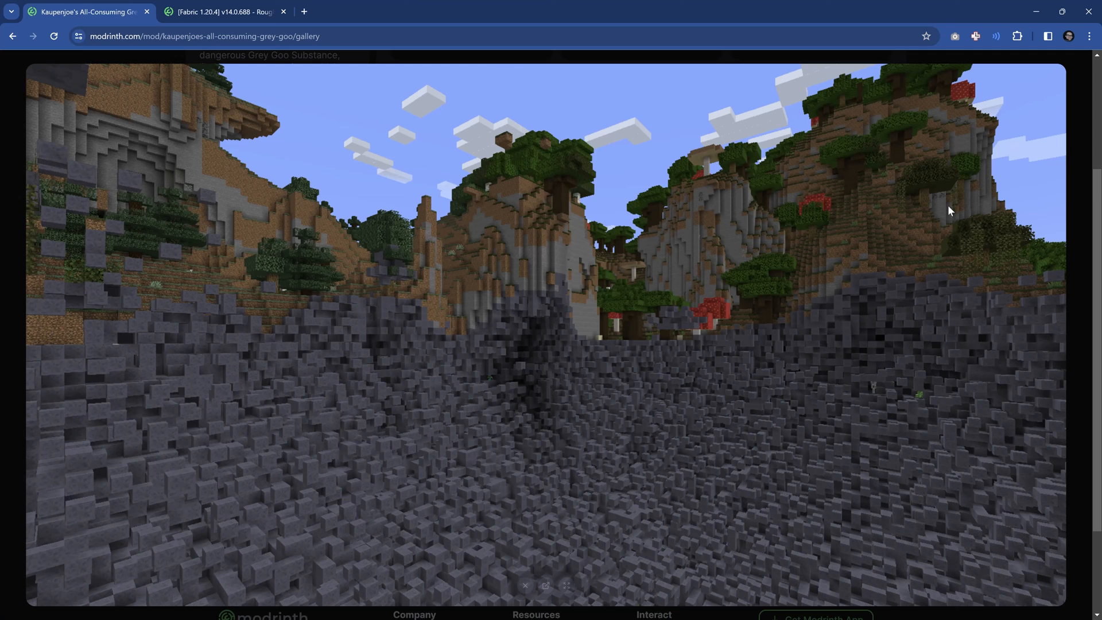
mouse_move(443, 311)
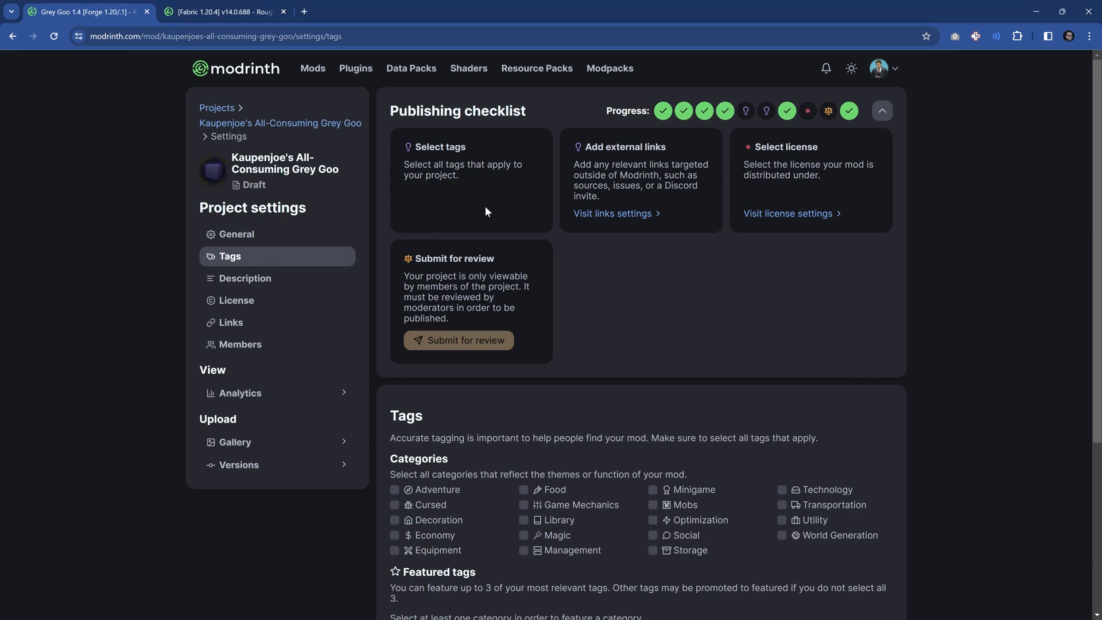
Step: Tag the mod Cursed, Magic and Utility with Cursed featured, and save the tags
scroll(down, 3)
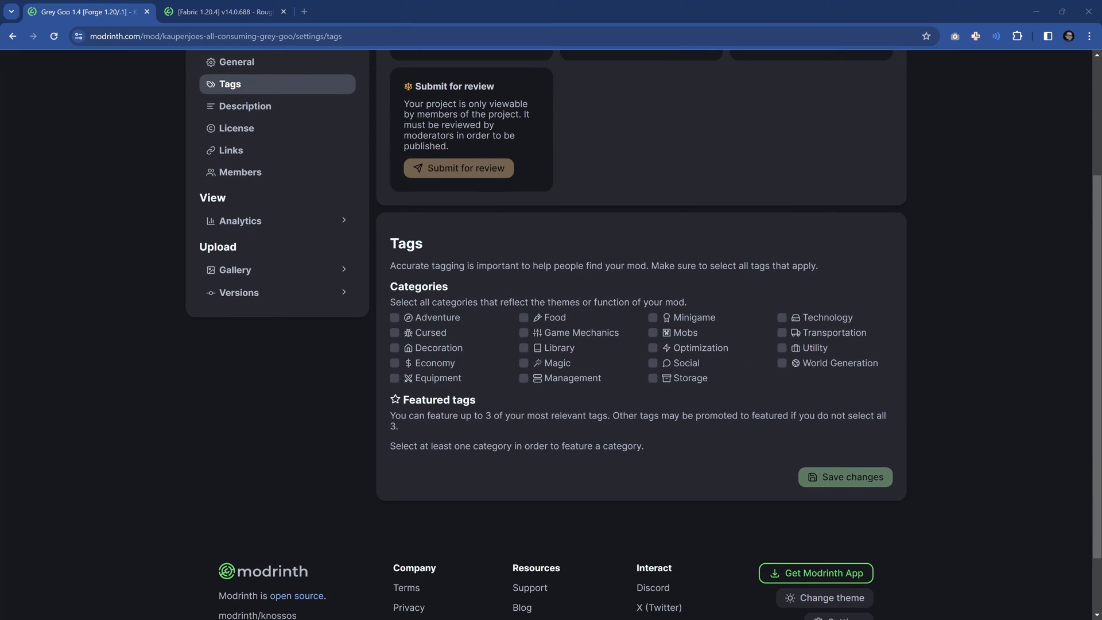
click(394, 333)
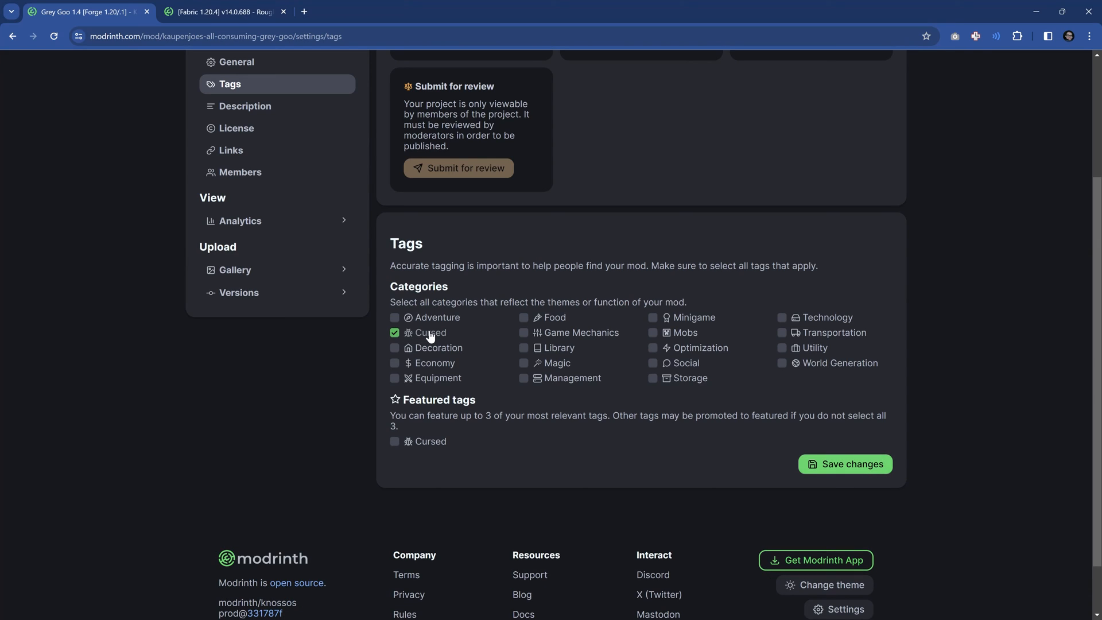
mouse_move(558, 363)
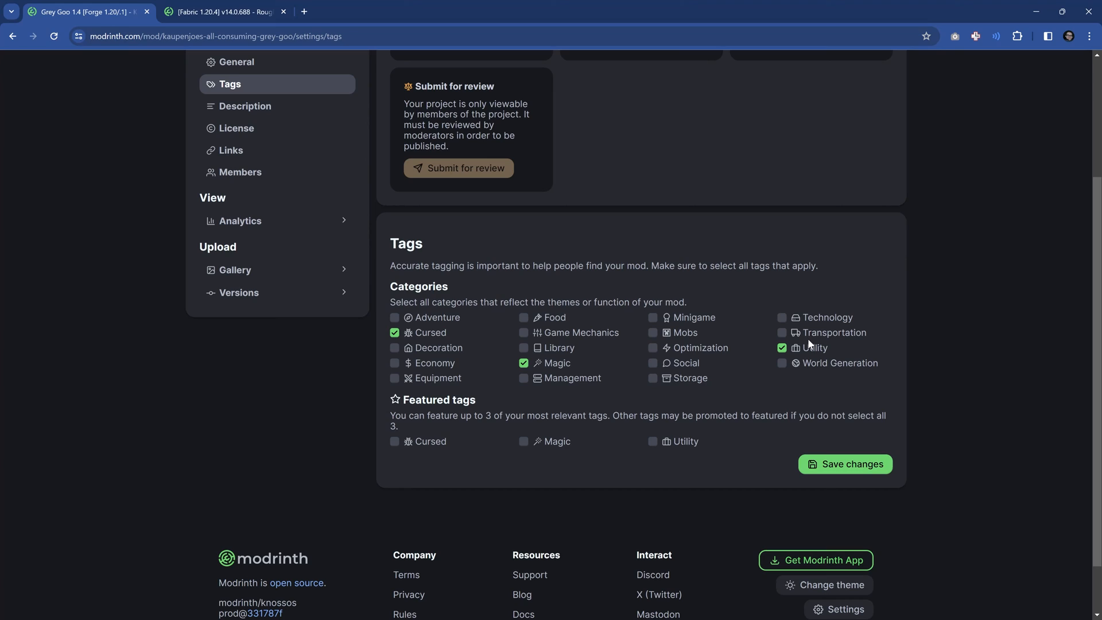
click(394, 441)
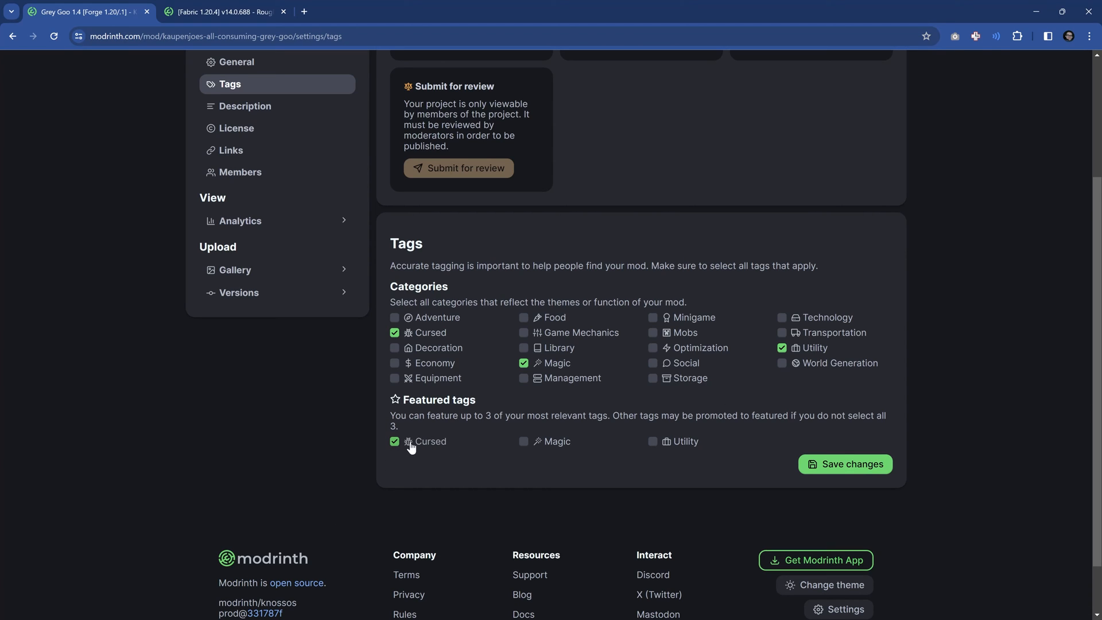
mouse_move(589, 430)
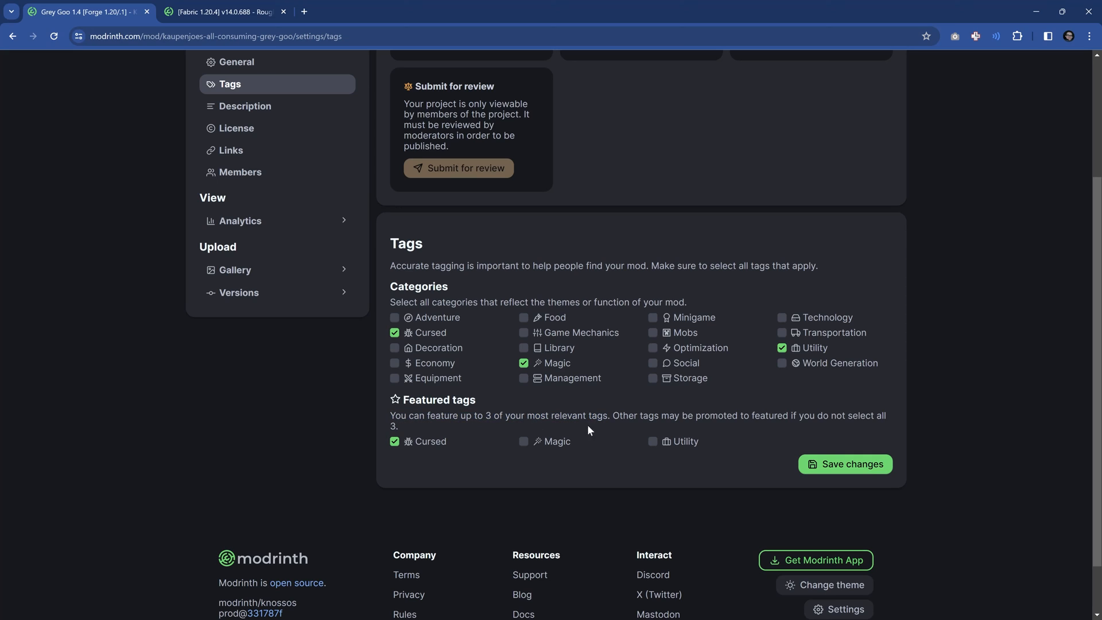
mouse_move(625, 291)
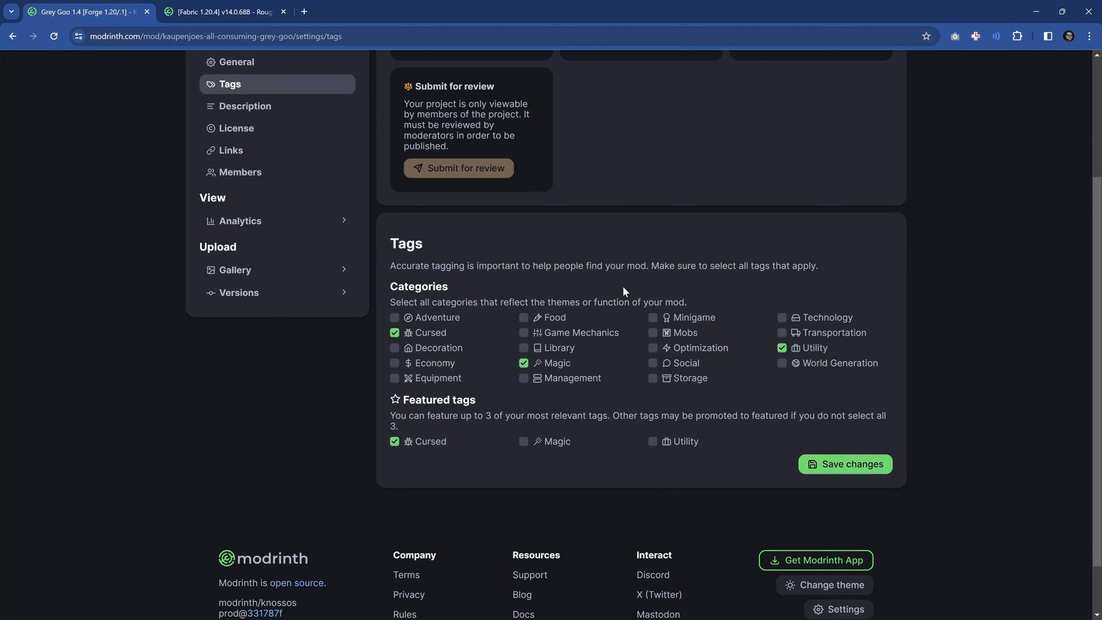
click(844, 464)
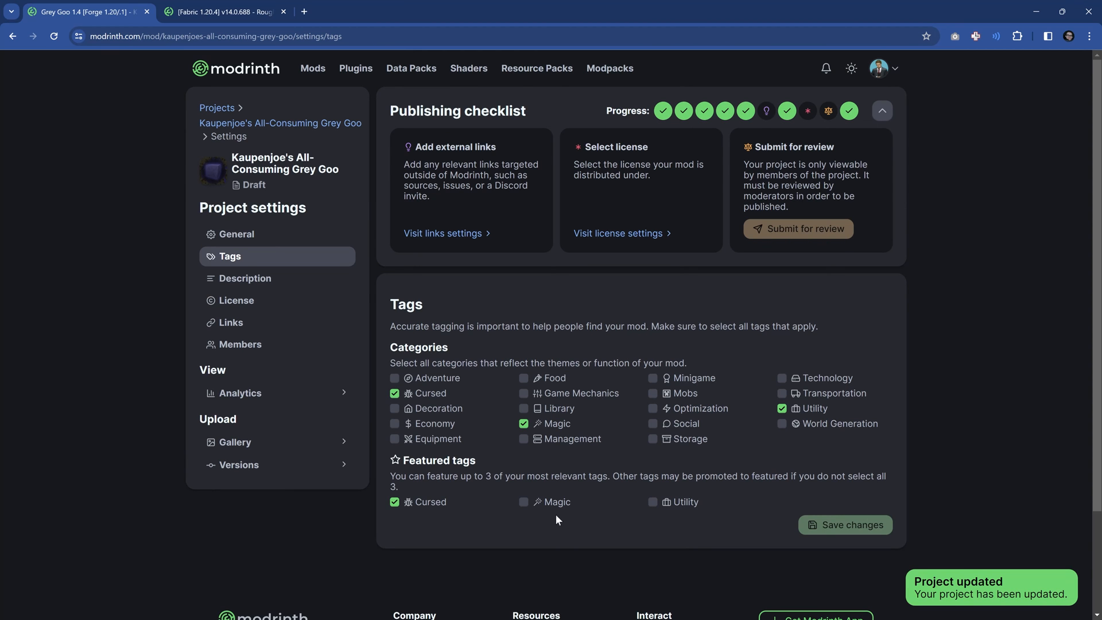
mouse_move(442, 233)
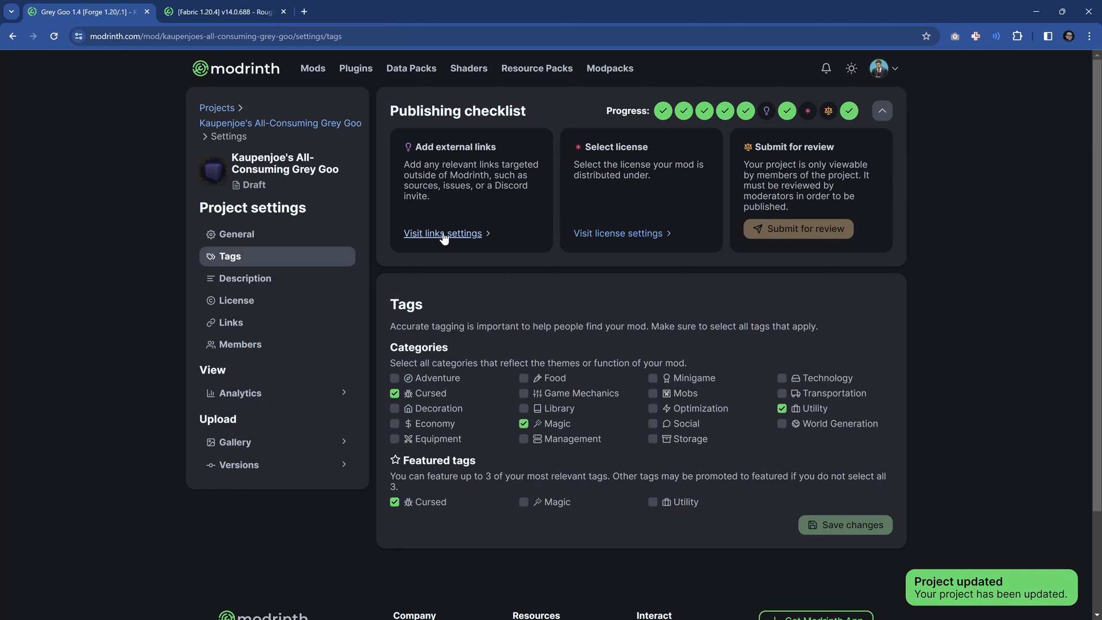
click(442, 233)
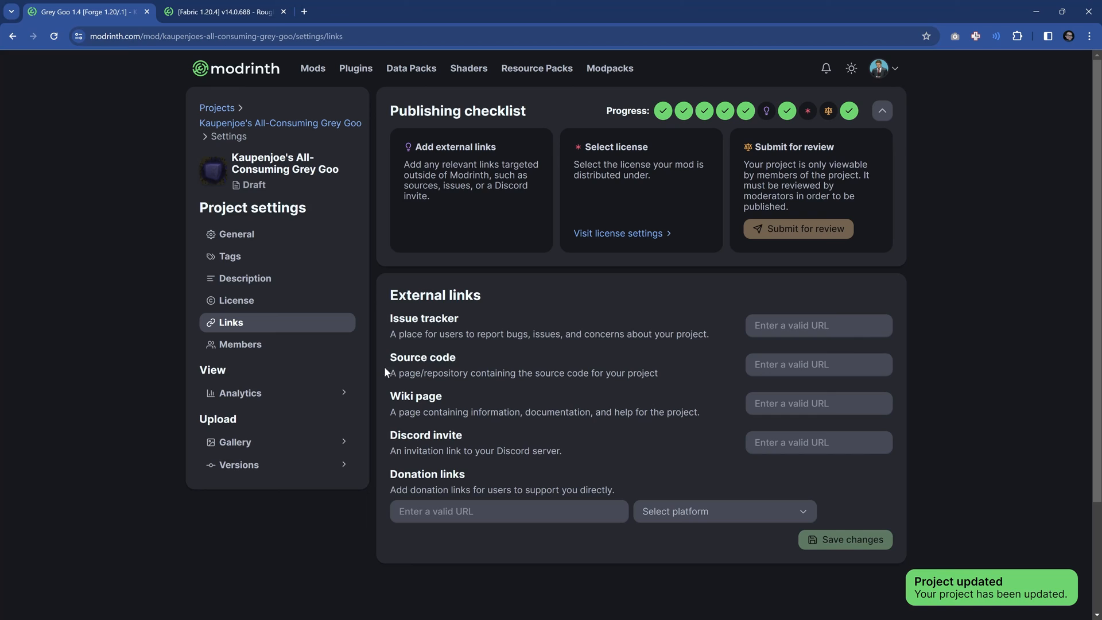
double_click(415, 396)
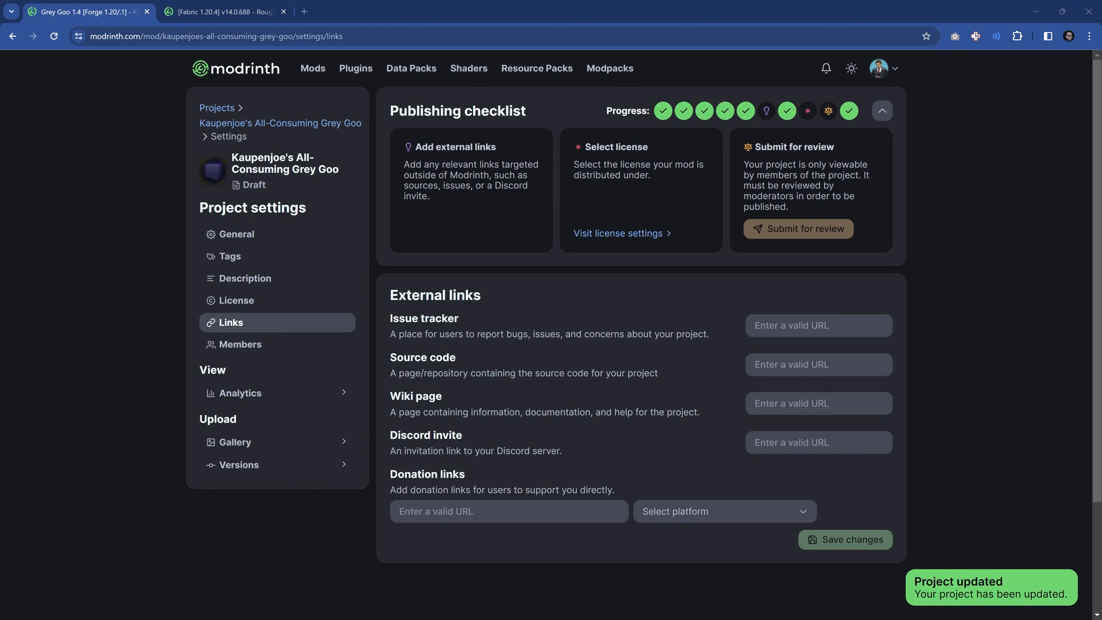
text(https://discord.gg/kaupenjoe)
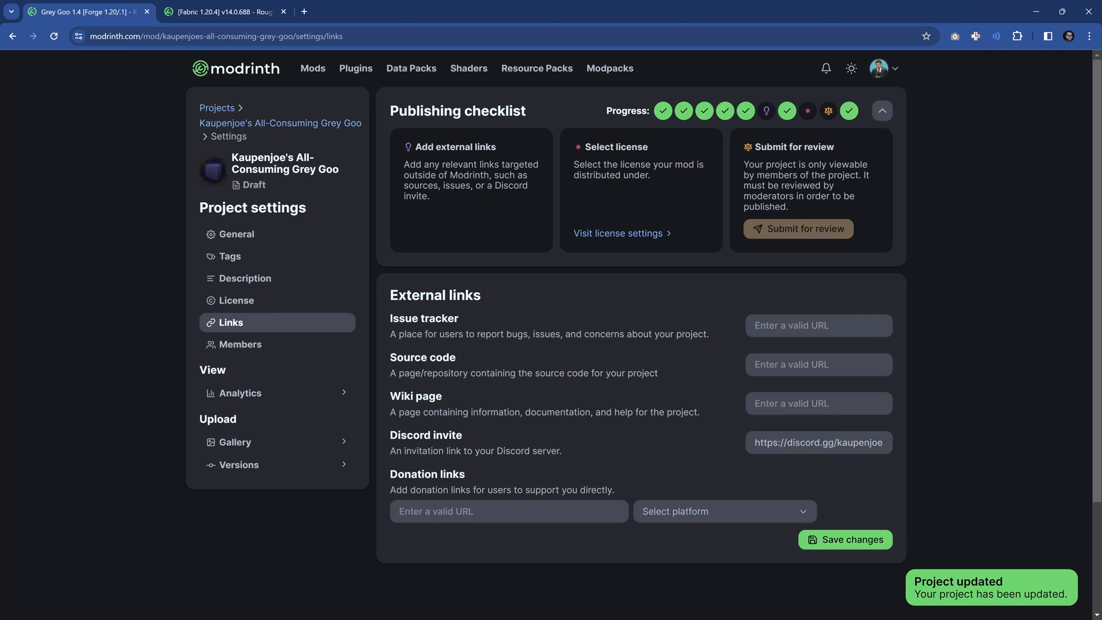
scroll(down, 3)
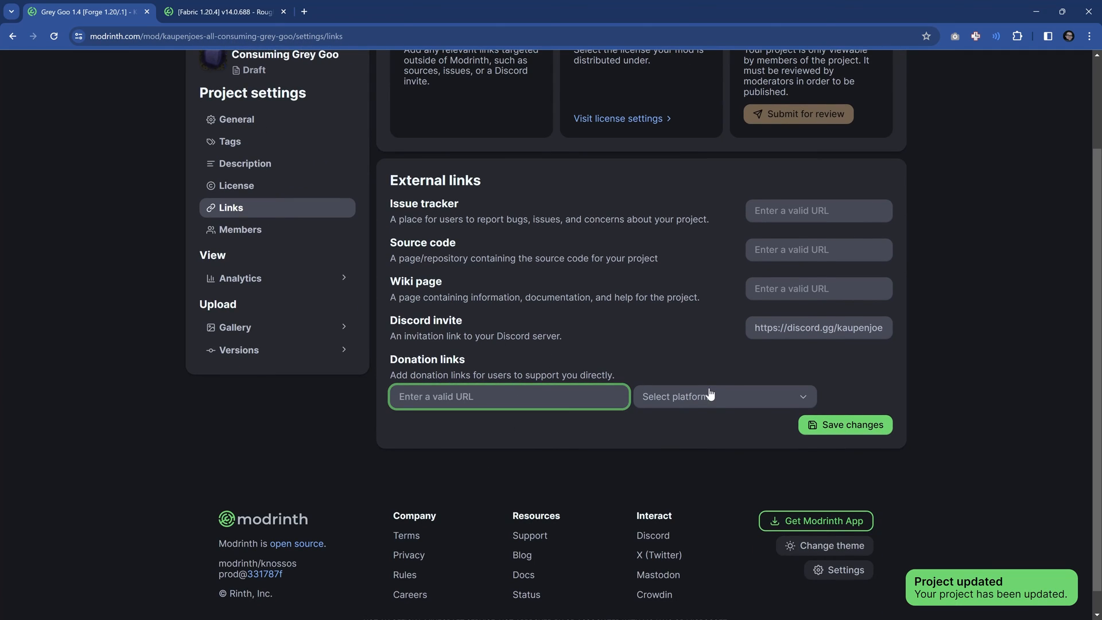
Step: Add a Patreon donation link and save the external links
click(725, 396)
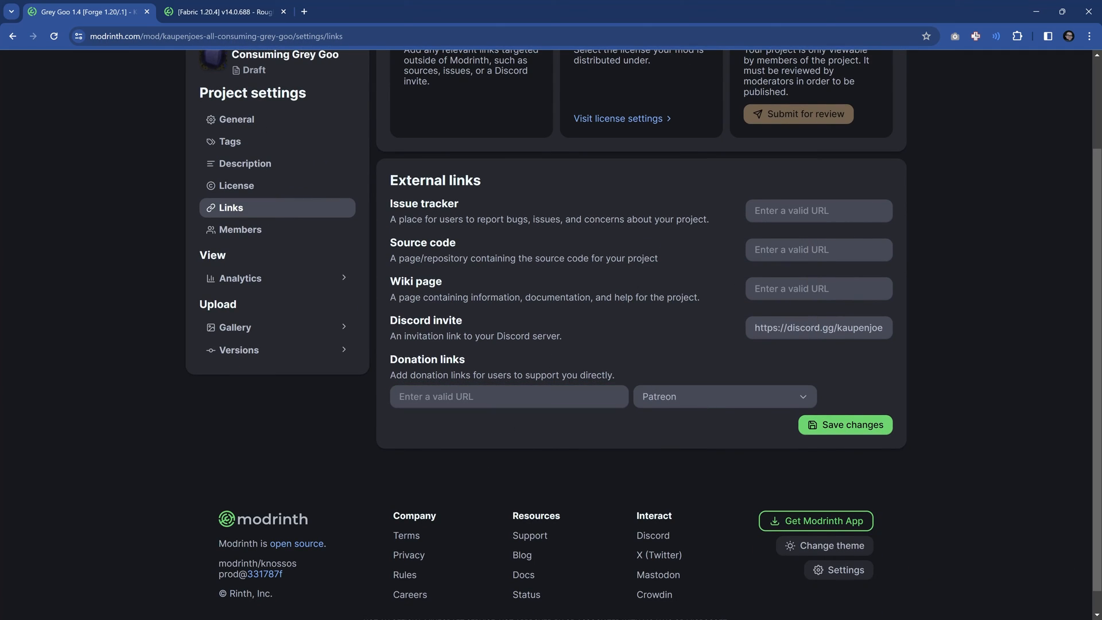
click(723, 396)
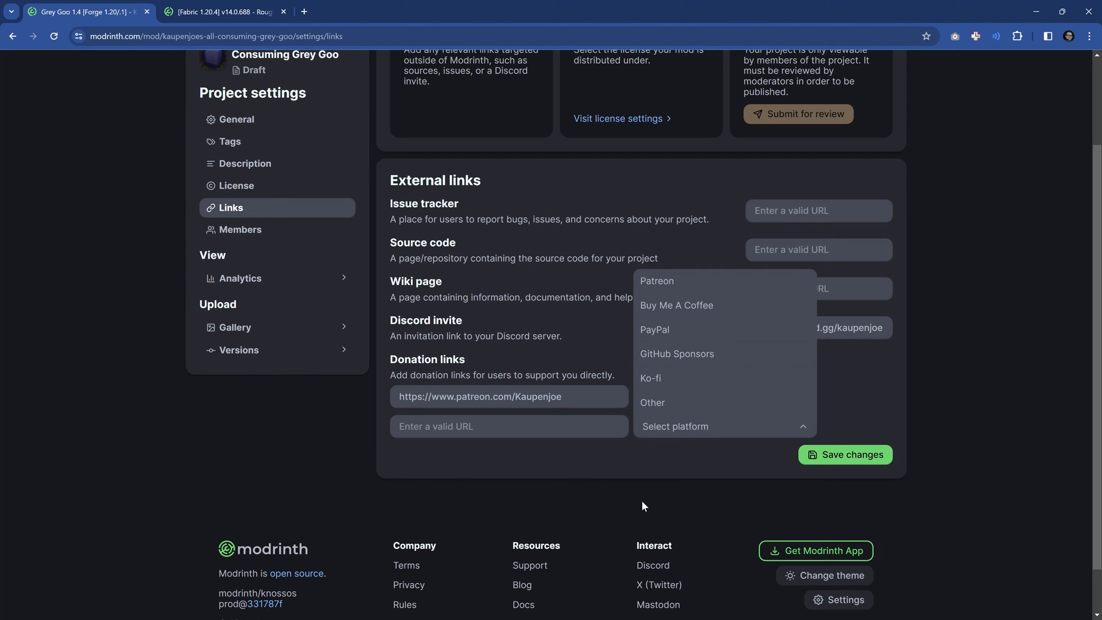
click(656, 280)
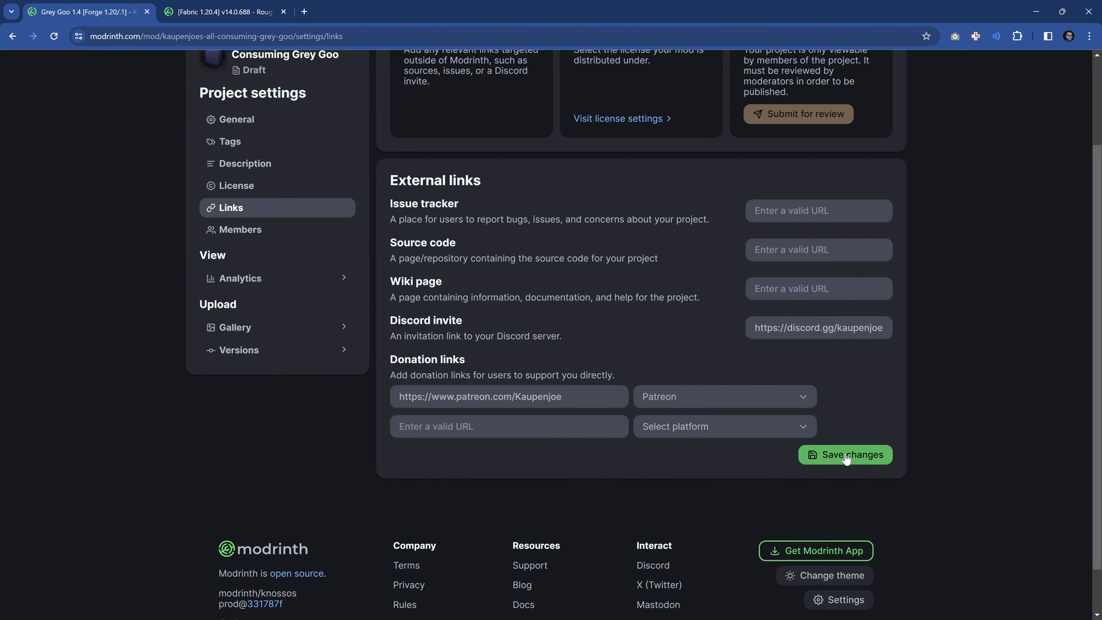
click(844, 454)
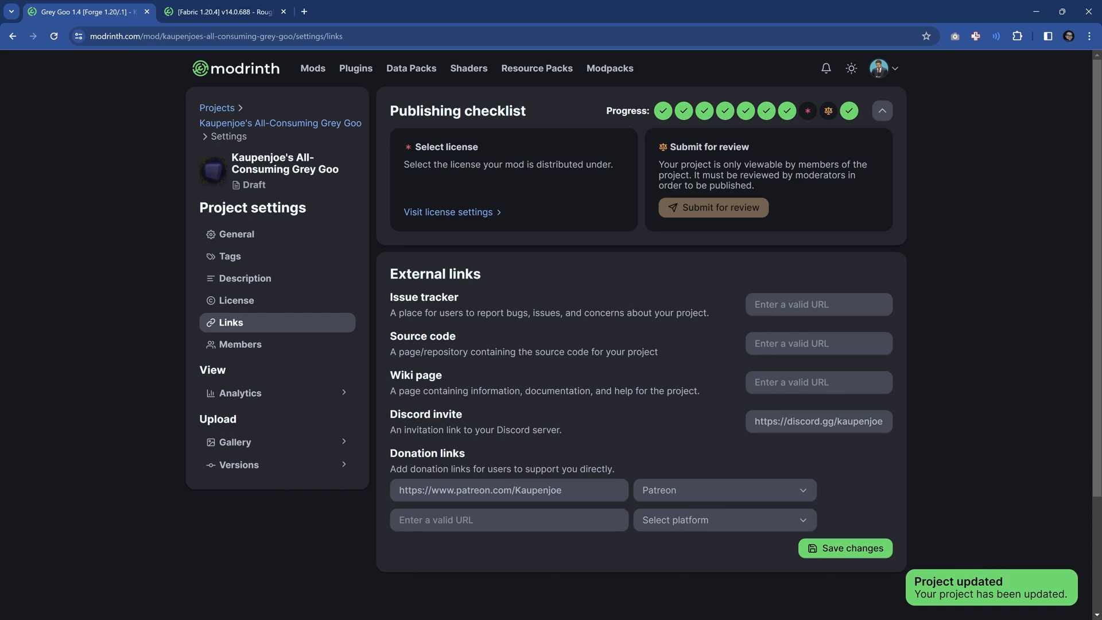
click(237, 300)
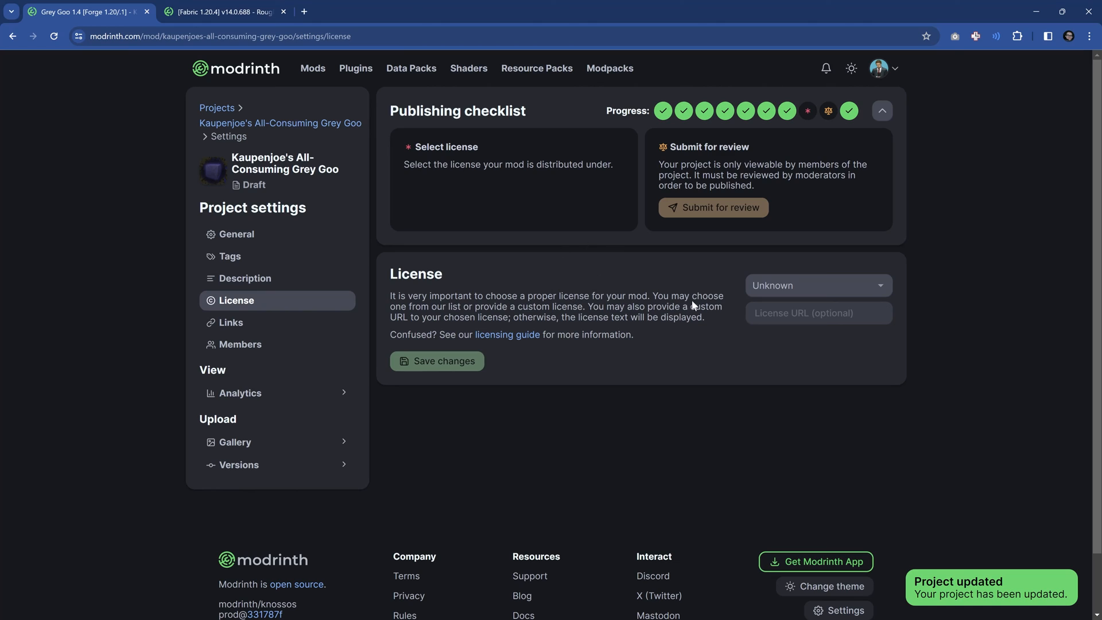
Step: Choose All Rights Reserved/No License from the license list
click(815, 286)
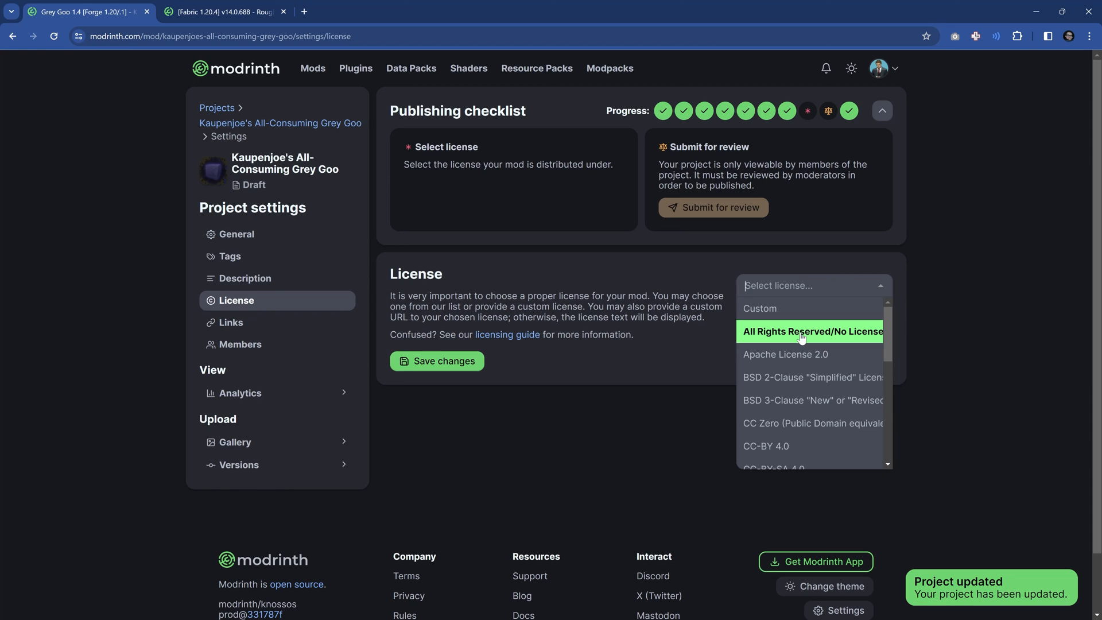
mouse_move(786, 355)
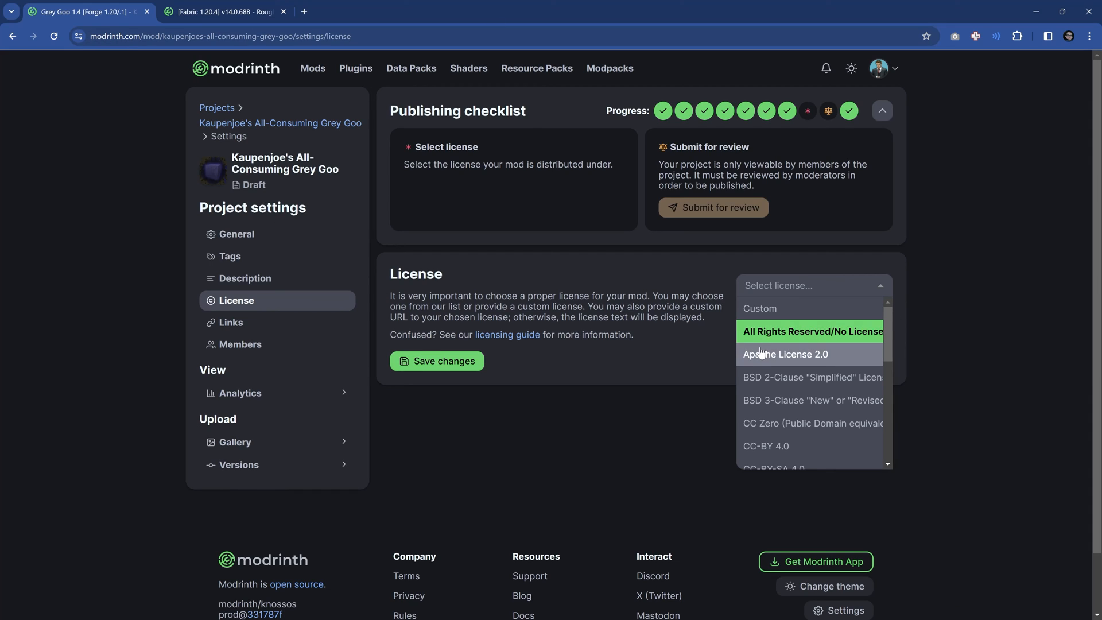
scroll(down, 3)
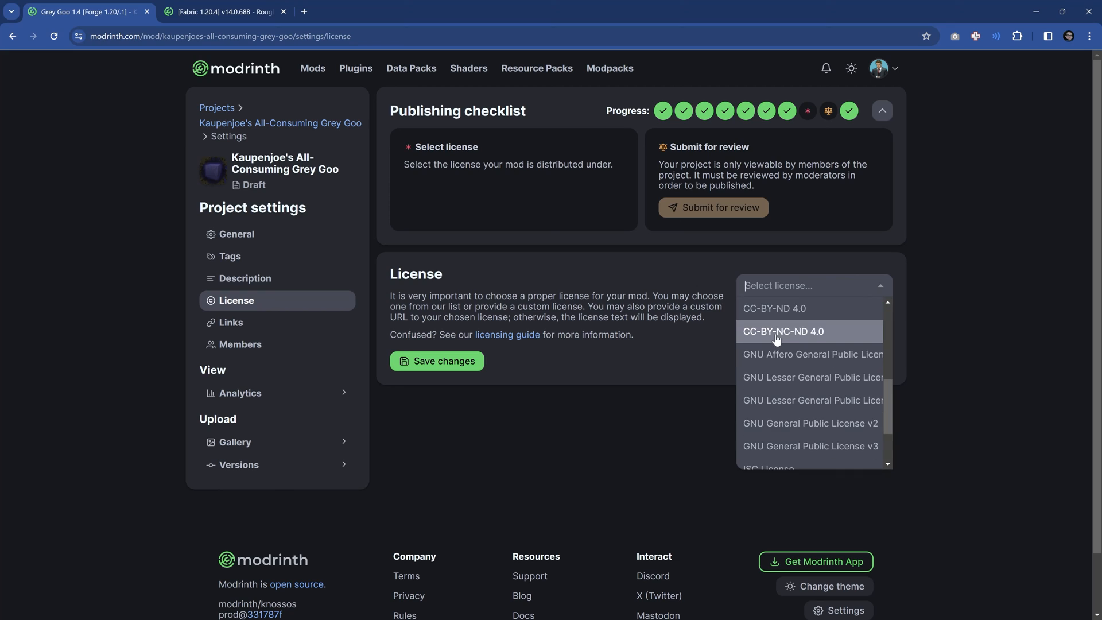
scroll(down, 3)
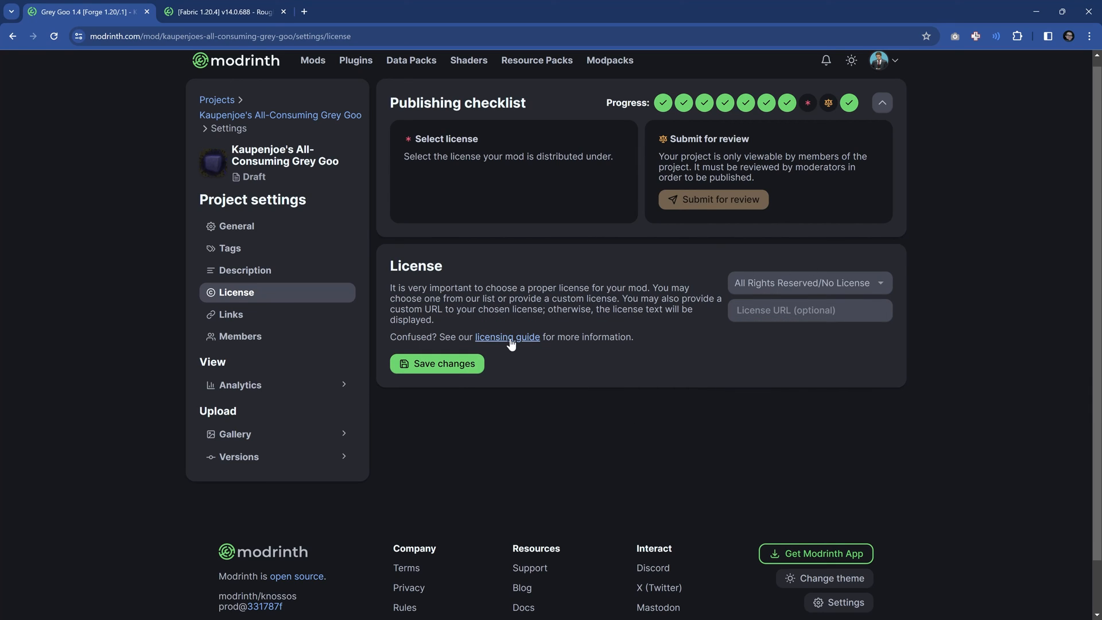
mouse_move(507, 337)
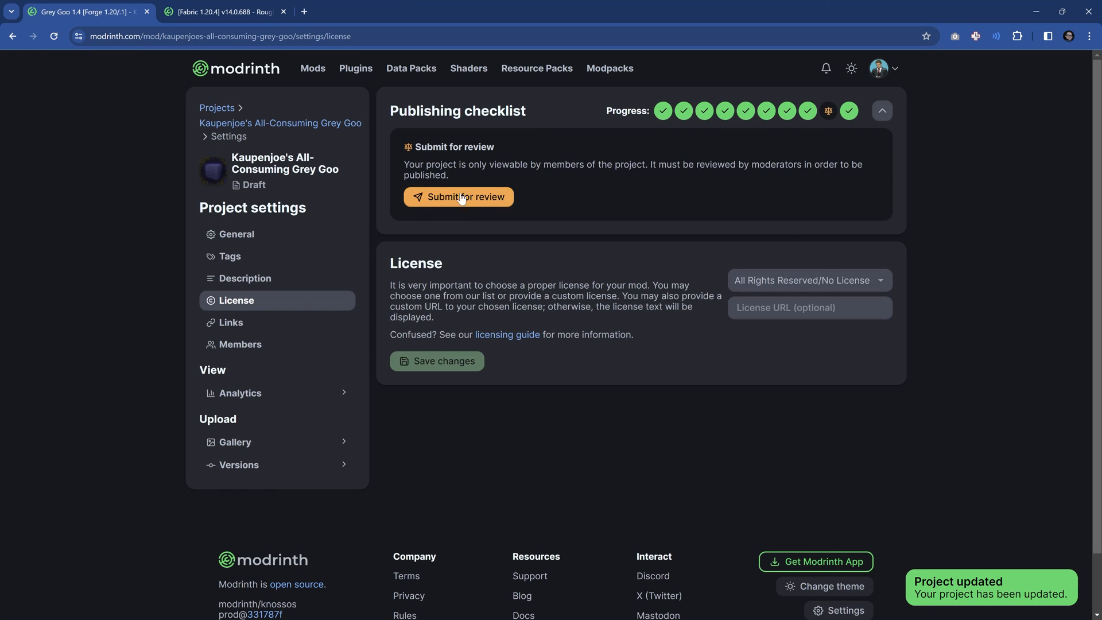
mouse_move(560, 254)
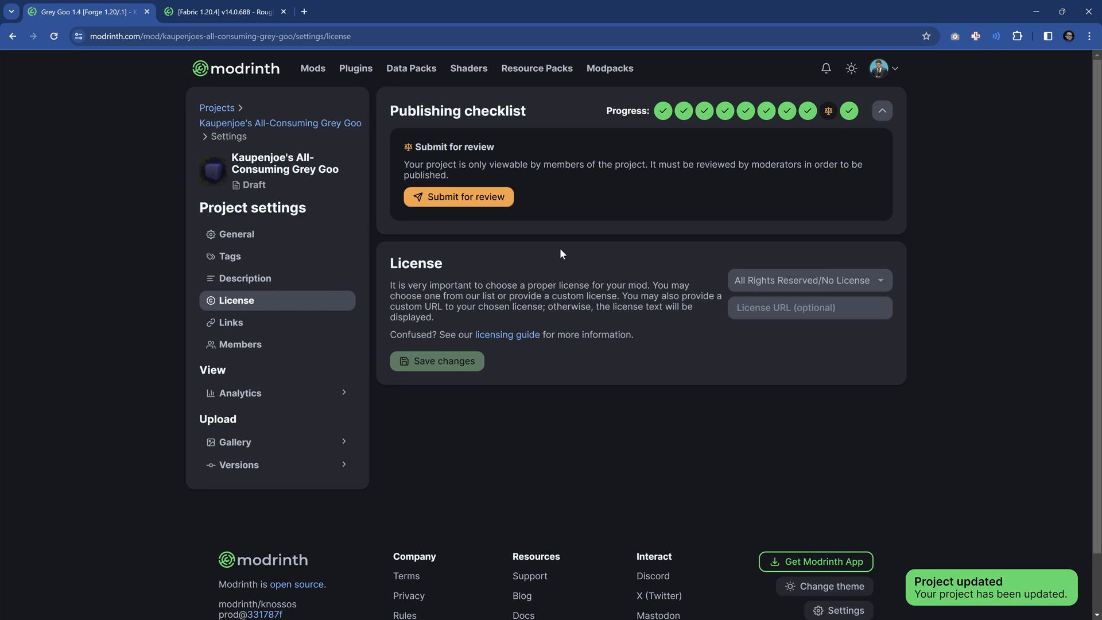
mouse_move(428, 198)
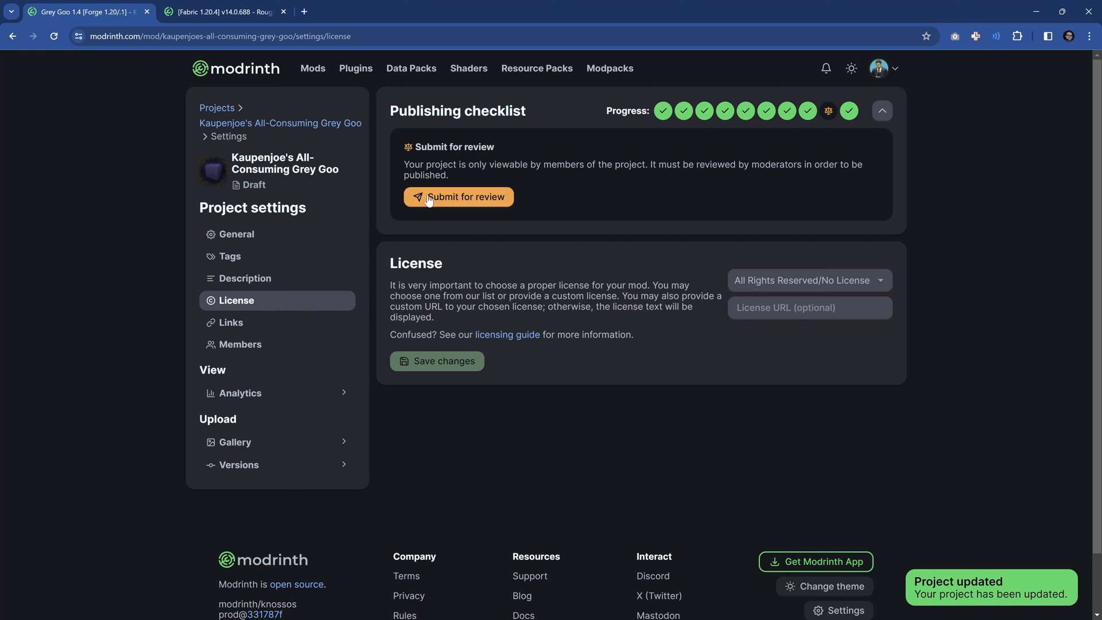
Step: Submit the project for review and view its public page showing Under review
click(458, 196)
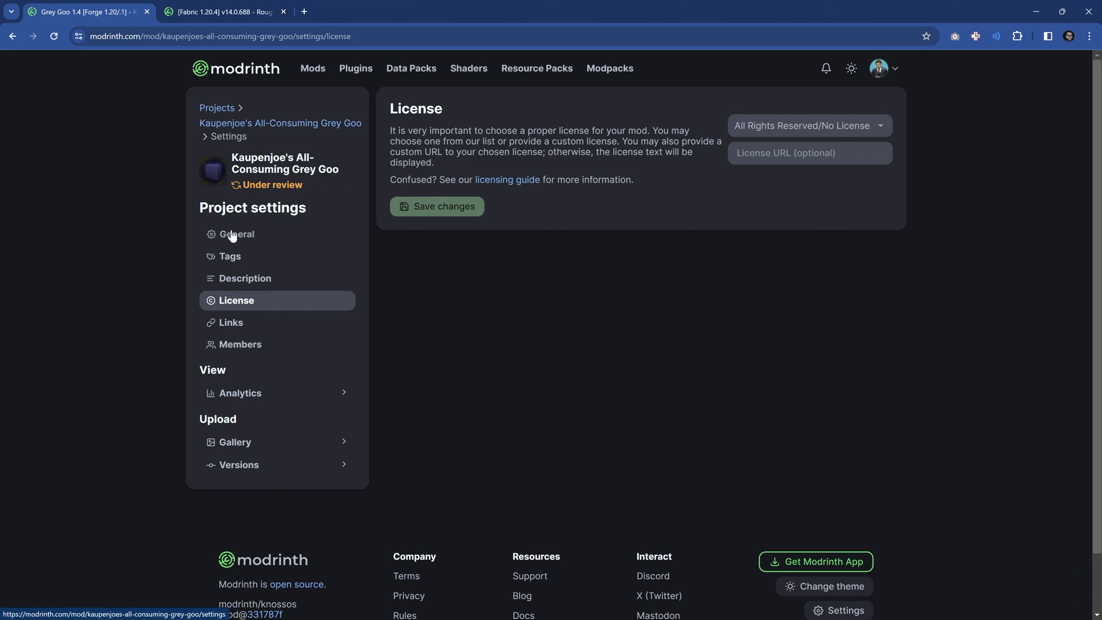
click(237, 234)
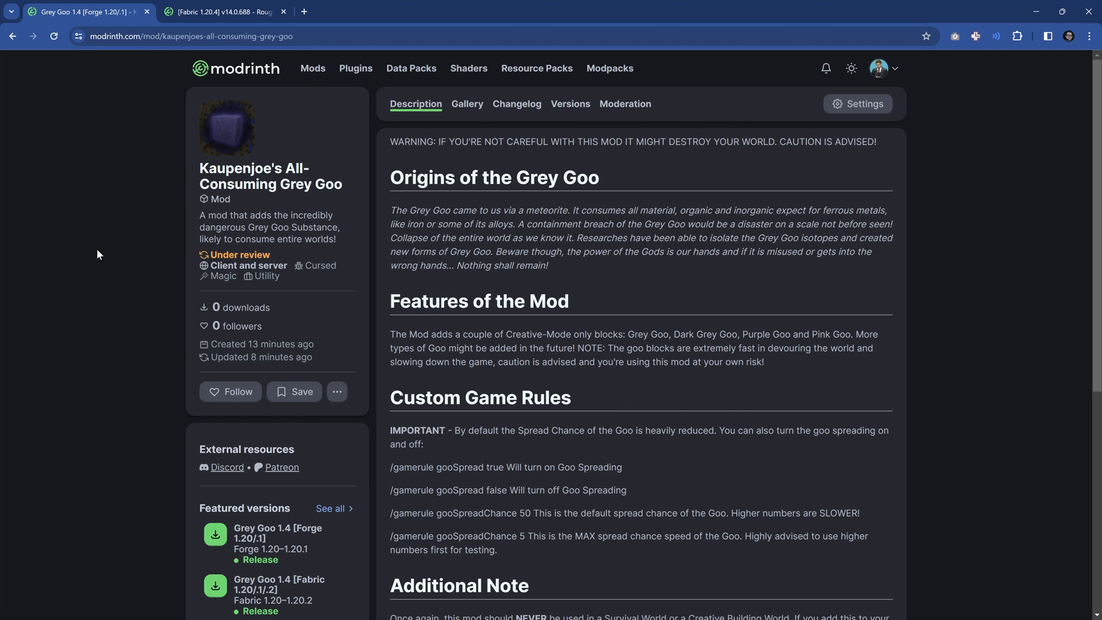
mouse_move(161, 258)
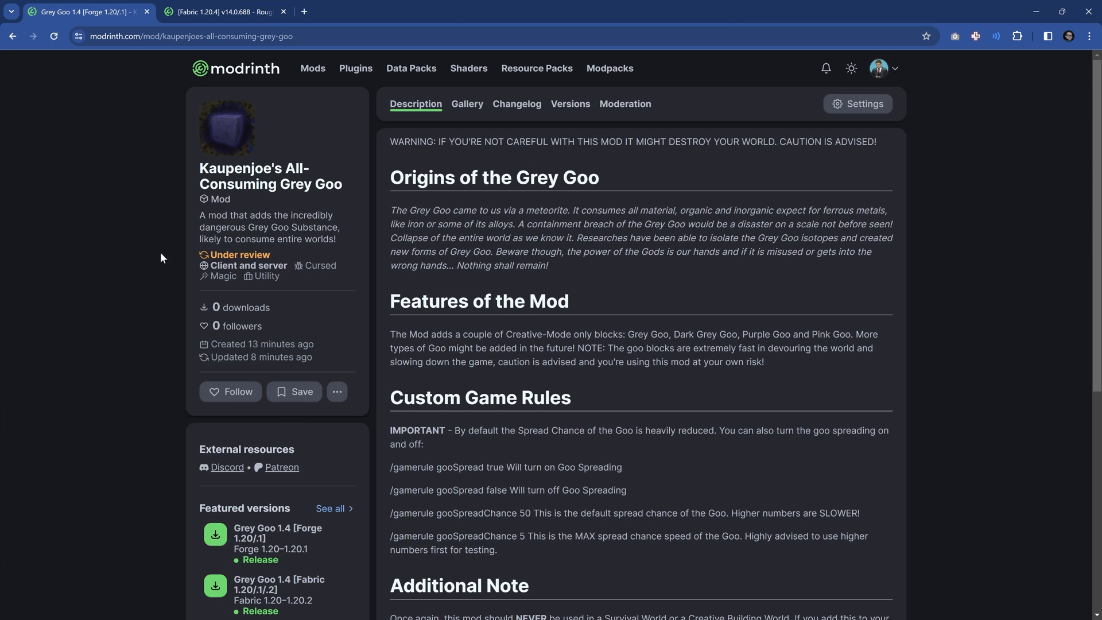